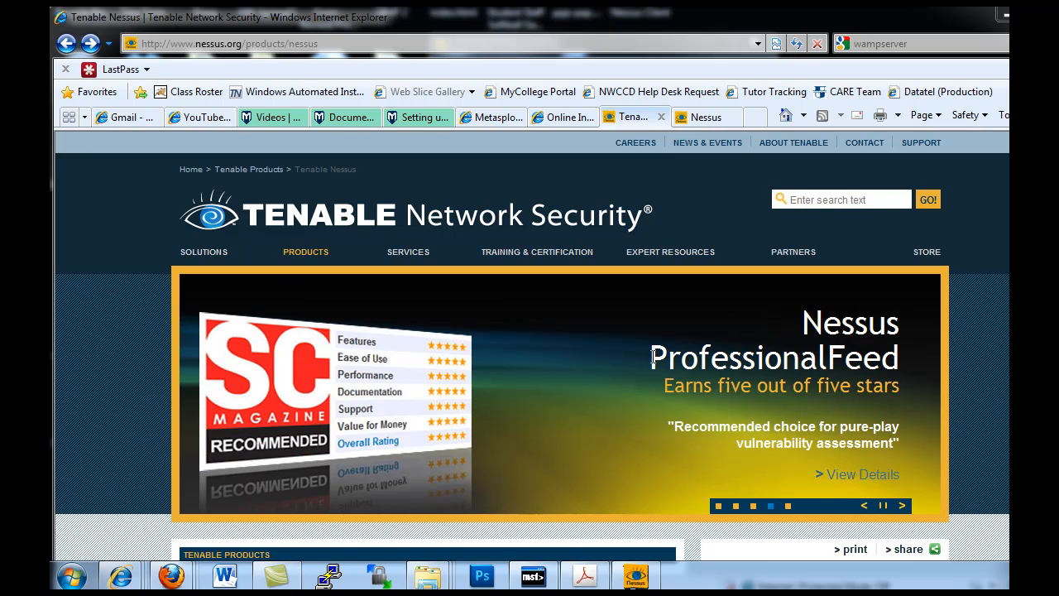
mouse_move(201, 52)
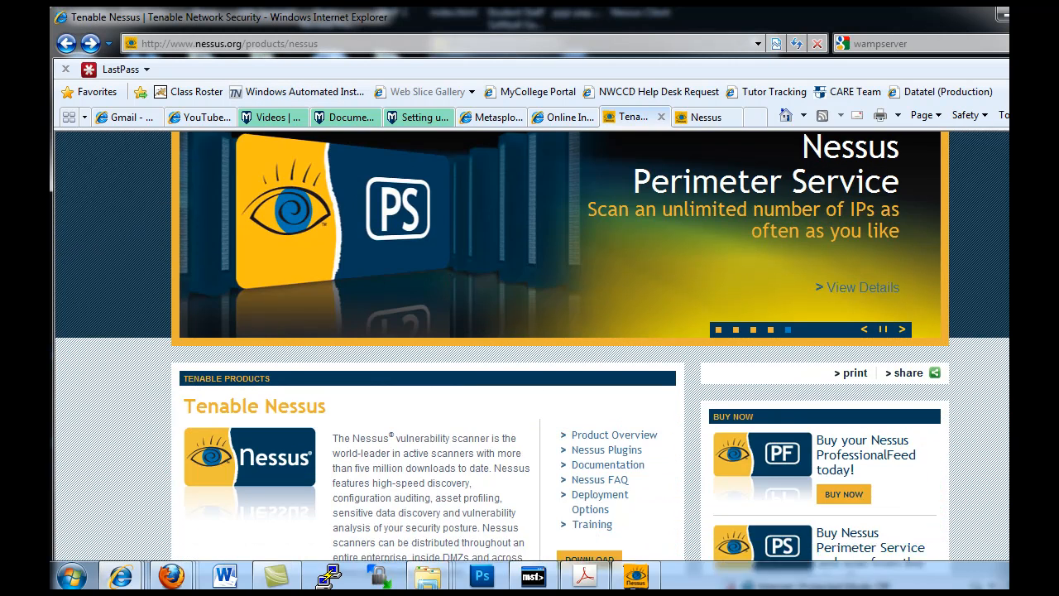
Browse the Nessus website in Internet Explorer to reach the download link
scroll(down, 3)
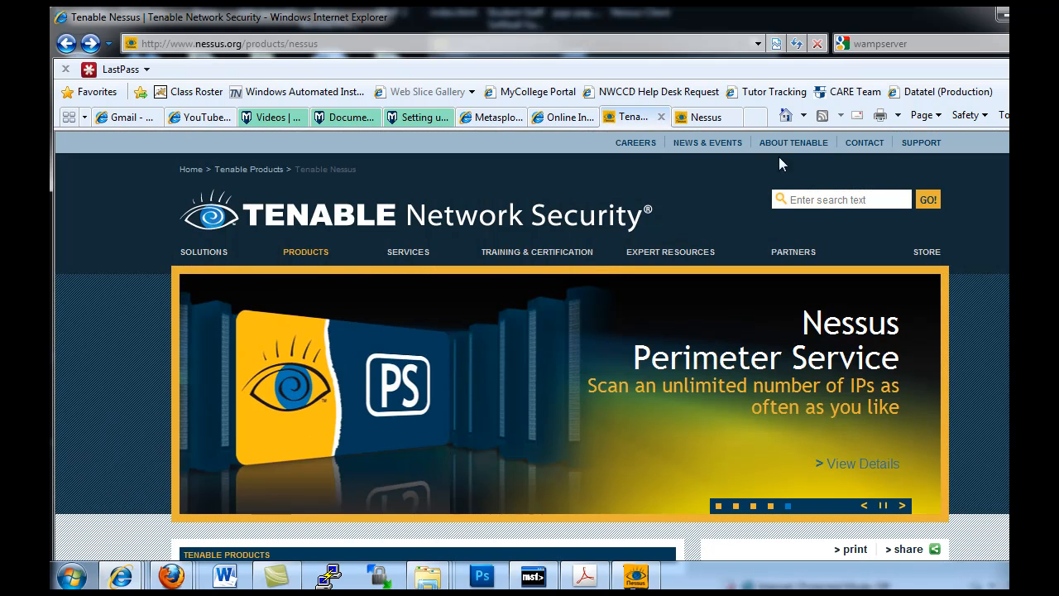
click(306, 251)
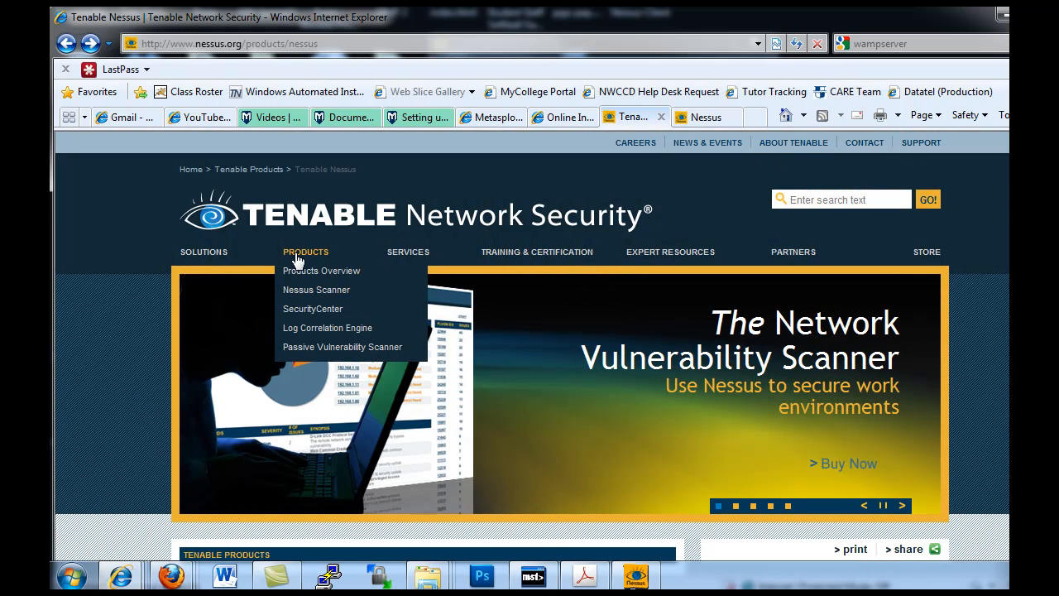
mouse_move(323, 295)
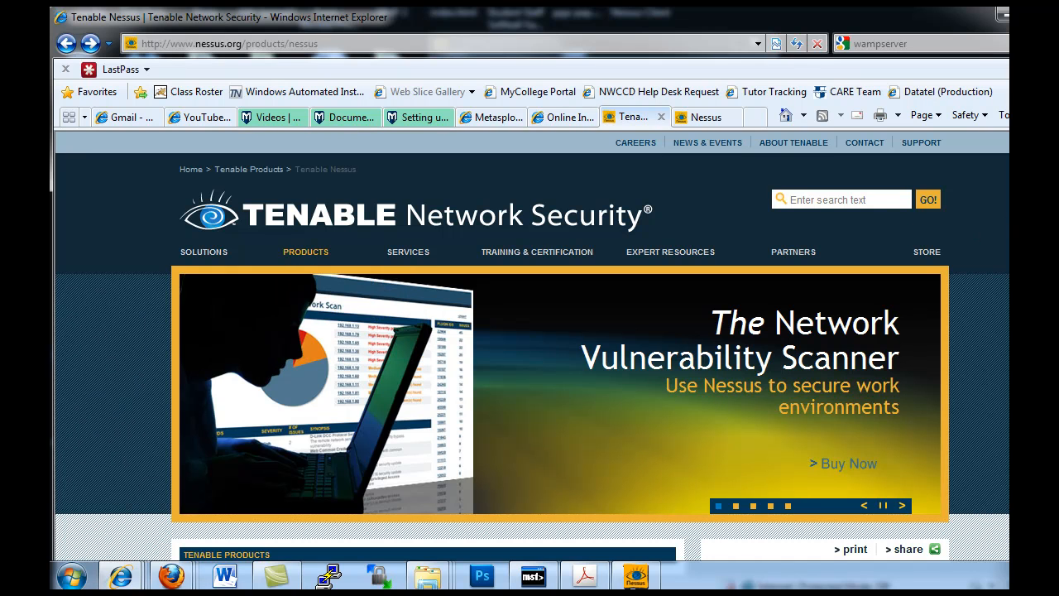
mouse_move(875, 26)
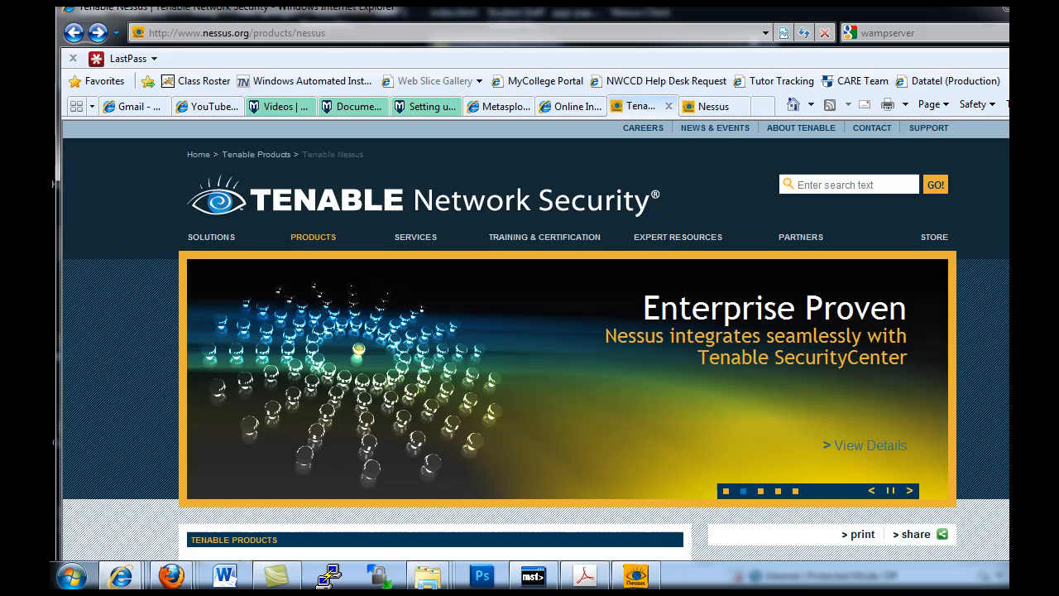
scroll(down, 3)
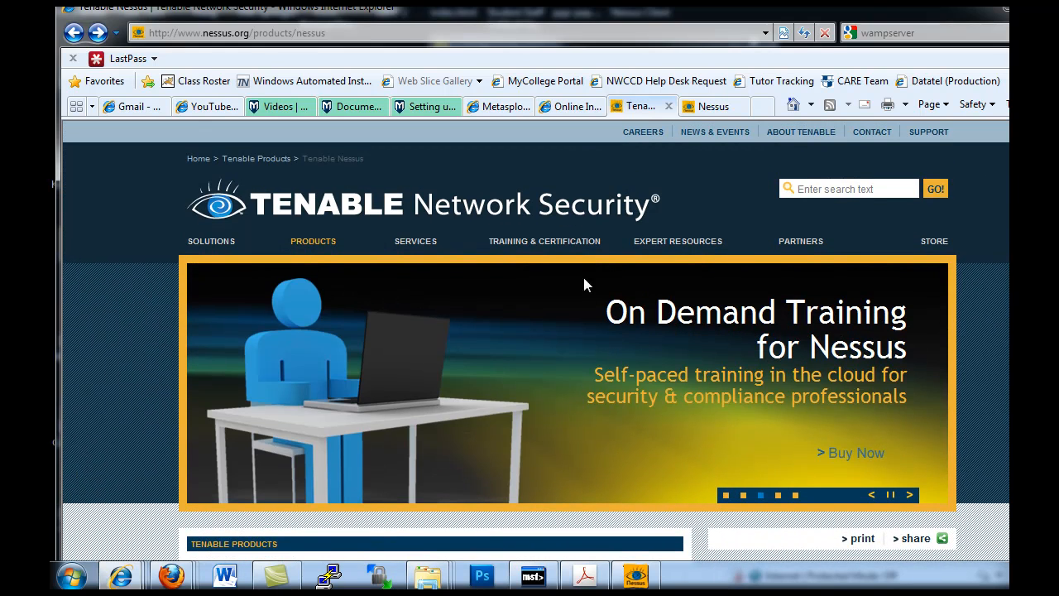
click(314, 241)
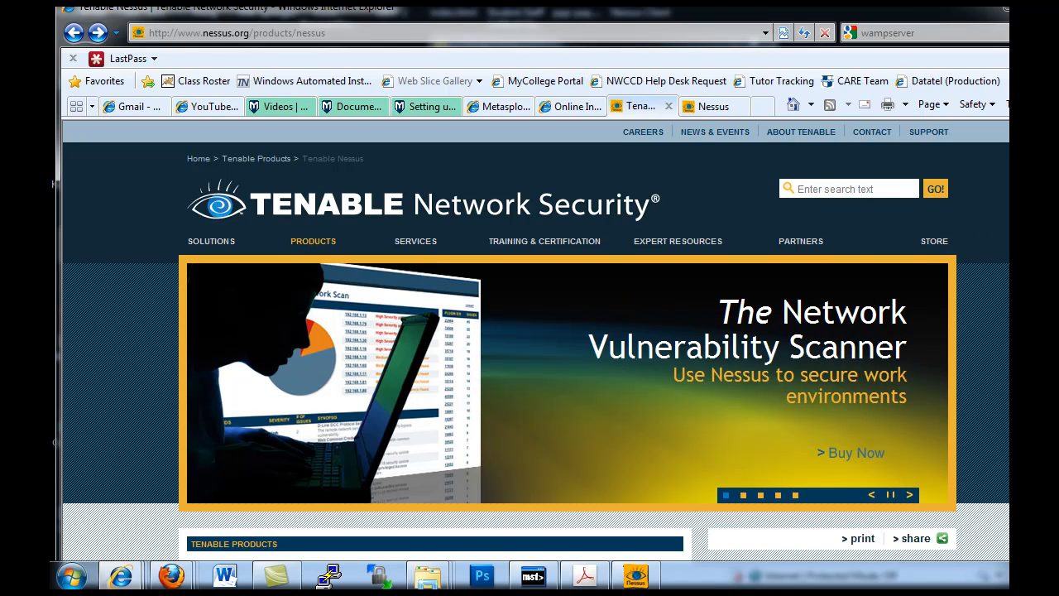
scroll(down, 3)
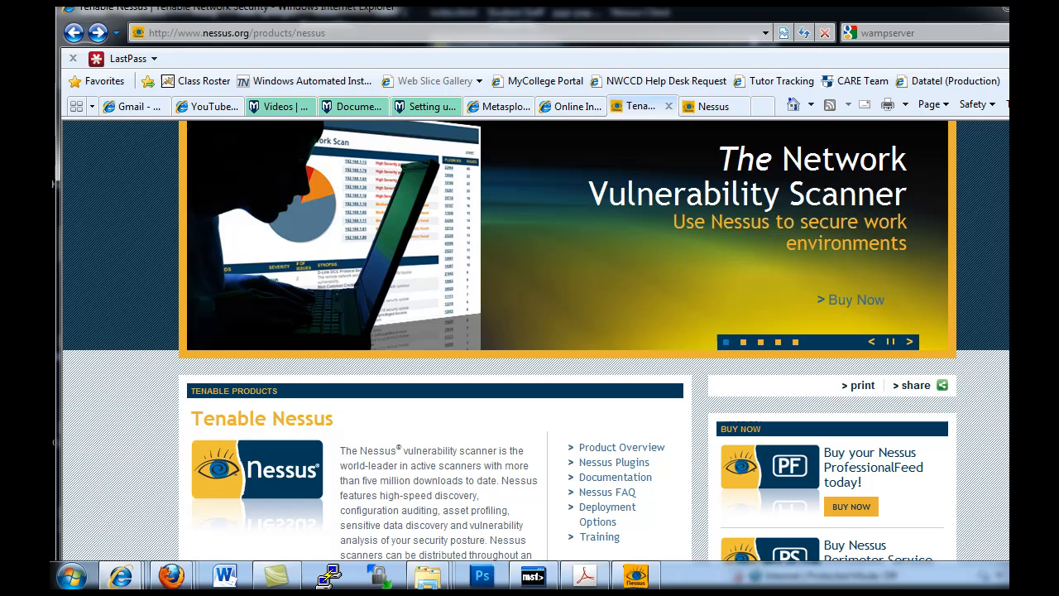
scroll(down, 3)
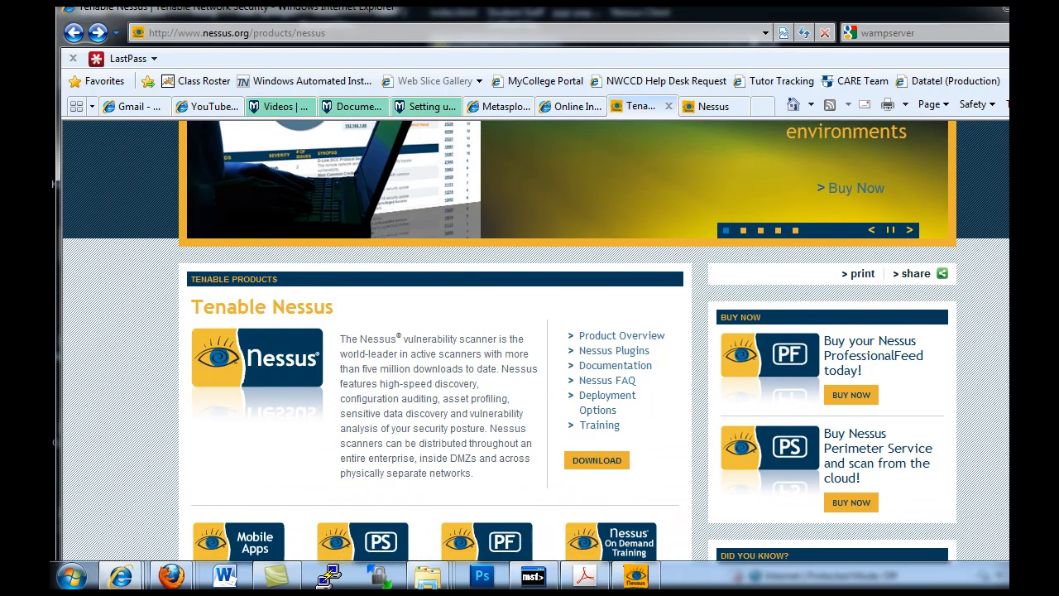
scroll(down, 3)
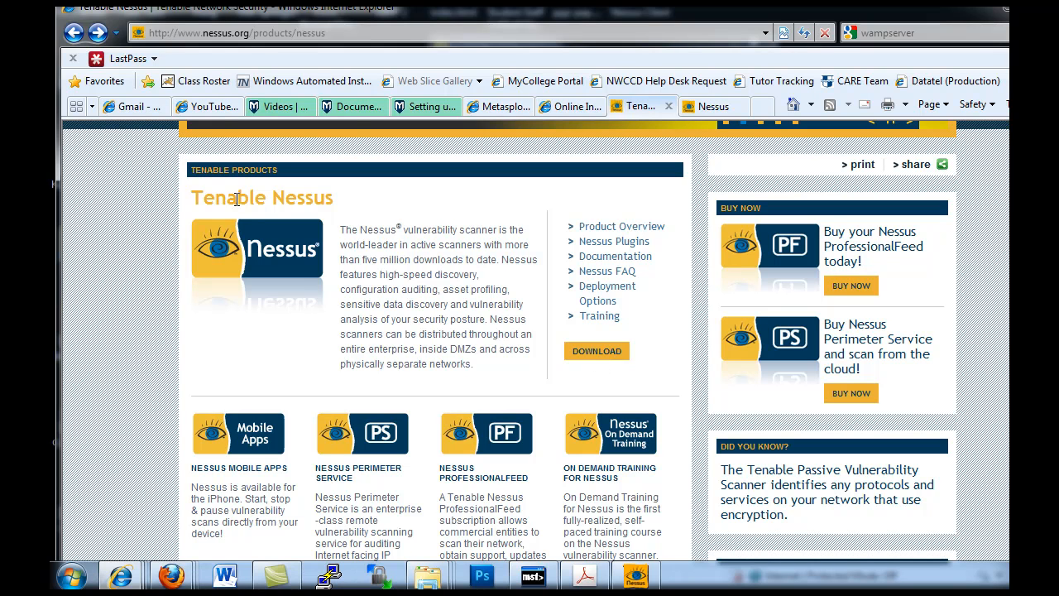
Start the Nessus download, accept the license agreement, and scroll the OS installer list
click(595, 351)
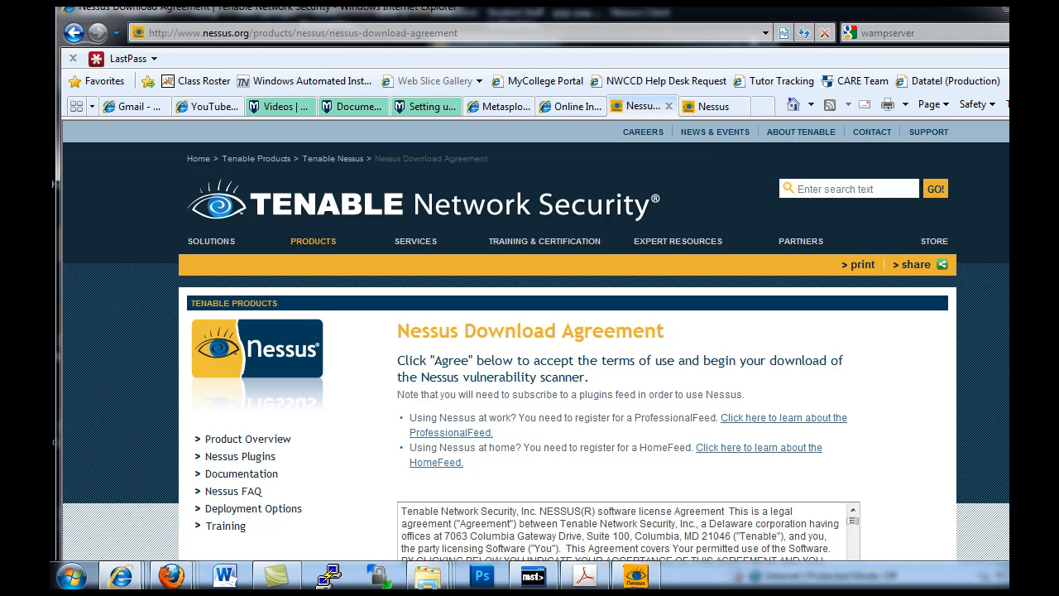
scroll(down, 3)
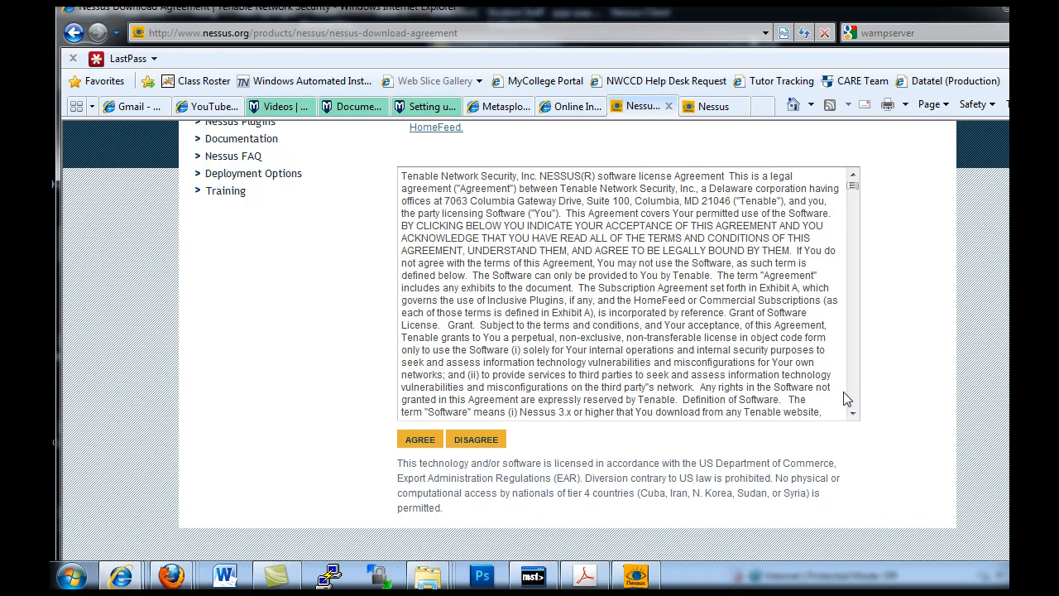
click(419, 439)
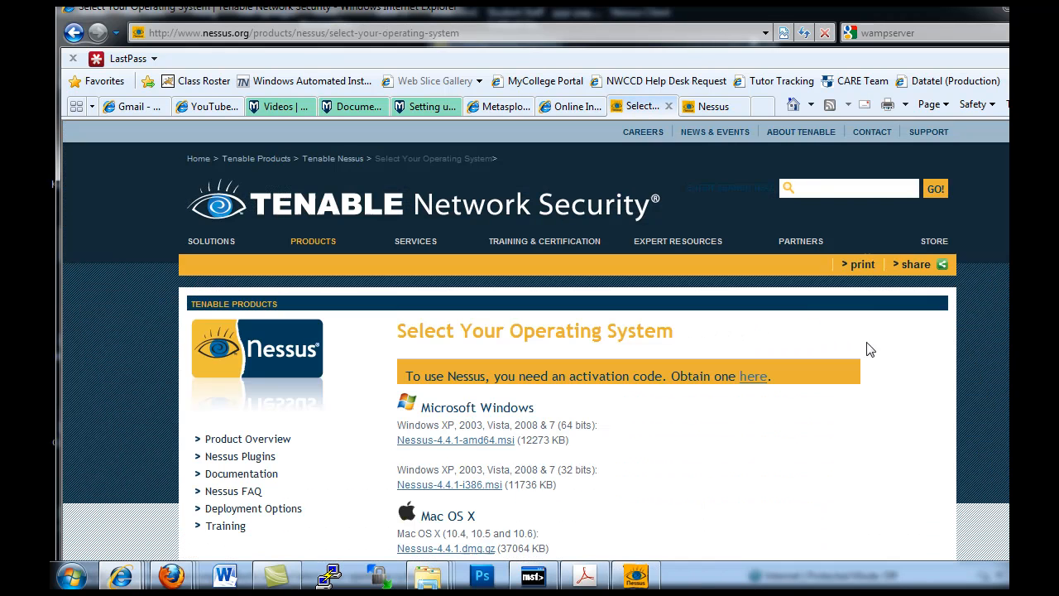
scroll(down, 3)
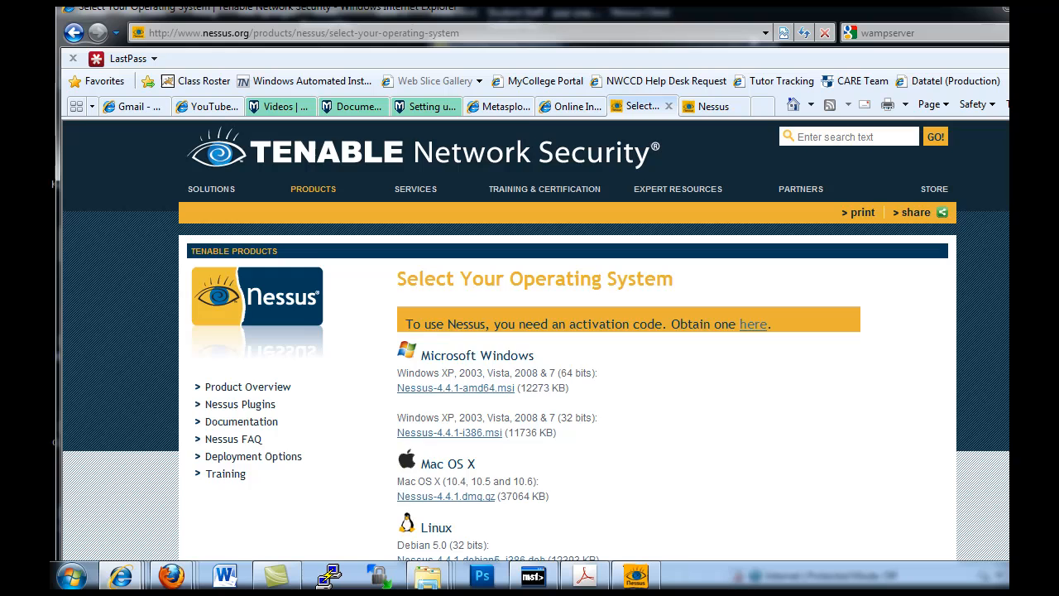
scroll(down, 3)
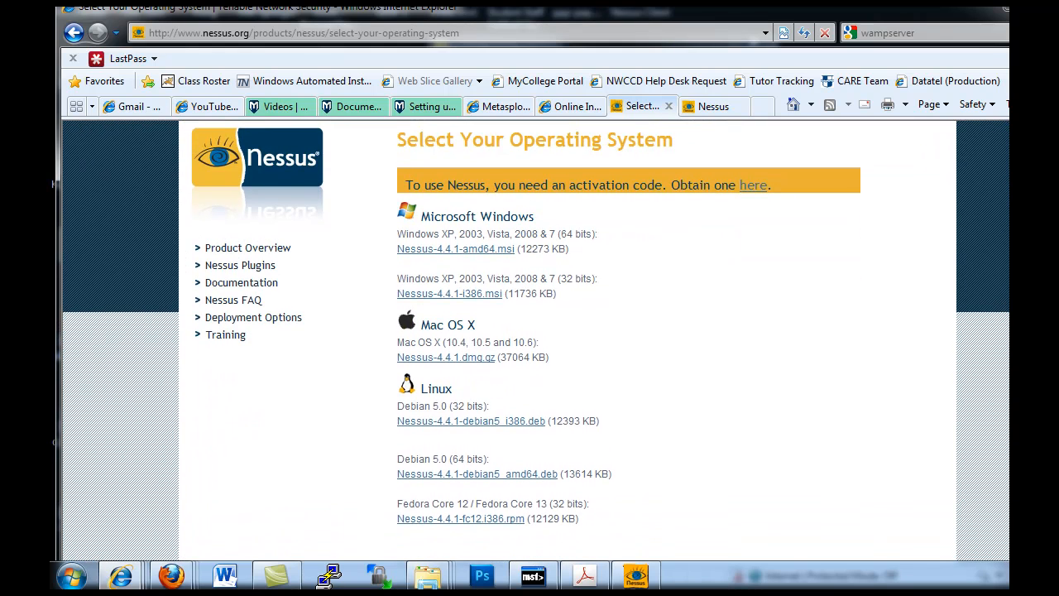
mouse_move(687, 321)
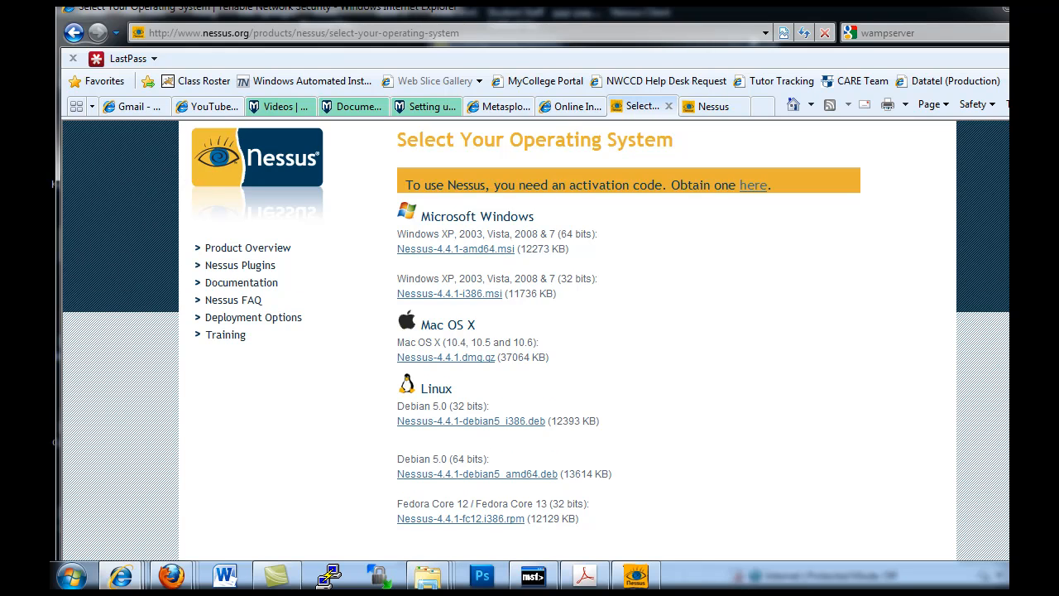
scroll(down, 3)
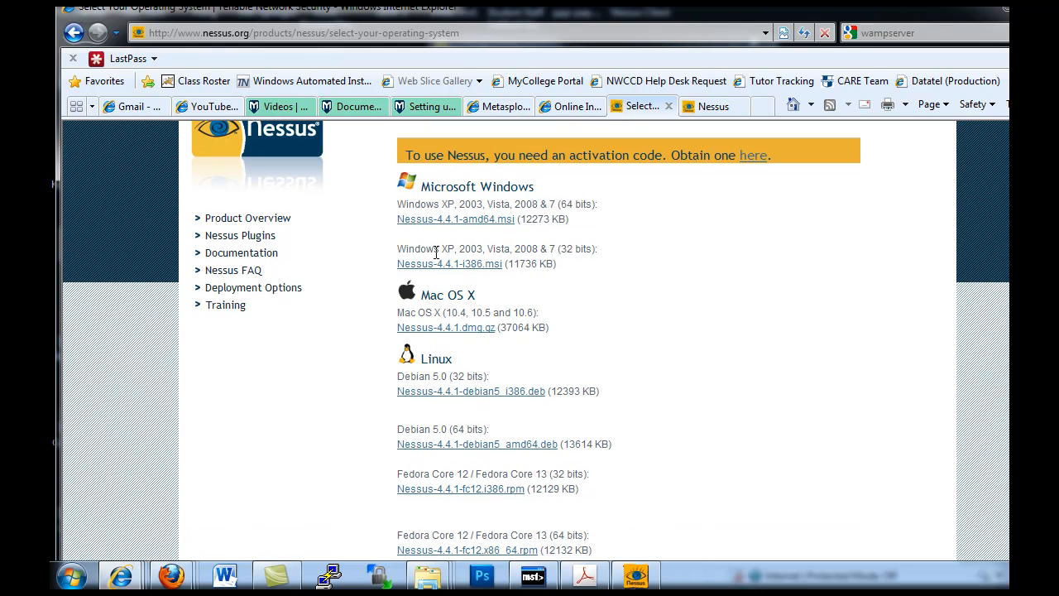
mouse_move(669, 245)
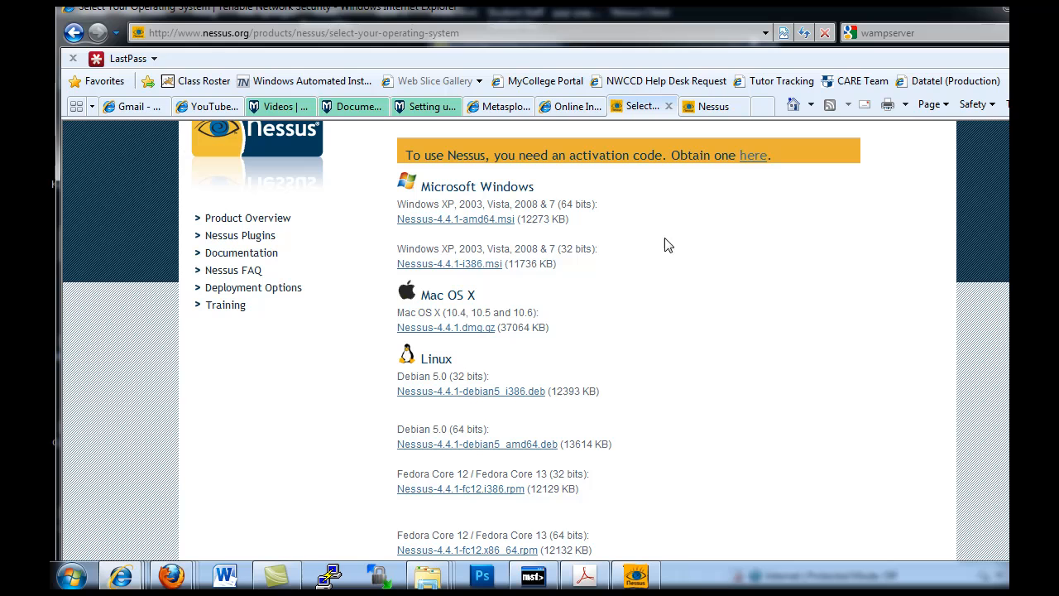
mouse_move(924, 15)
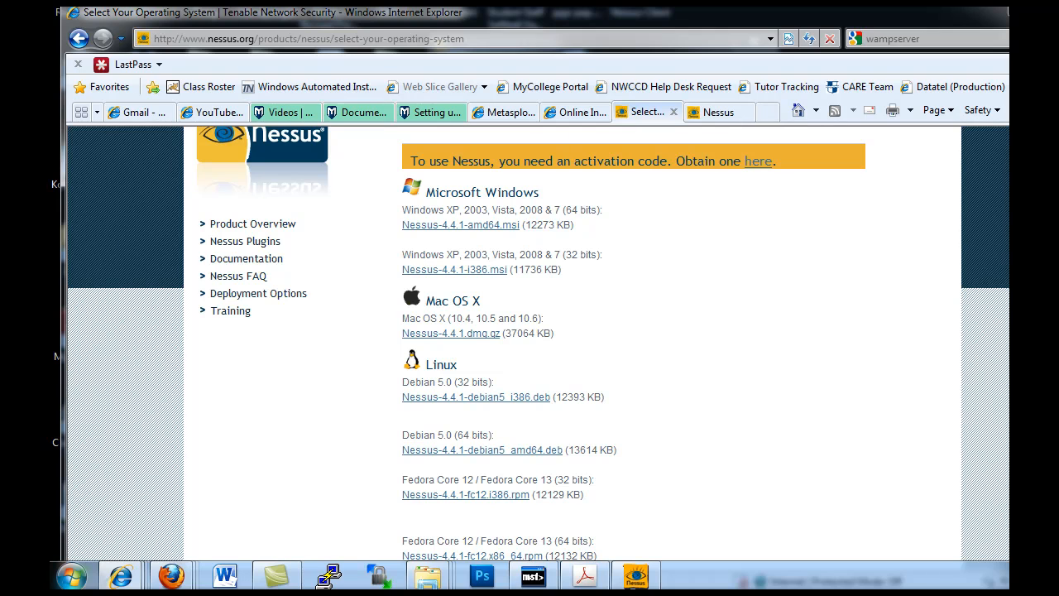
Launch Nessus Server Manager via Start > All Programs > Tenable Network Security > Nessus64
click(68, 574)
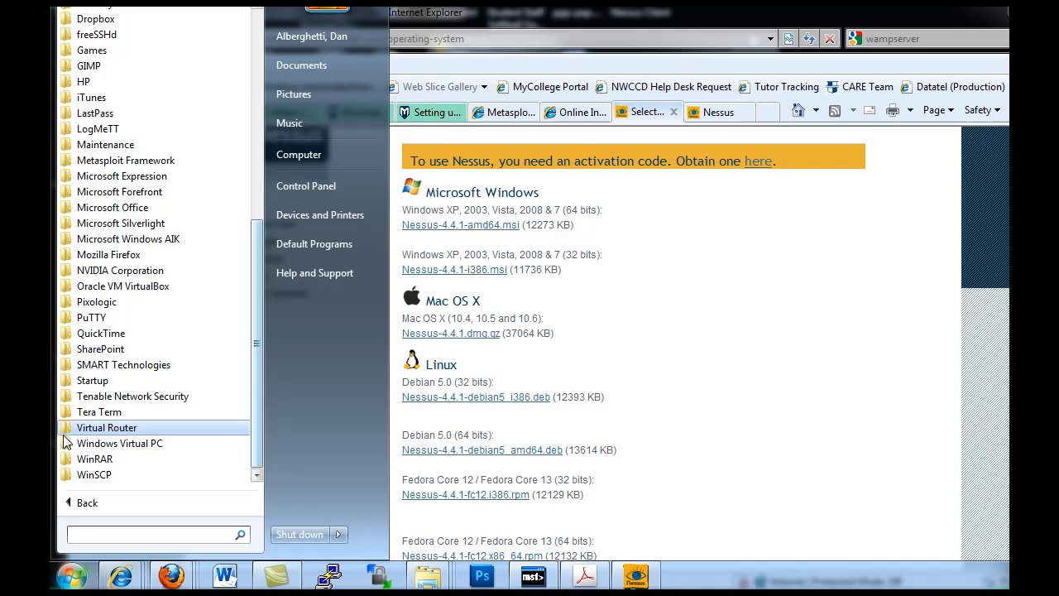
mouse_move(145, 403)
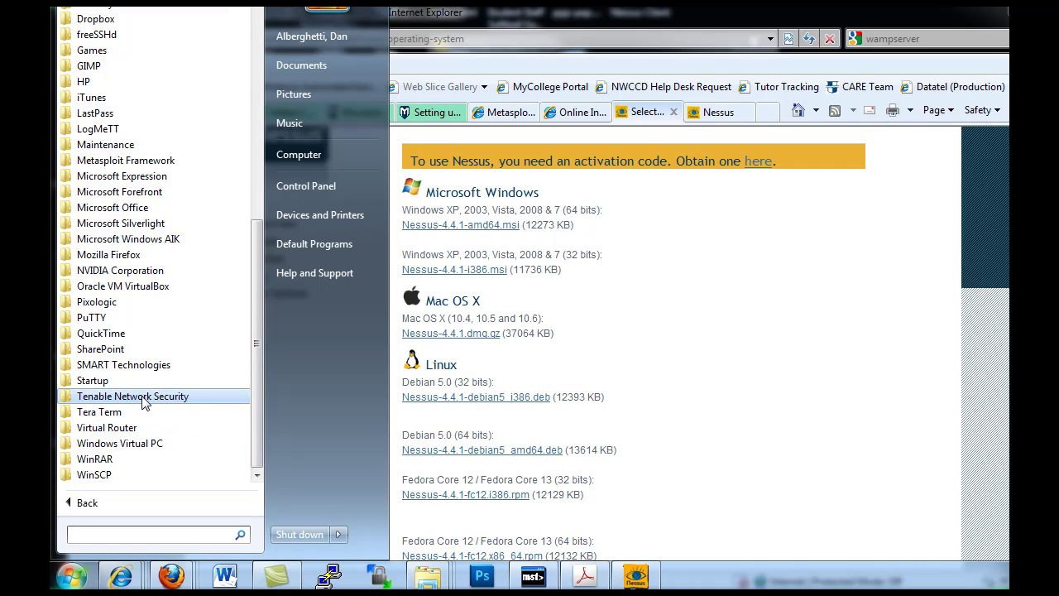
click(132, 396)
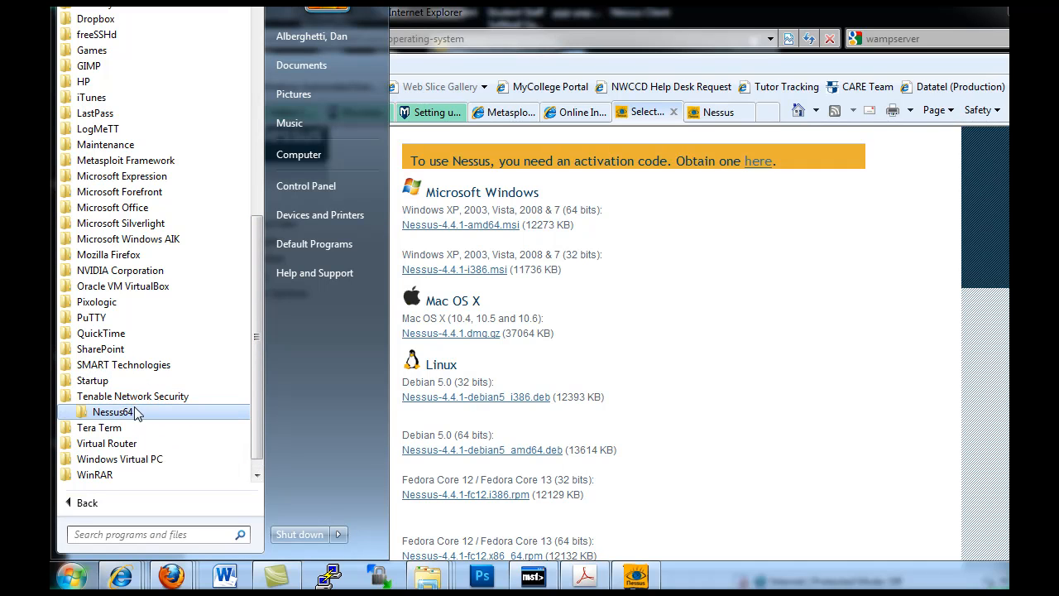
click(113, 411)
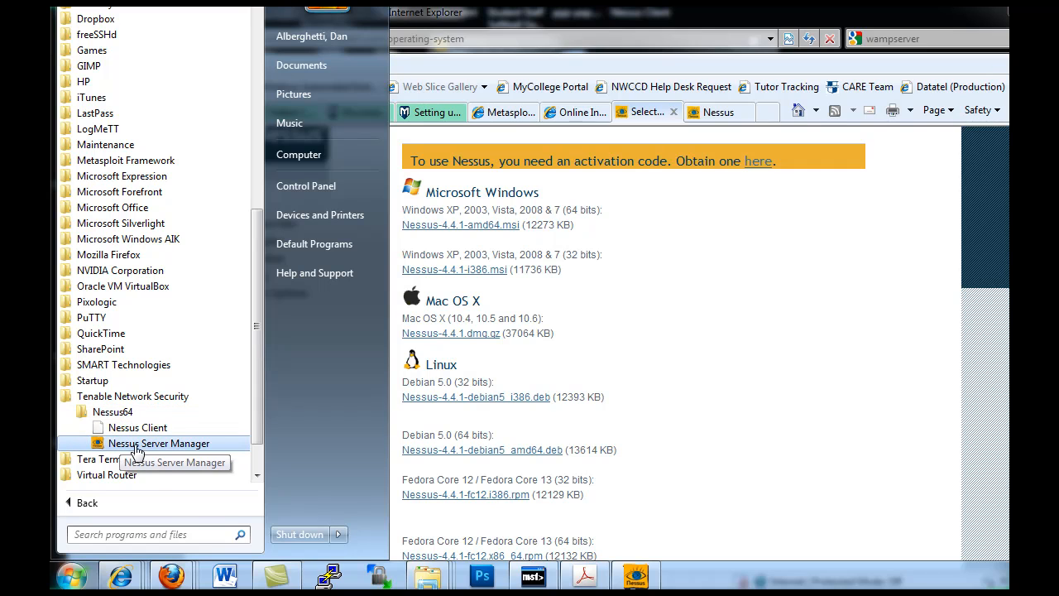
mouse_move(147, 446)
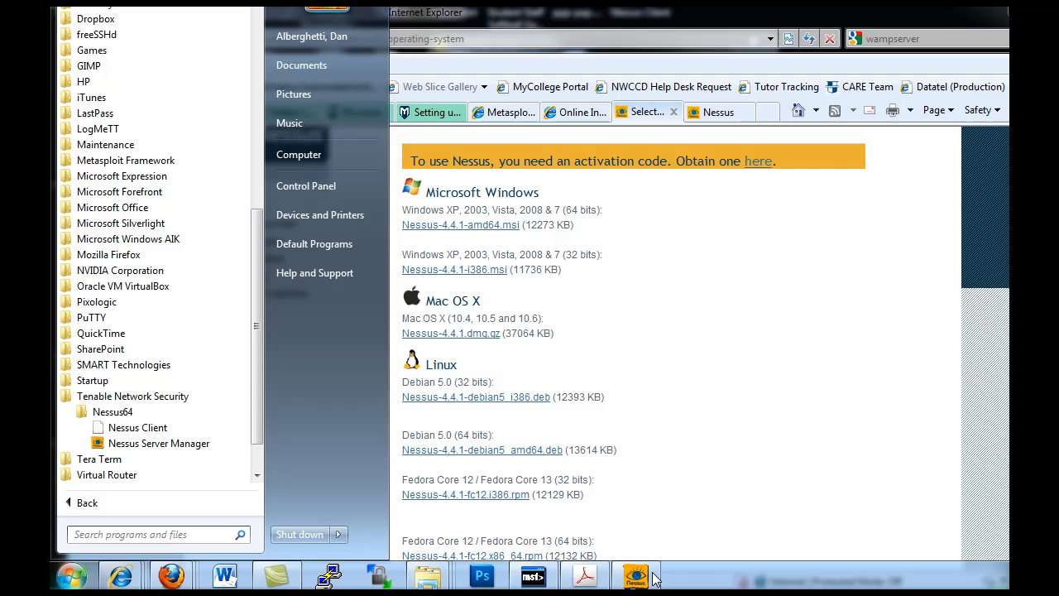
click(633, 577)
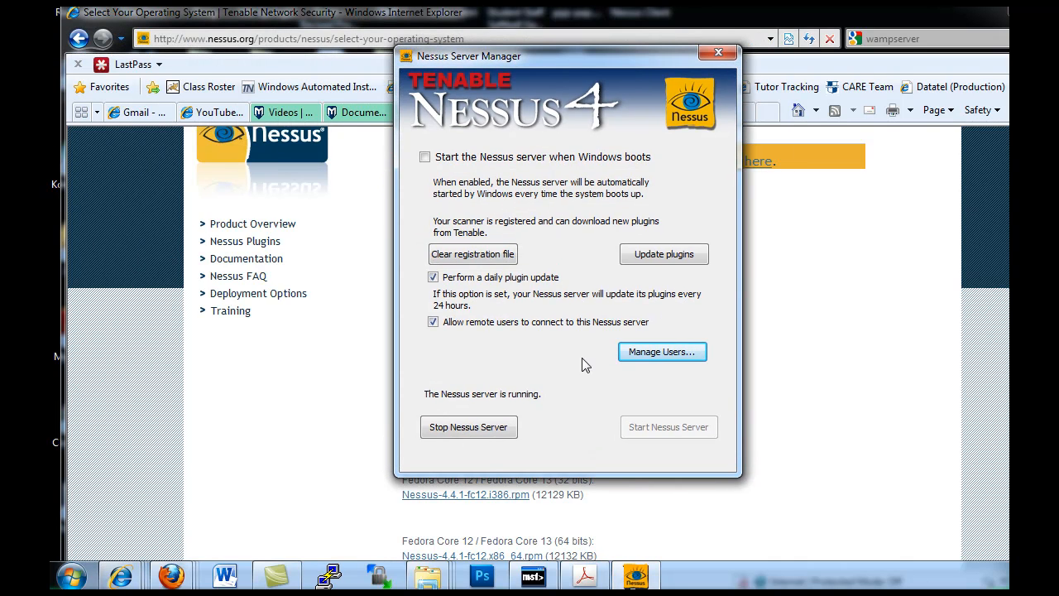
mouse_move(541, 369)
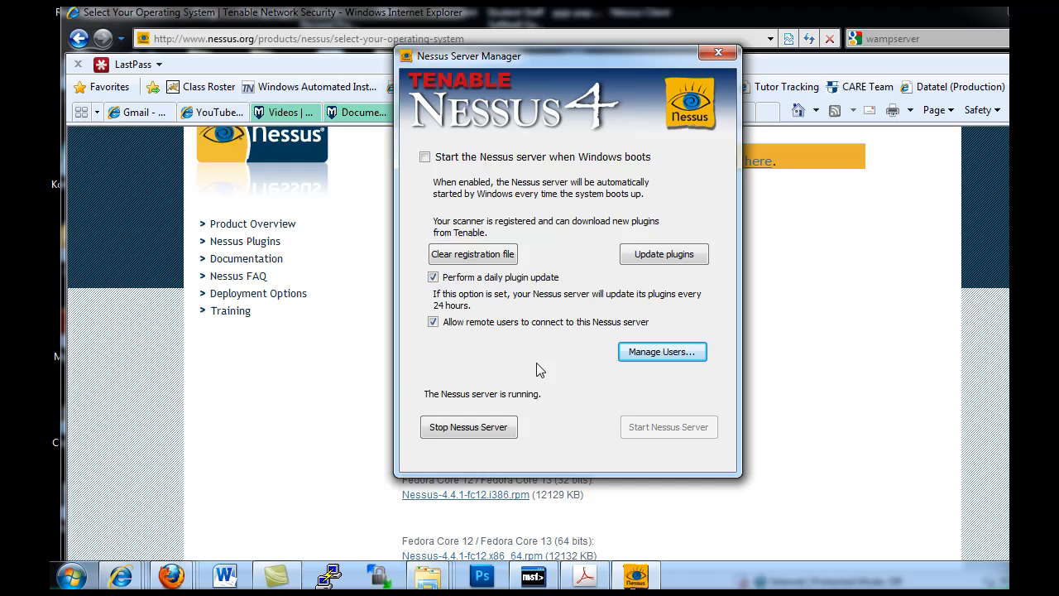
mouse_move(700, 435)
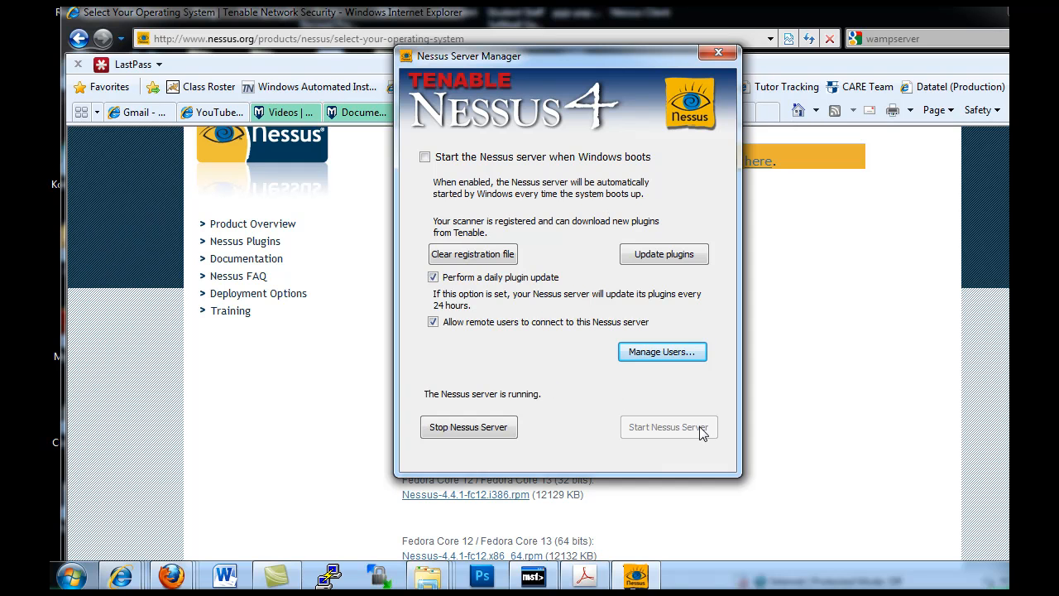
mouse_move(526, 230)
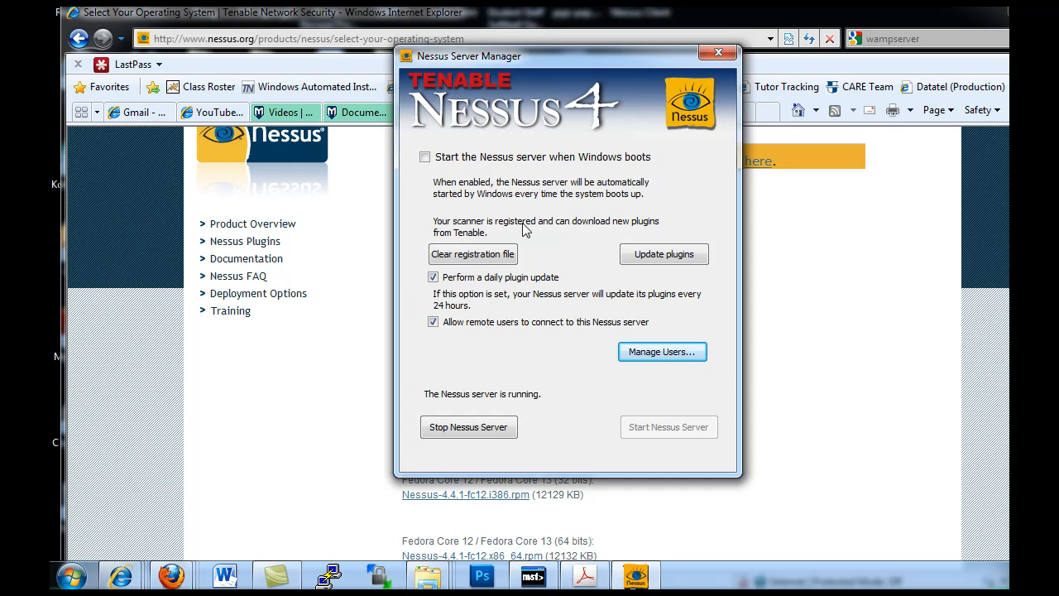
mouse_move(640, 181)
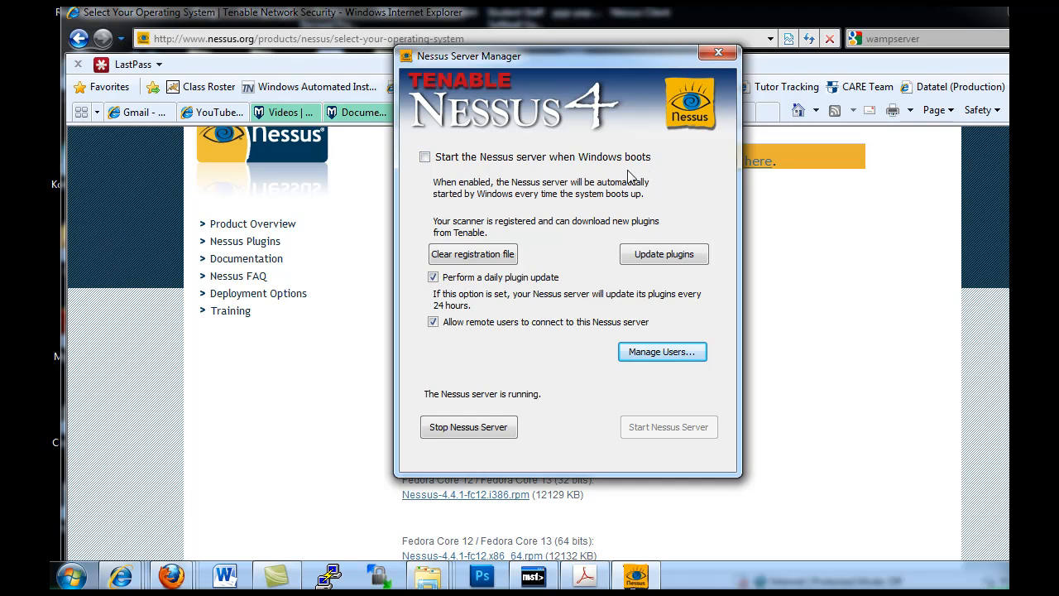
mouse_move(512, 85)
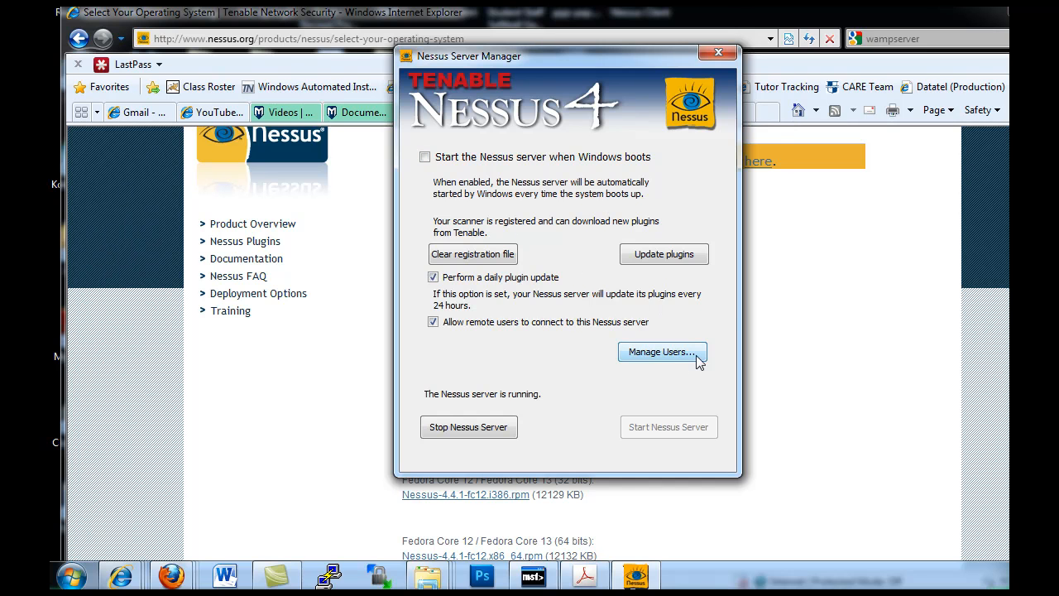
Open Manage Users to show the localuser and scanner accounts
click(662, 352)
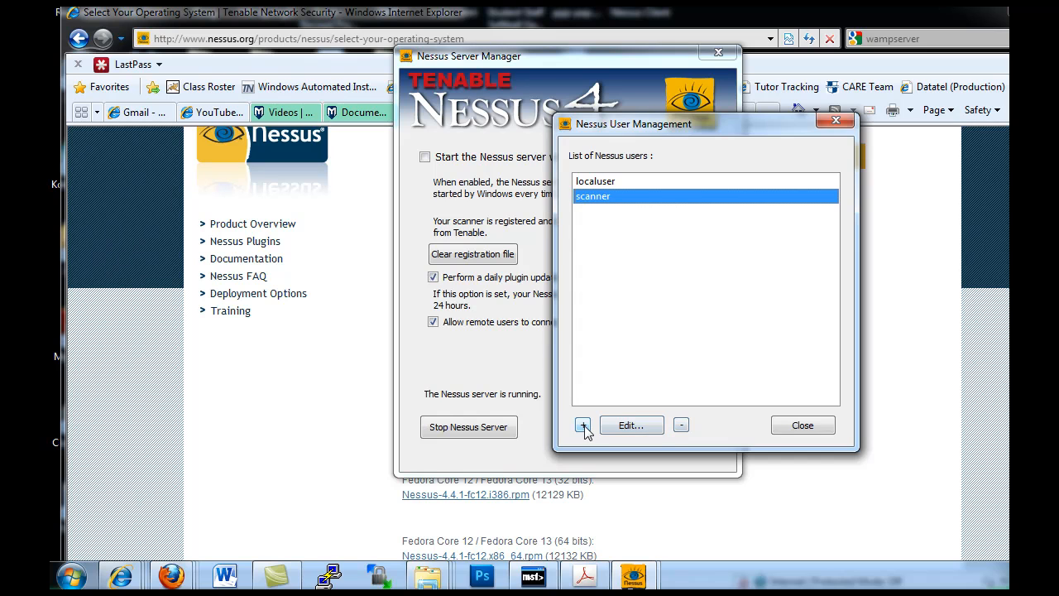
Add and save a non-administrator Nessus user 'testuser' with a password
click(583, 426)
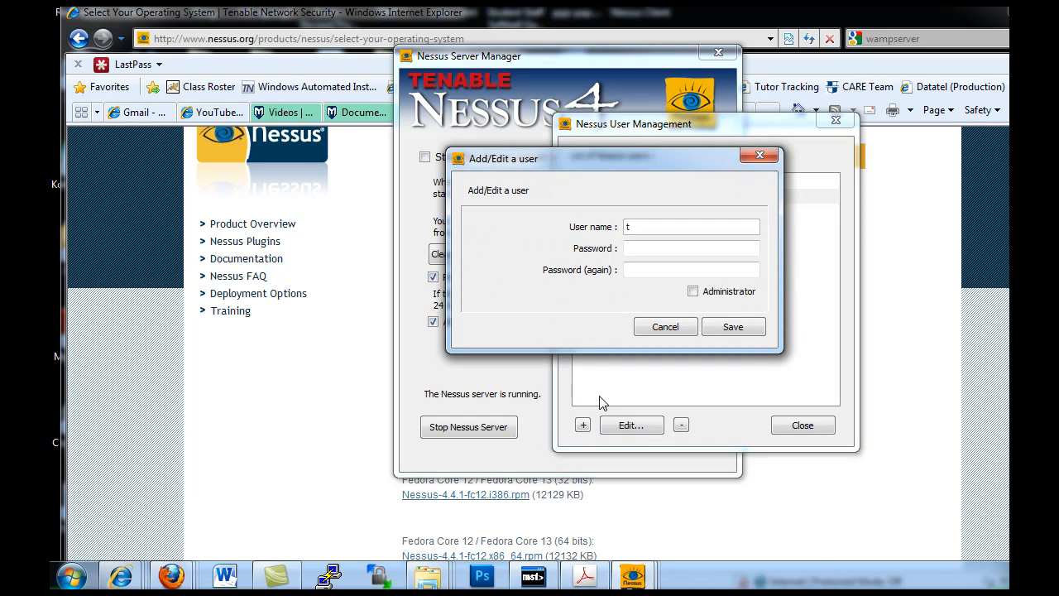
text(estuser)
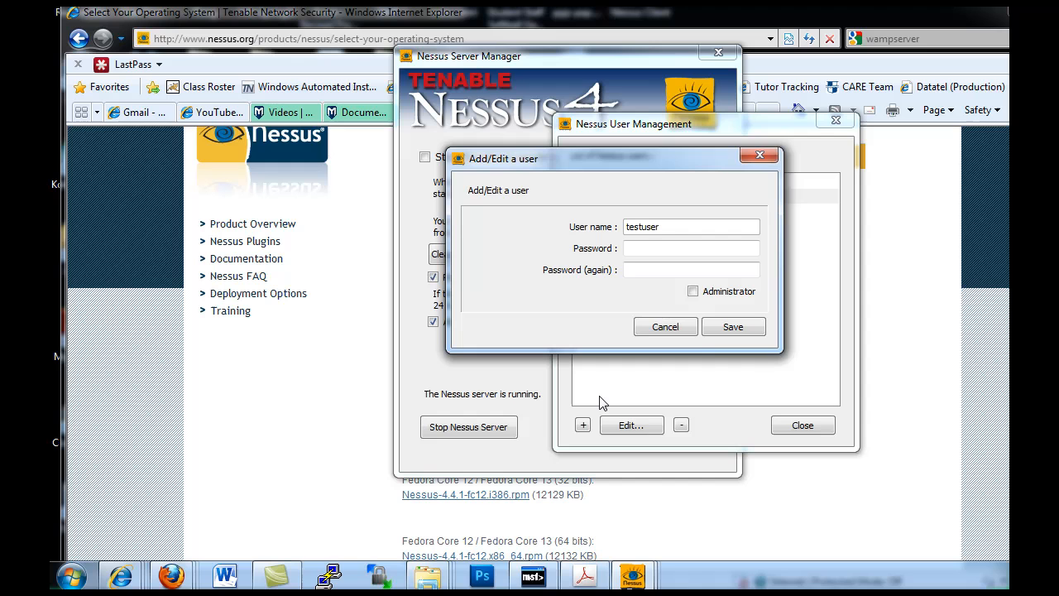
click(691, 248)
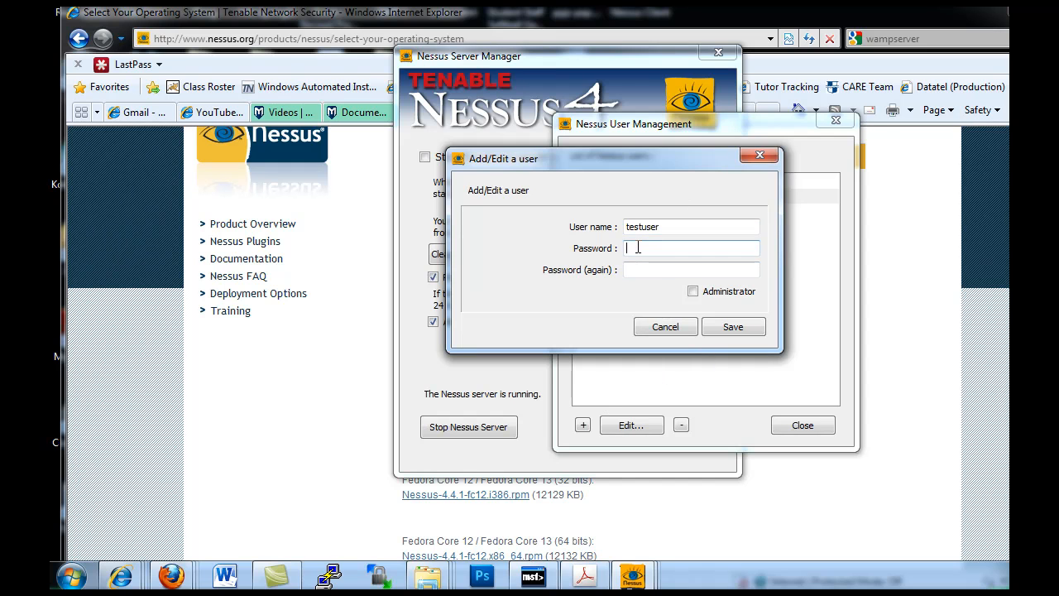
text(••••)
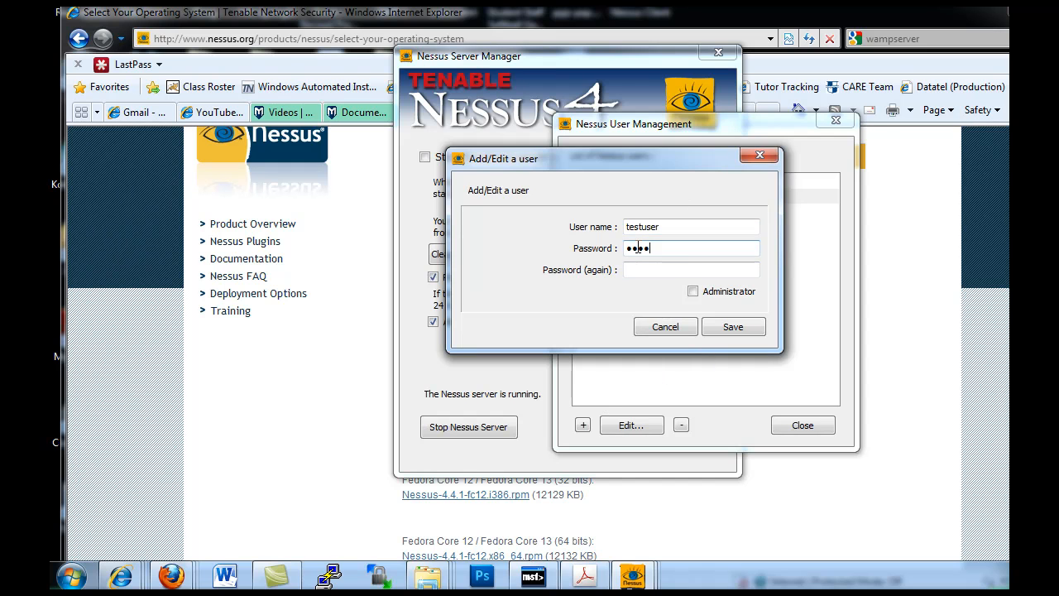
text(•)
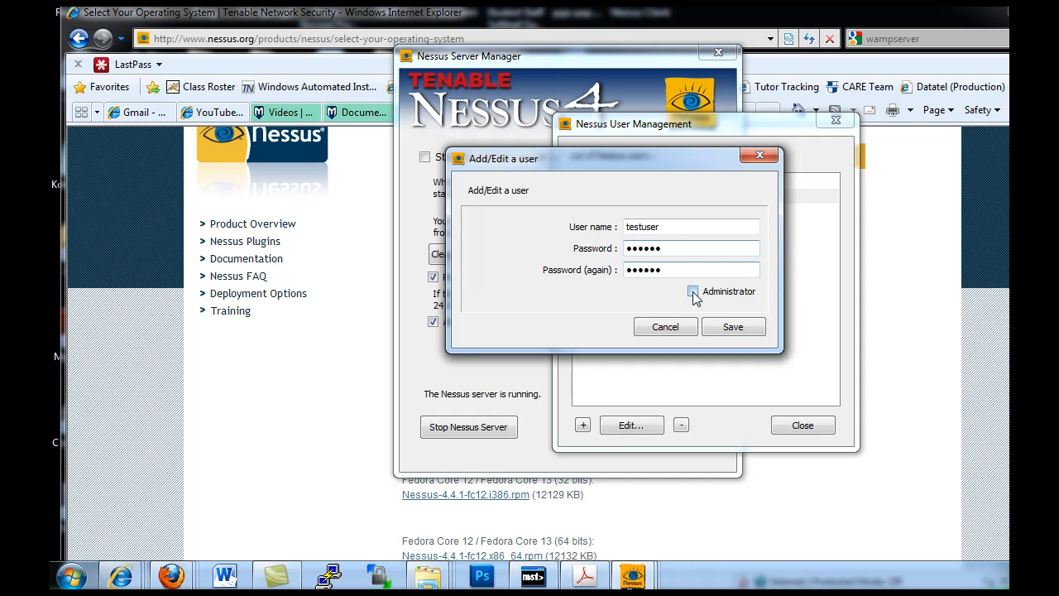
click(733, 327)
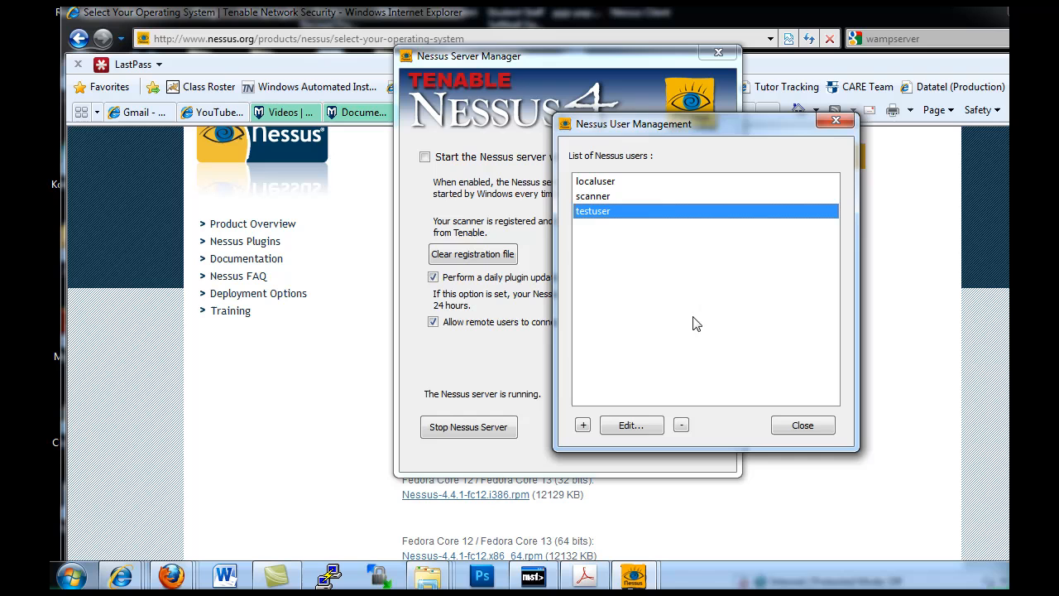
Close user management and move the Server Manager window aside
click(802, 426)
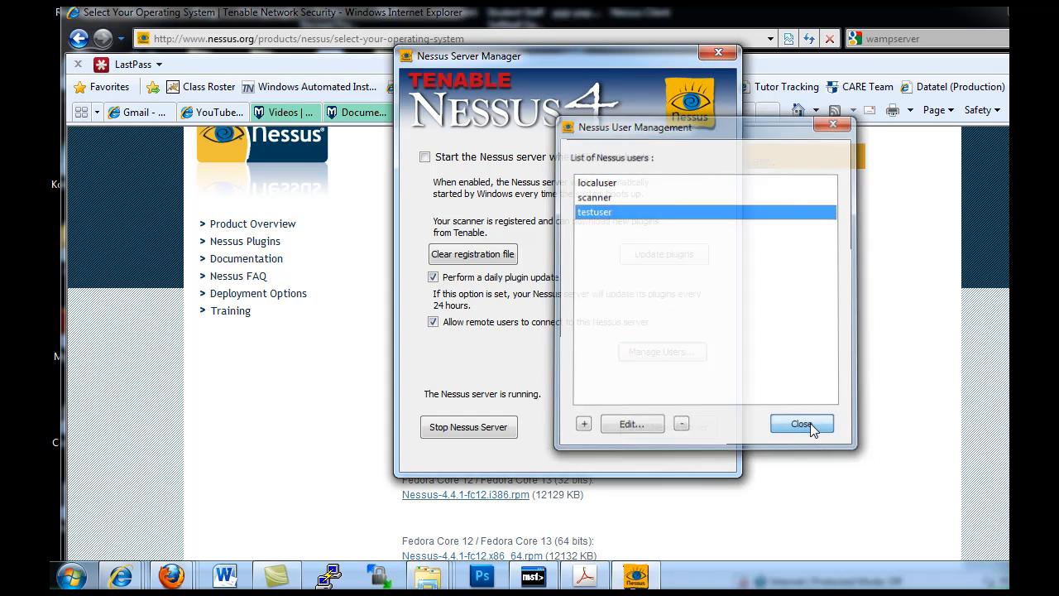
click(801, 424)
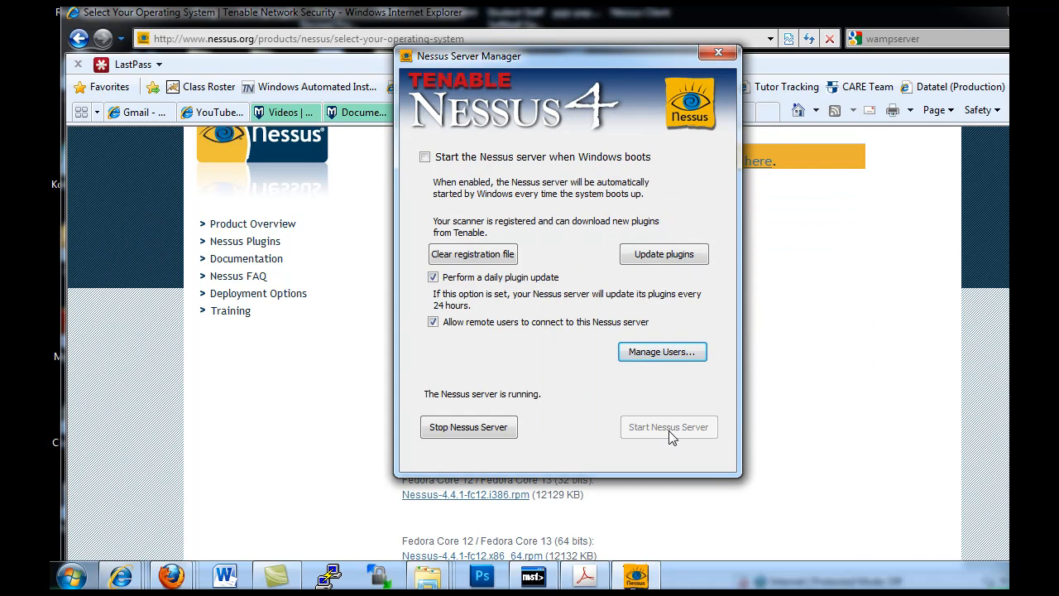
mouse_move(591, 68)
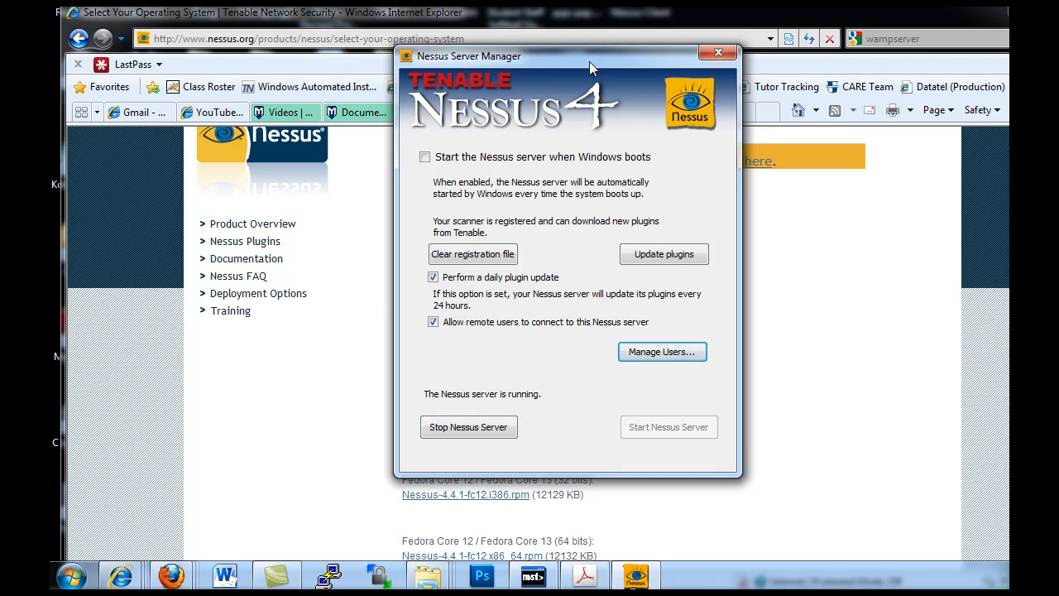
drag(592, 68, 575, 70)
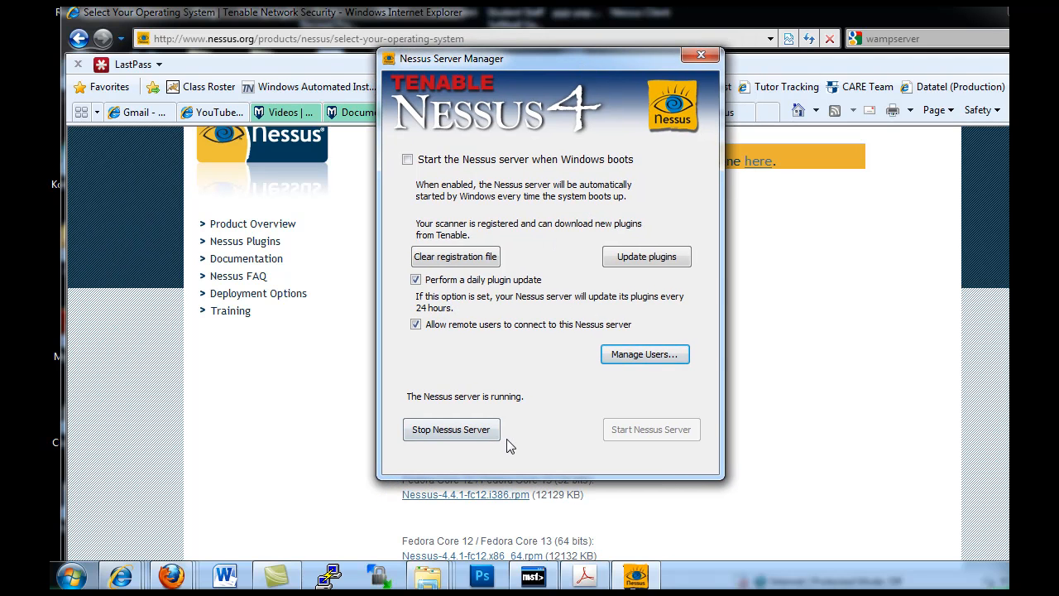
mouse_move(817, 10)
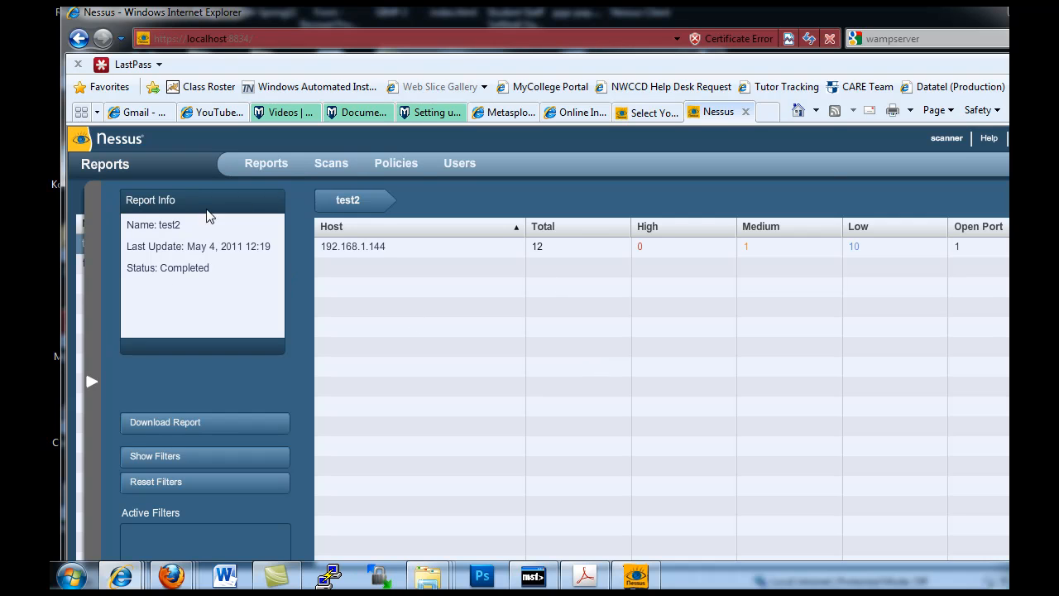
mouse_move(331, 165)
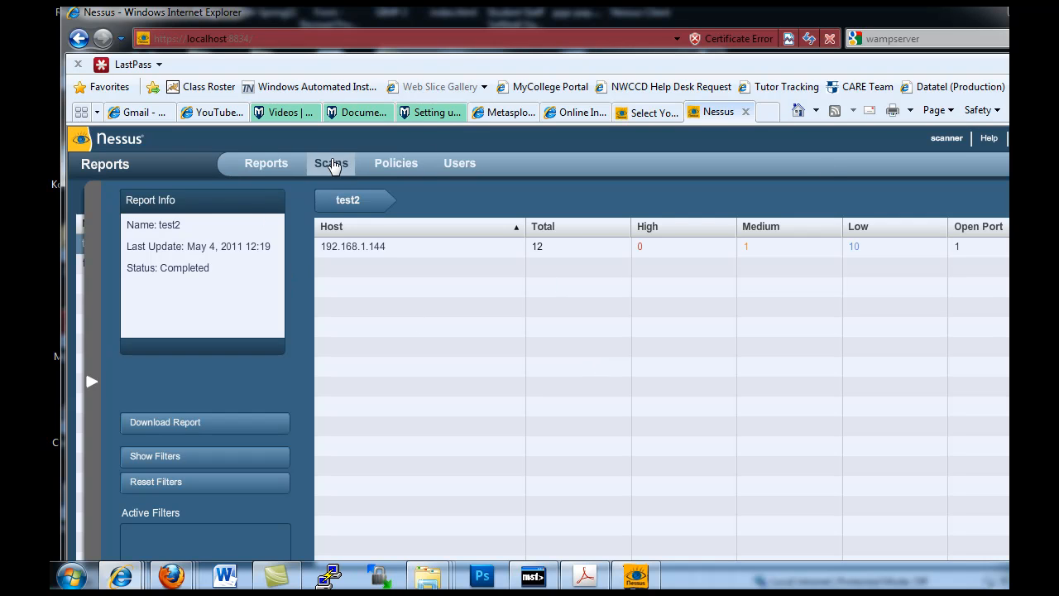
Log out of Nessus and relaunch the Nessus web client from Tenable Network Security > Nessus64
click(266, 163)
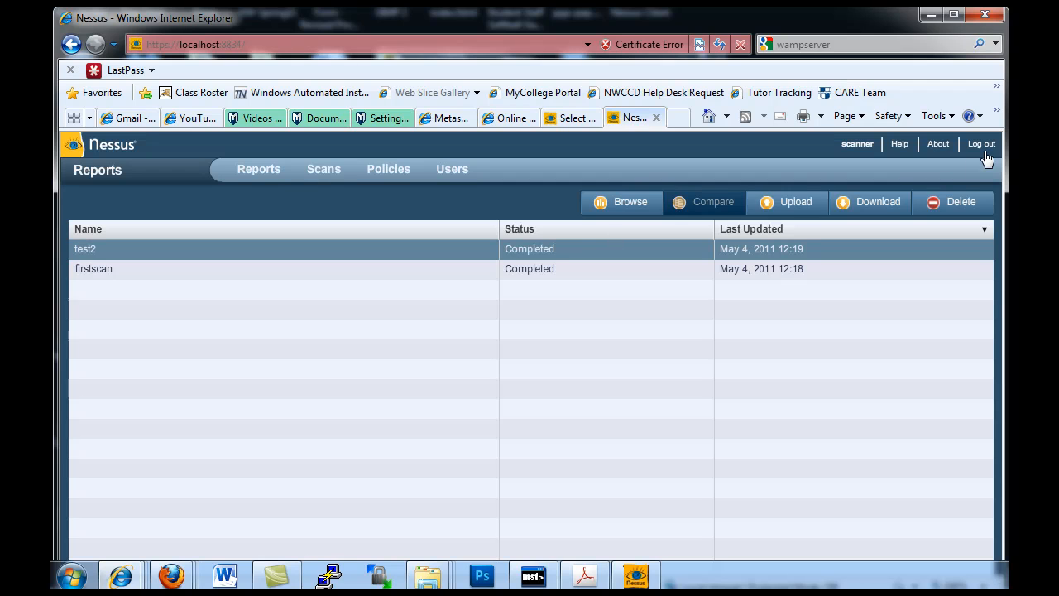
click(981, 143)
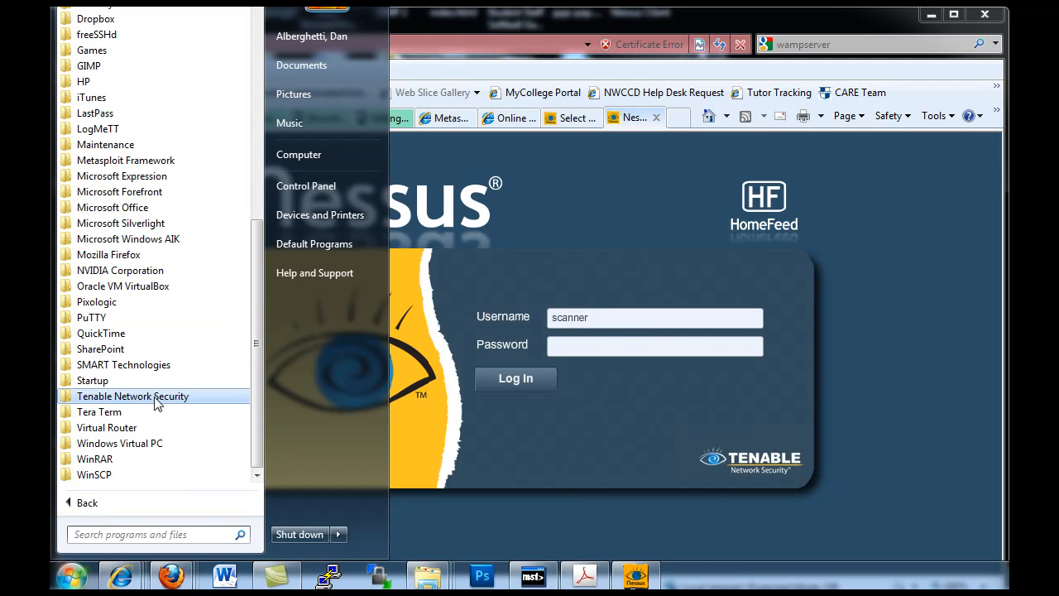
click(133, 396)
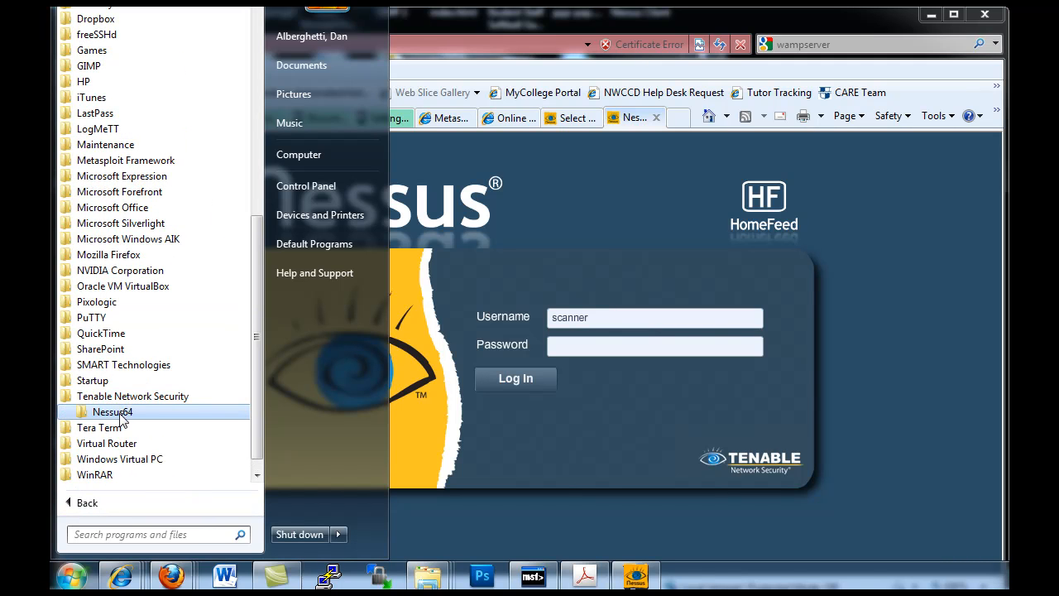
click(112, 412)
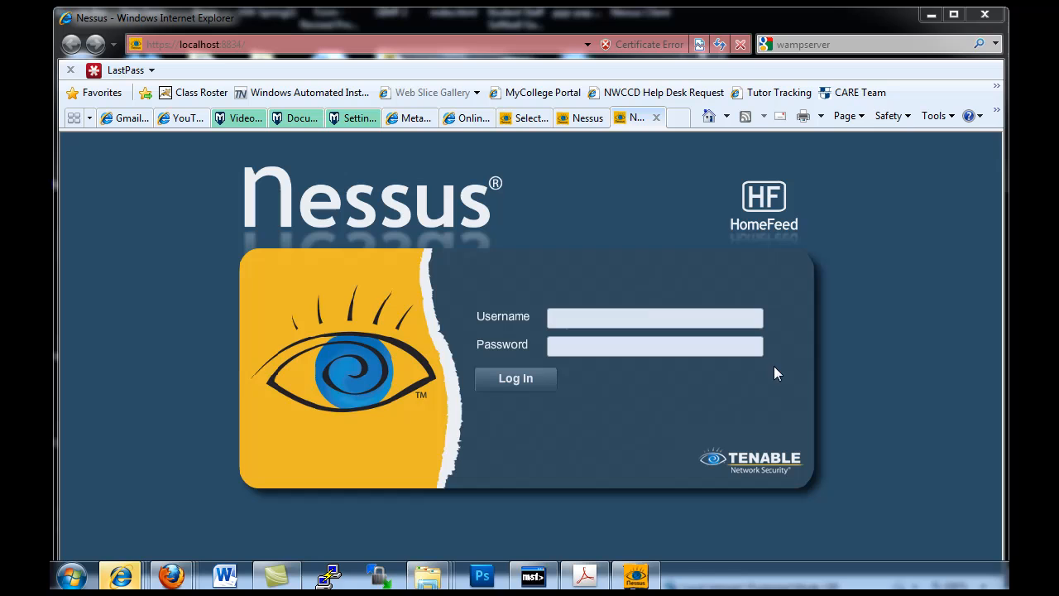
Log in as 'scanner', dismiss the HomeFeed notice, and select the firstscan report
click(653, 317)
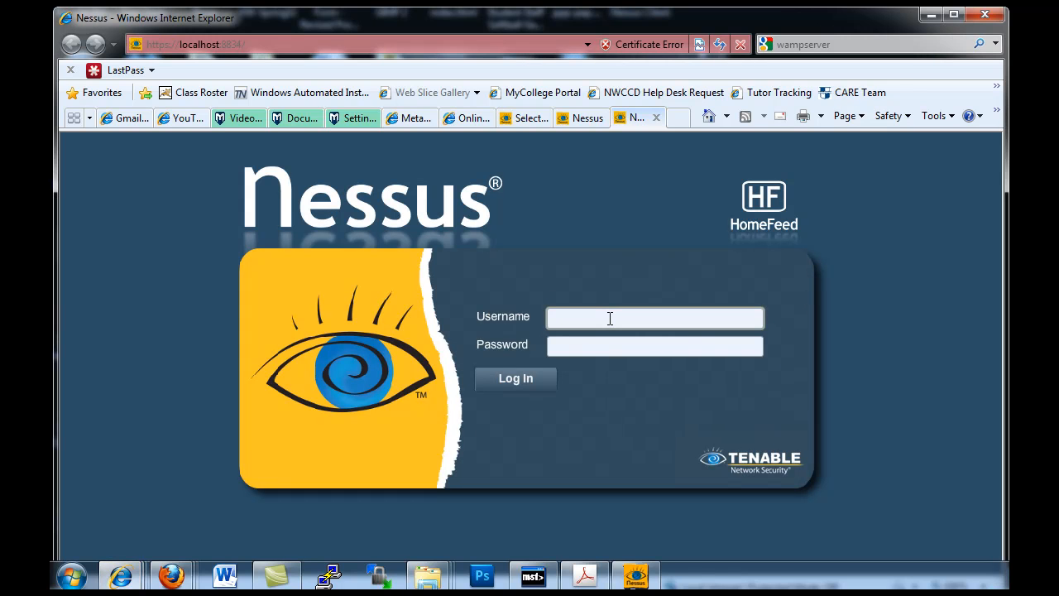
text(scanner)
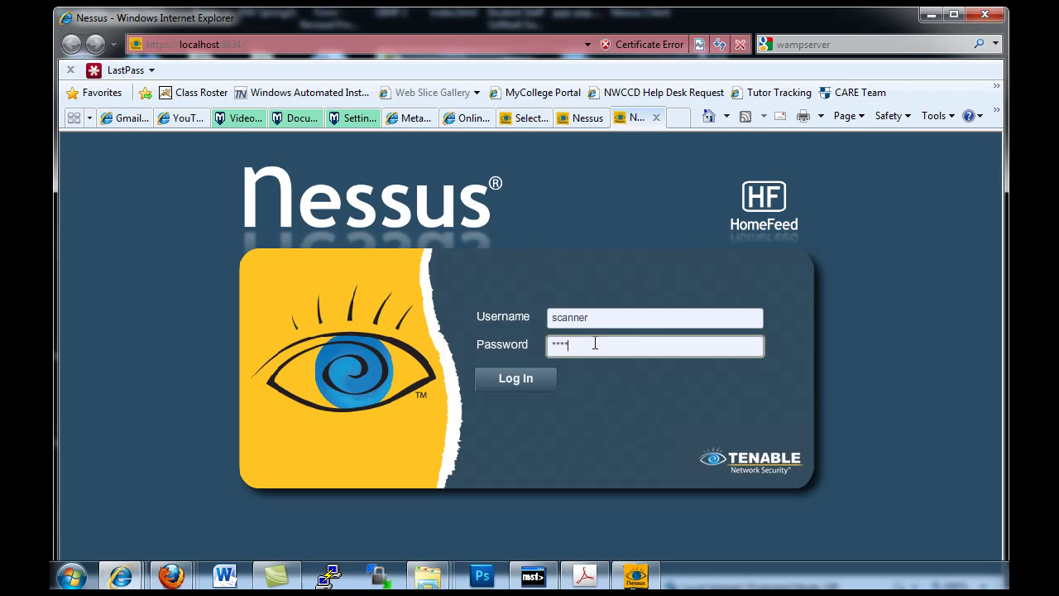
click(515, 379)
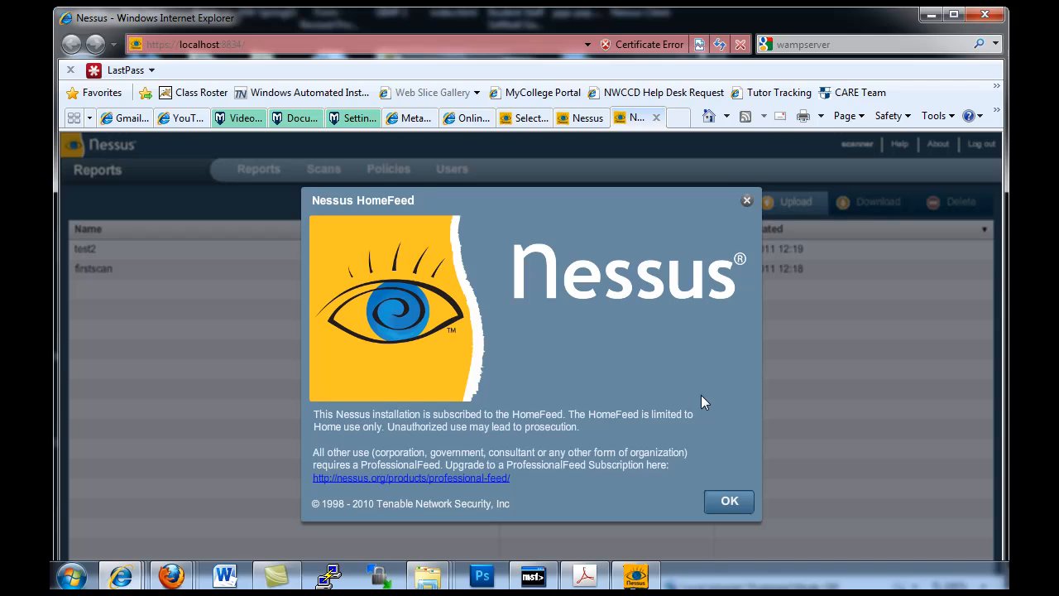
click(729, 500)
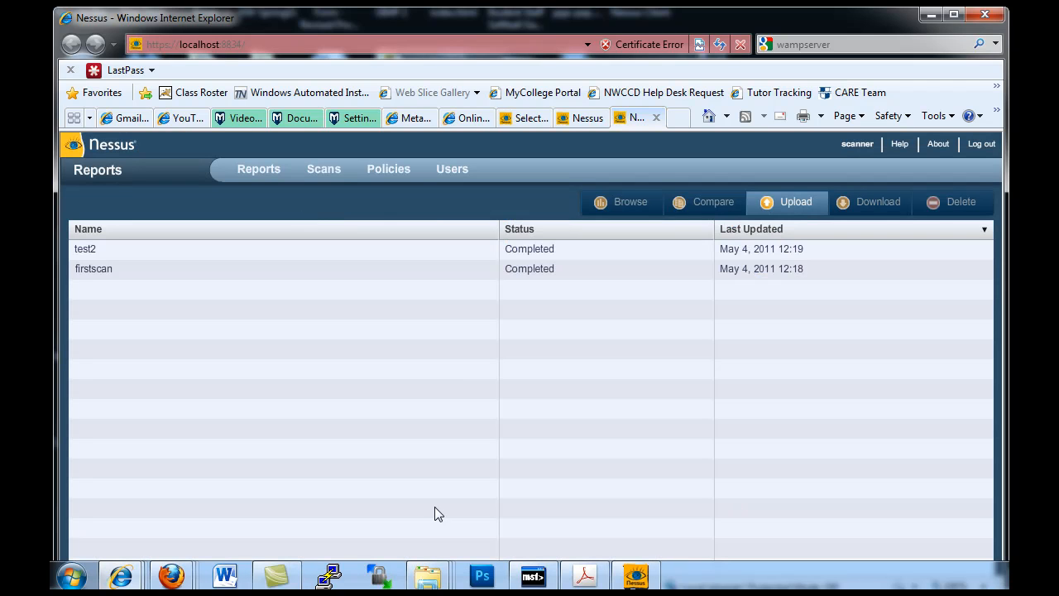
mouse_move(246, 297)
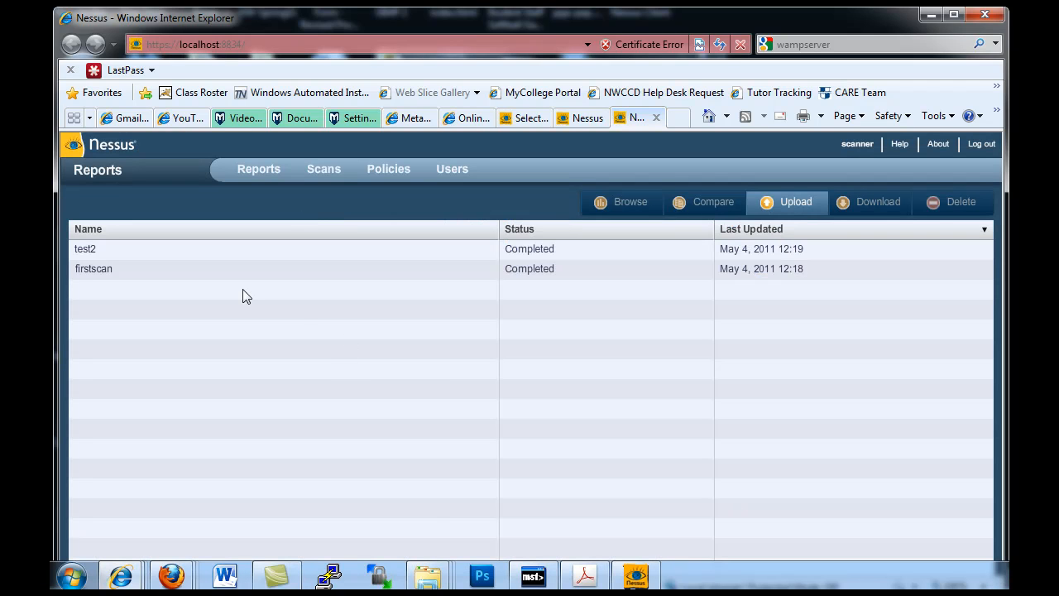
click(94, 268)
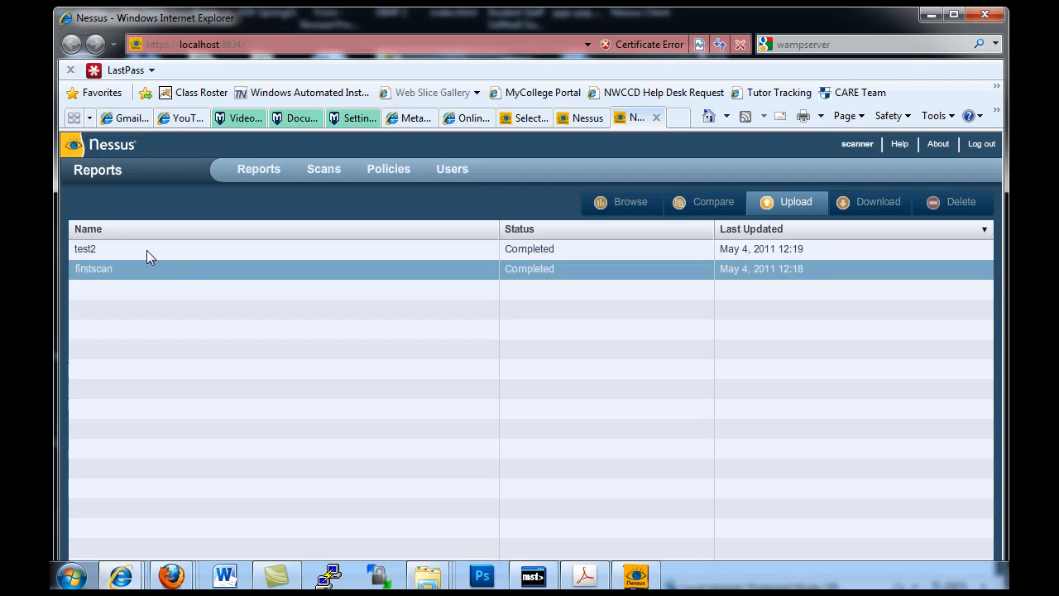
click(597, 355)
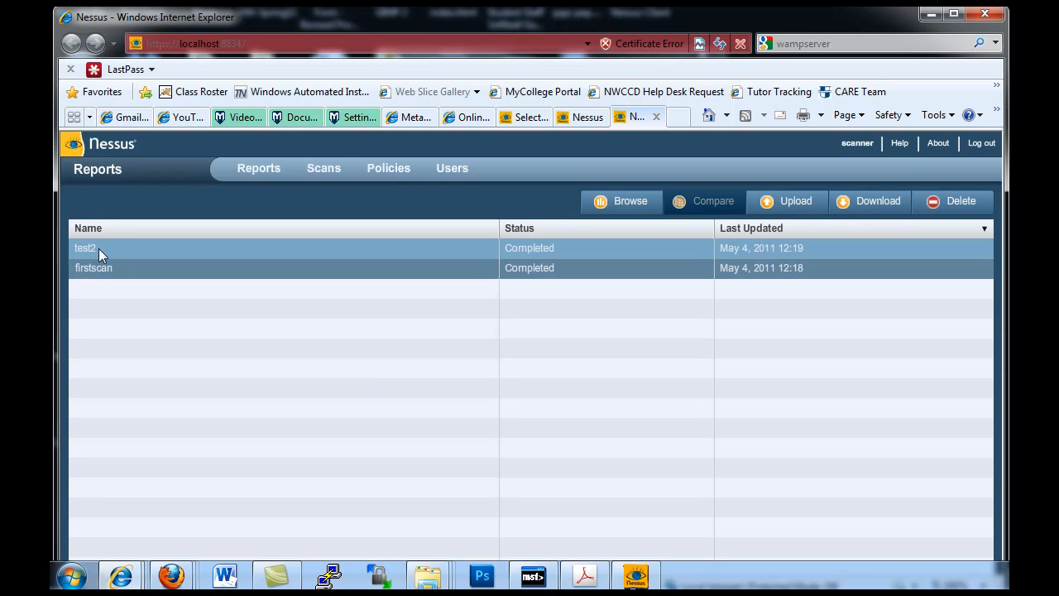
click(100, 249)
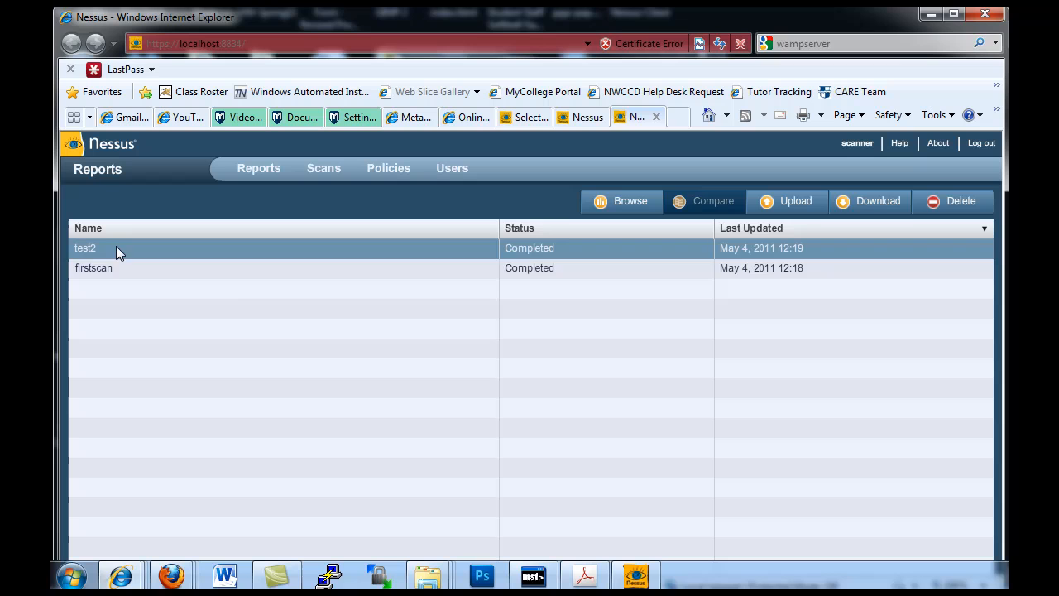
mouse_move(597, 258)
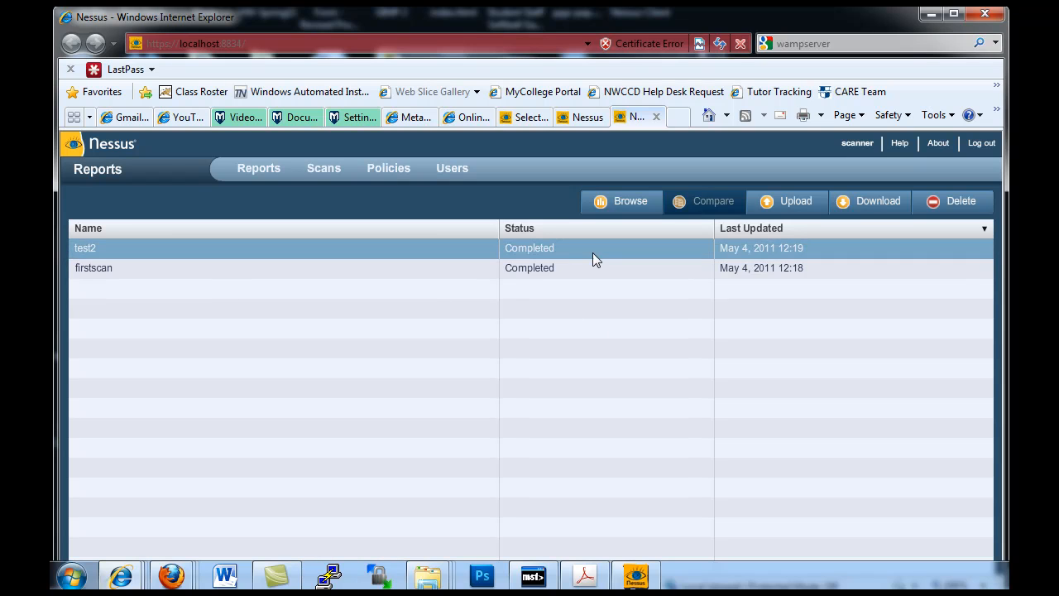
click(92, 268)
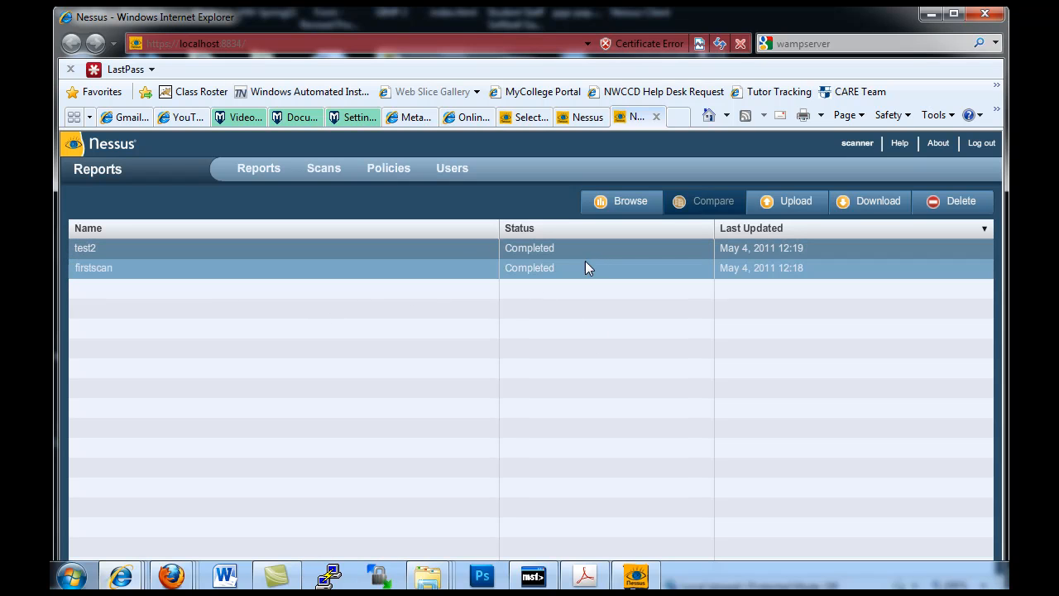
mouse_move(565, 280)
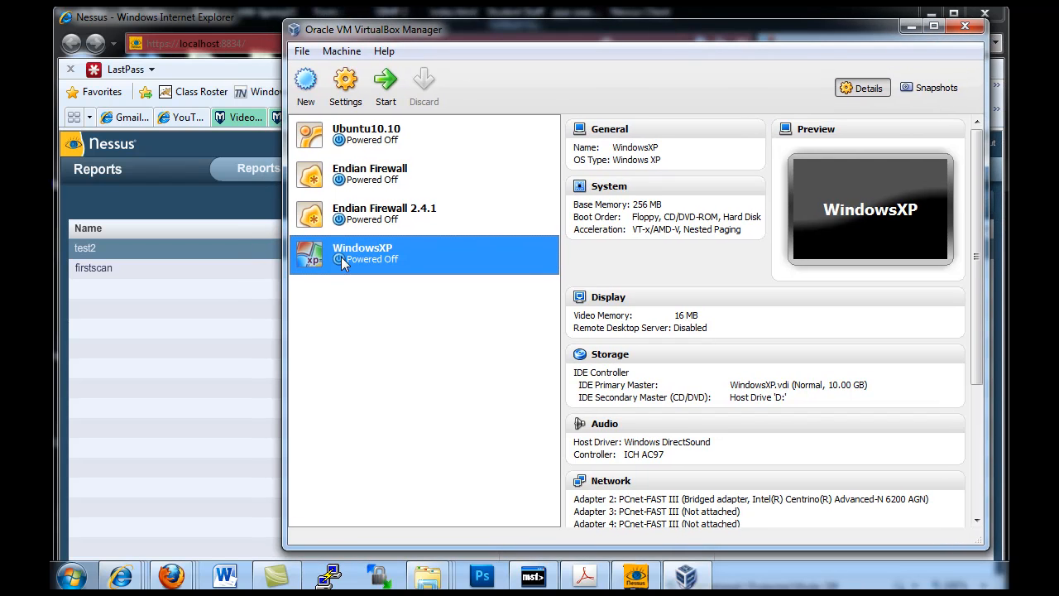
mouse_move(394, 263)
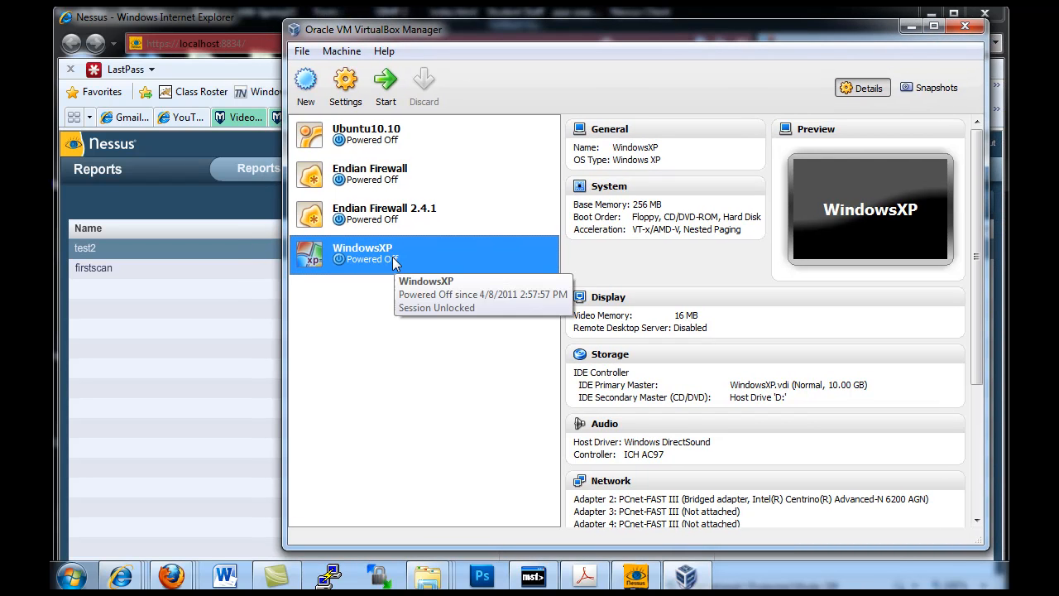
mouse_move(388, 269)
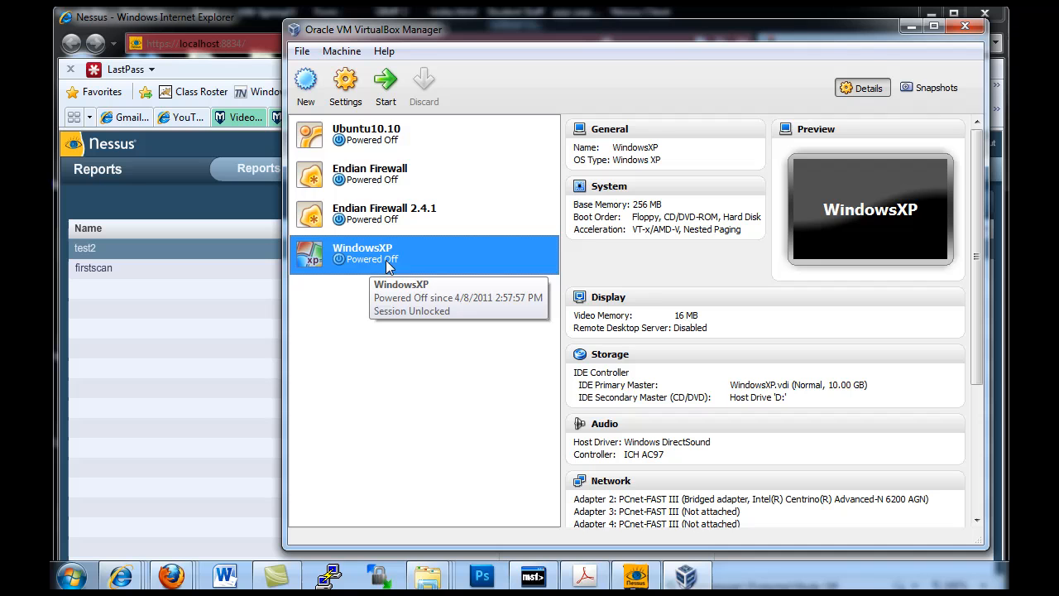
mouse_move(343, 51)
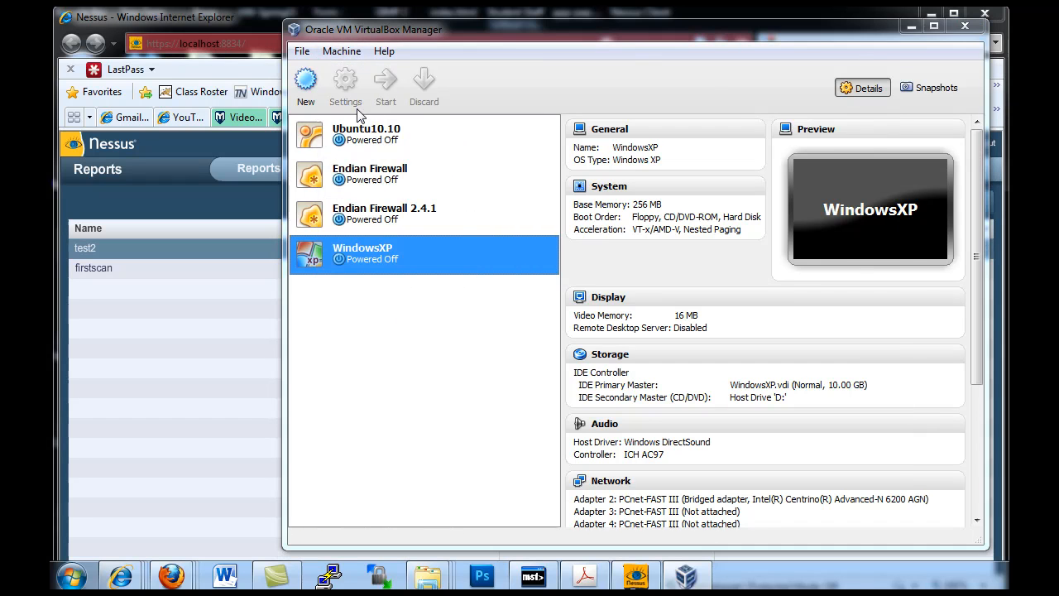
click(346, 80)
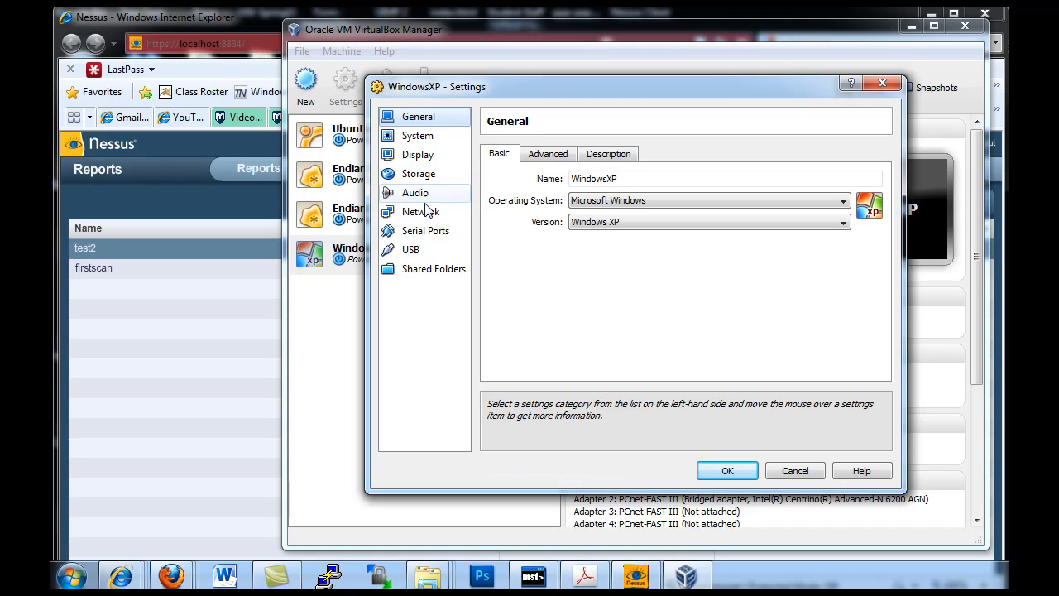
click(420, 211)
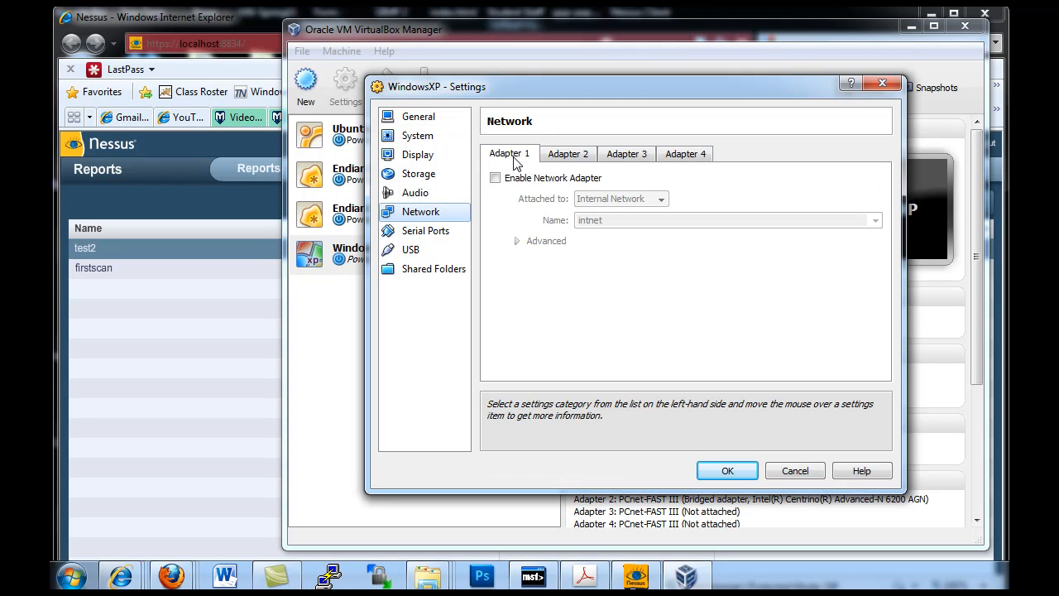
click(567, 153)
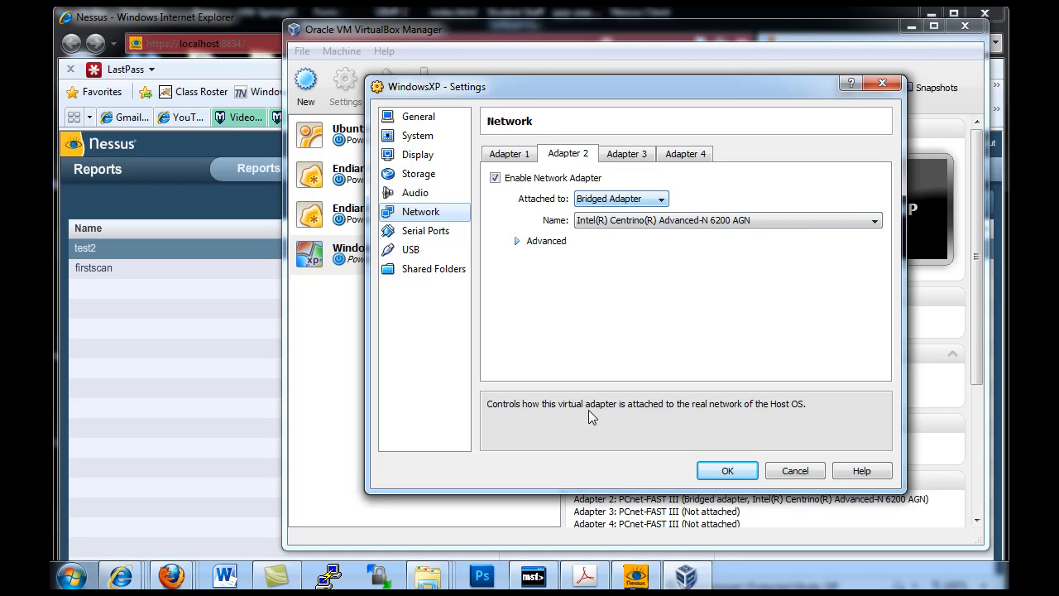
click(727, 470)
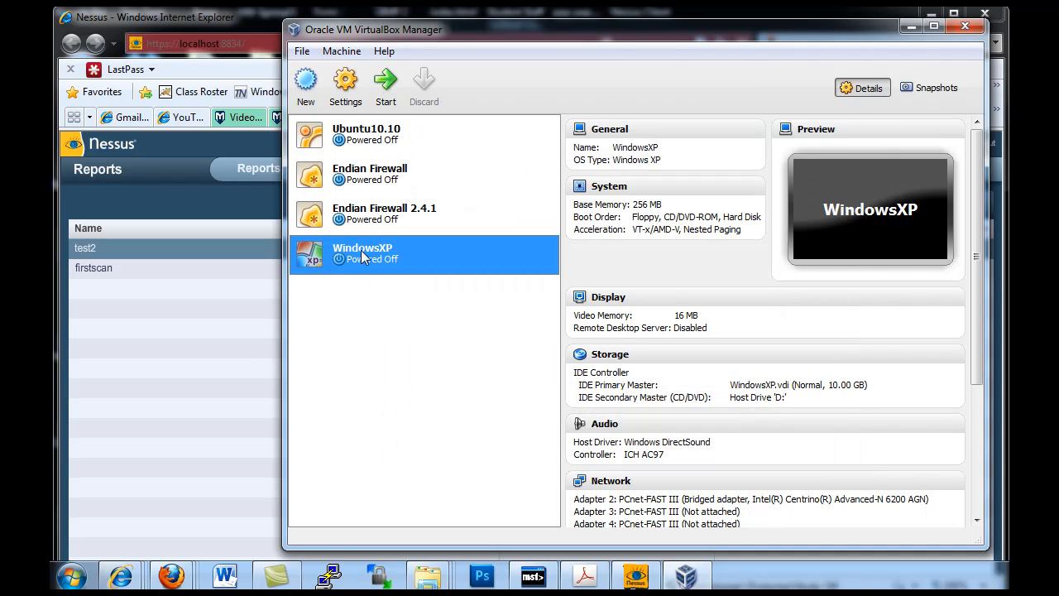
Boot the WindowsXP VM, dismiss the capture notice, and focus the guest desktop
click(386, 83)
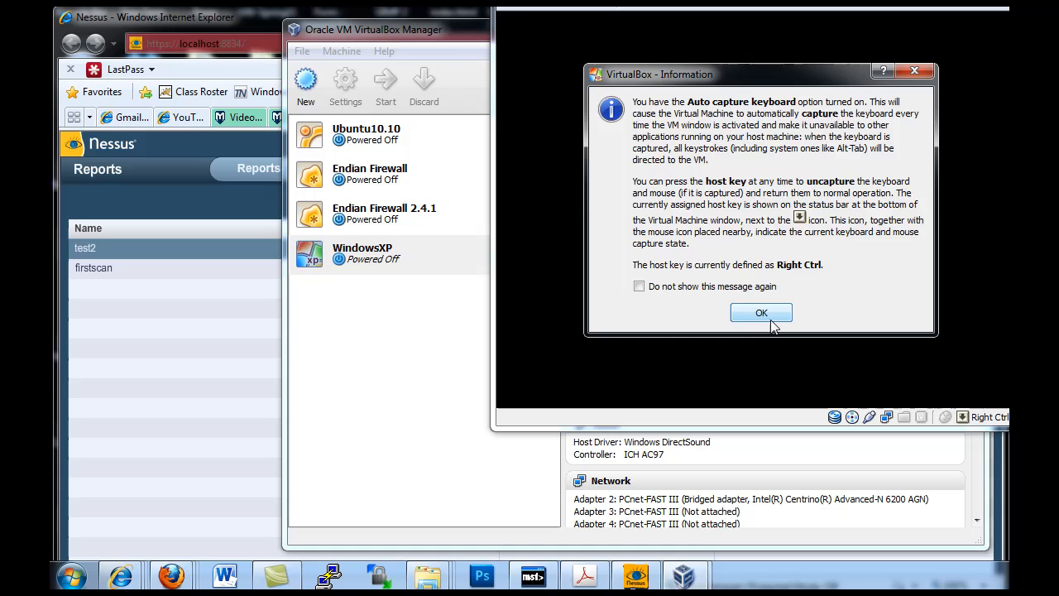
click(761, 313)
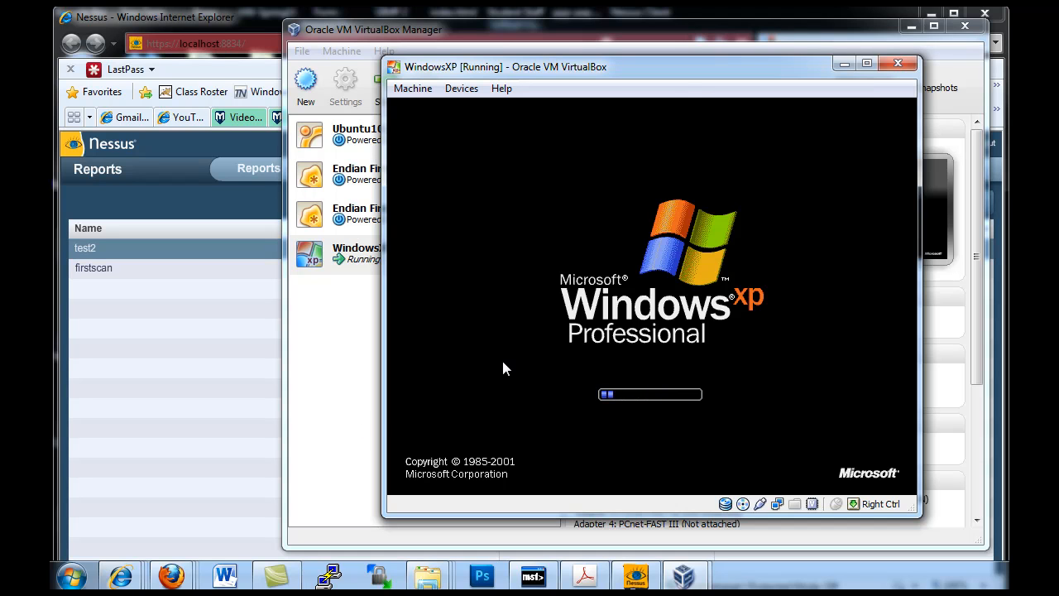
mouse_move(674, 421)
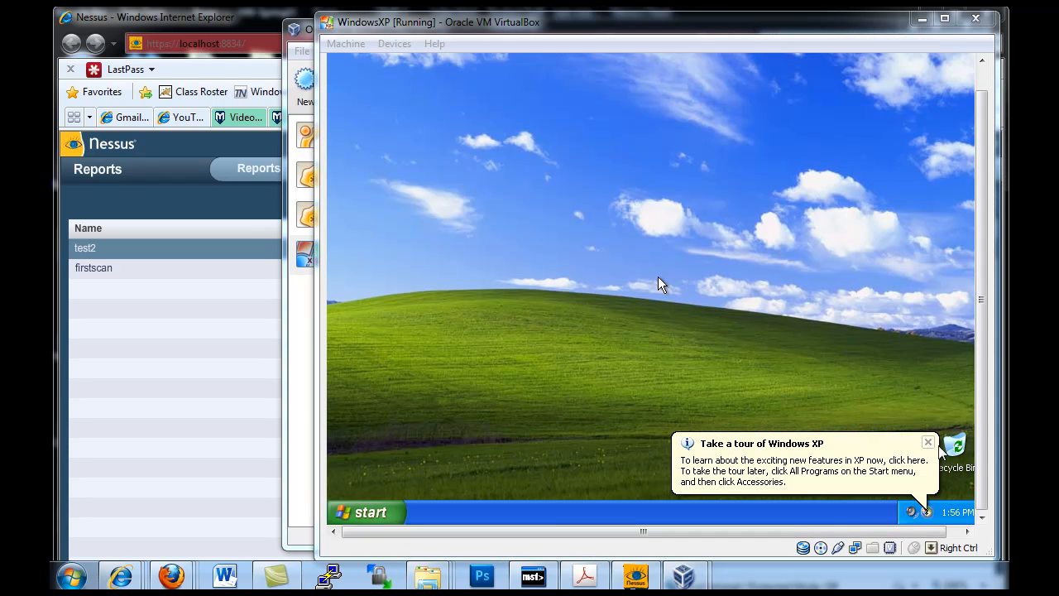
click(662, 284)
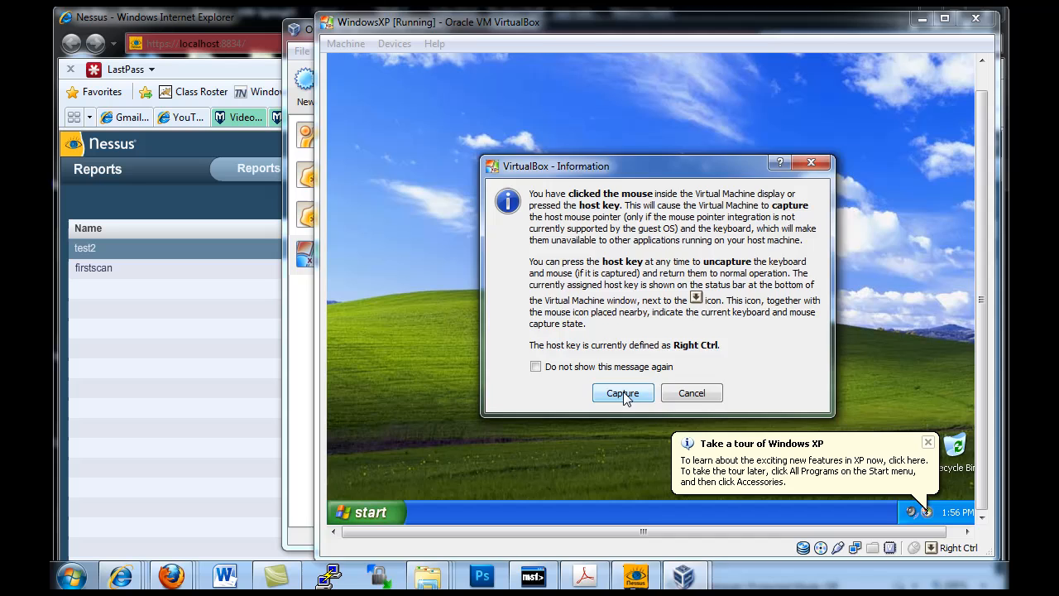
Capture input, open cmd in the XP guest, and run ipconfig
click(622, 393)
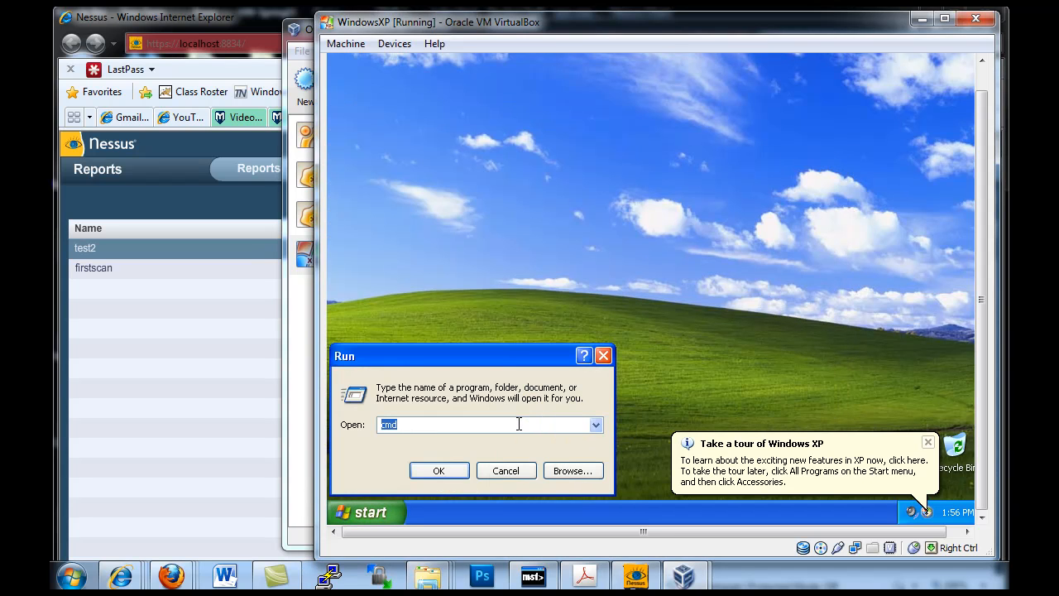
click(439, 470)
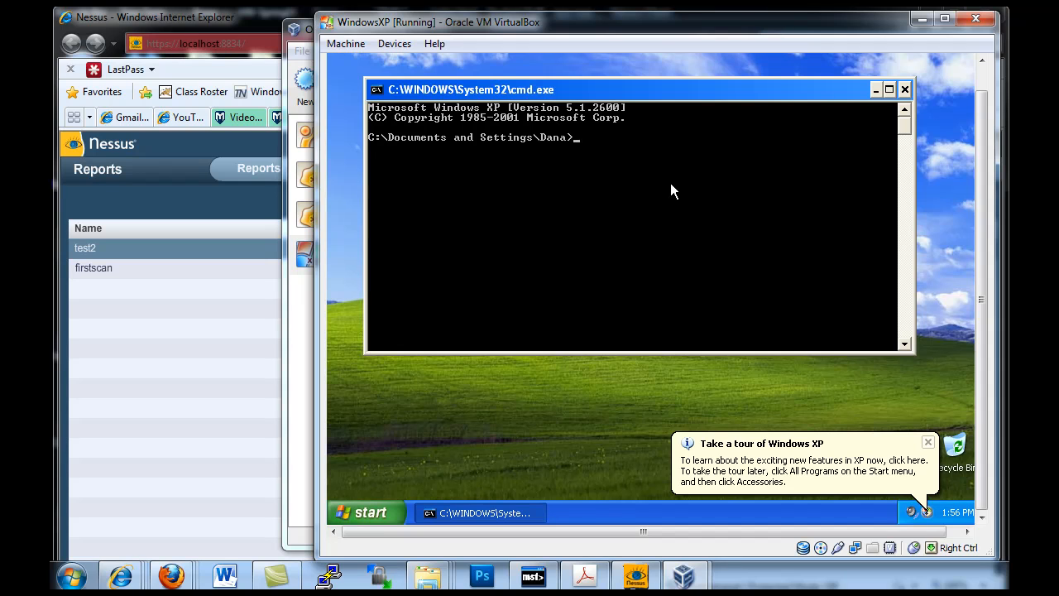
mouse_move(658, 185)
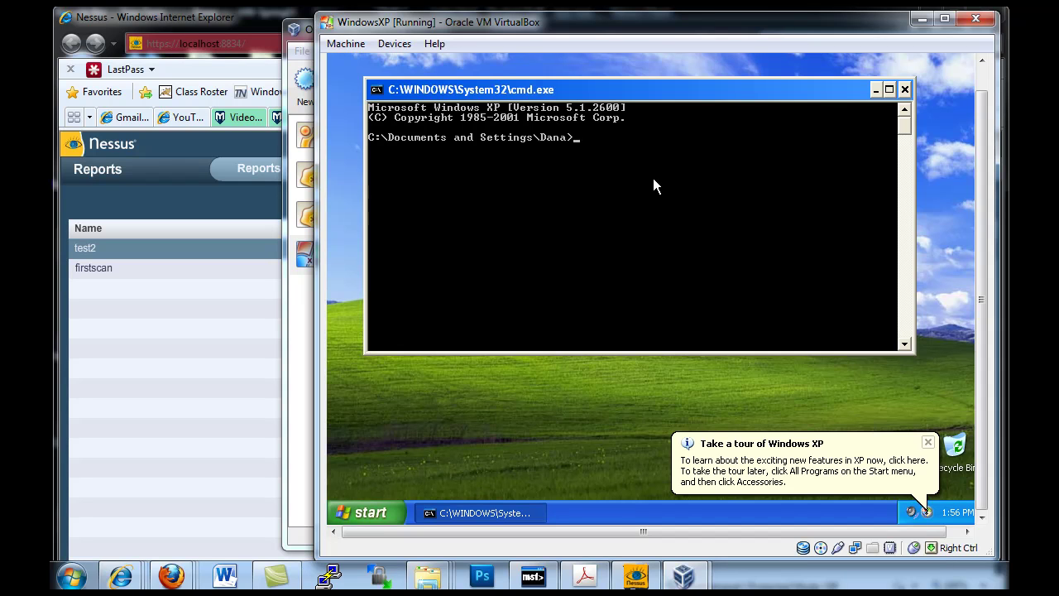
text(ipconfig)
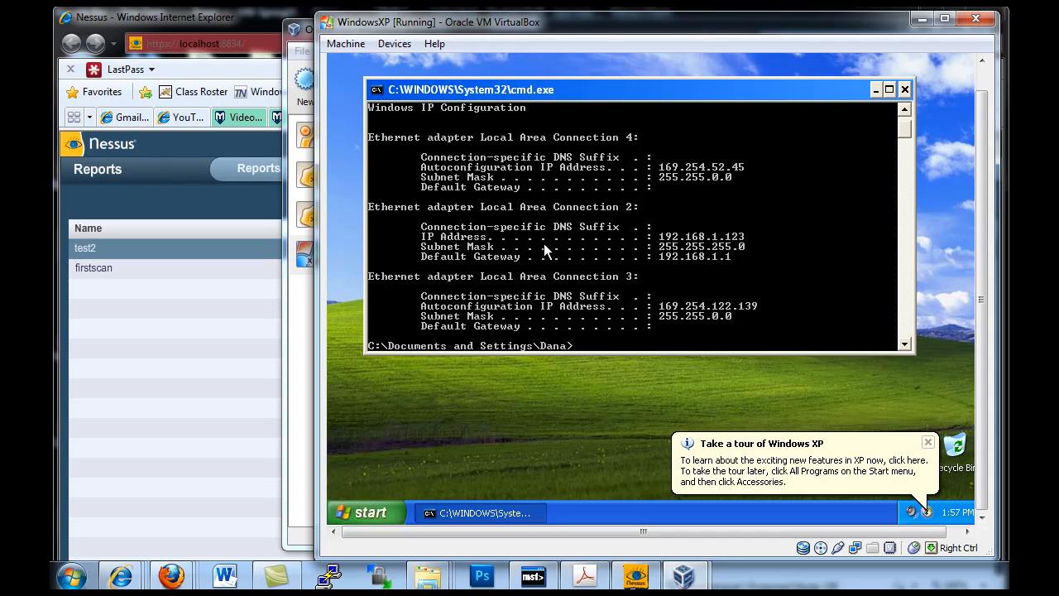
mouse_move(688, 246)
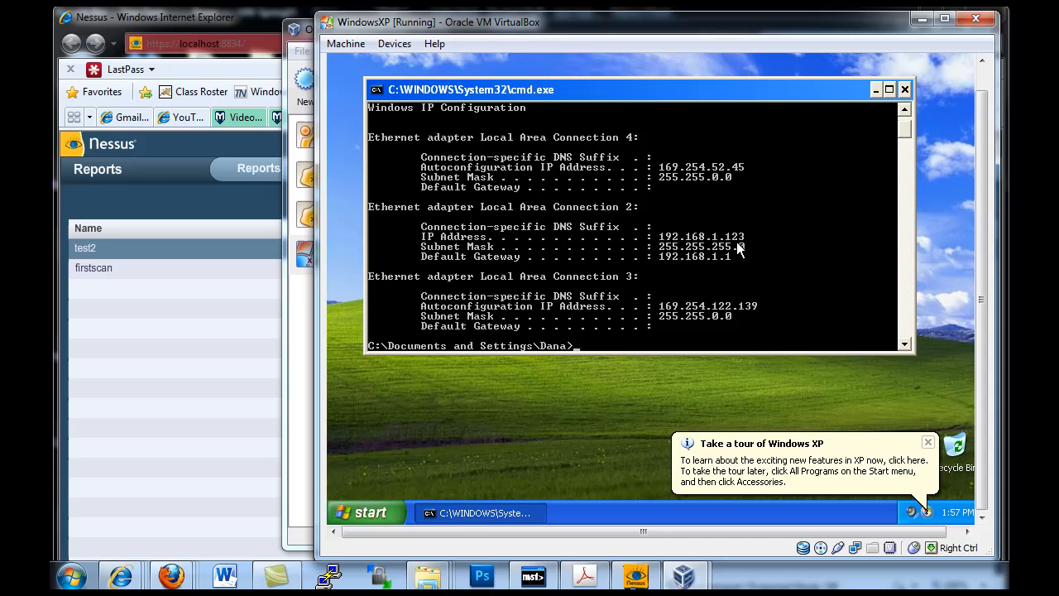
mouse_move(807, 220)
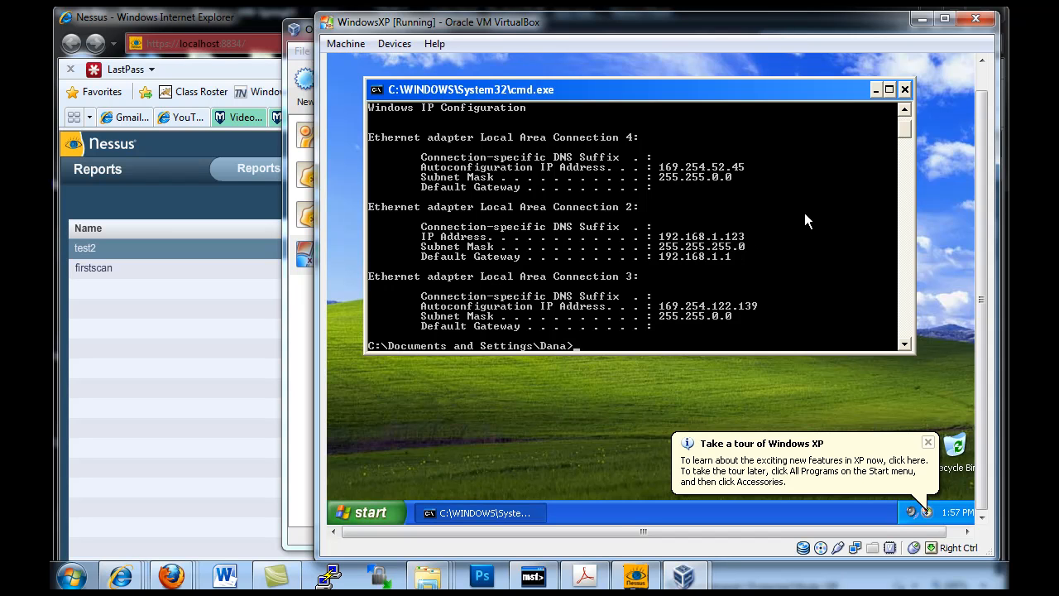
mouse_move(757, 230)
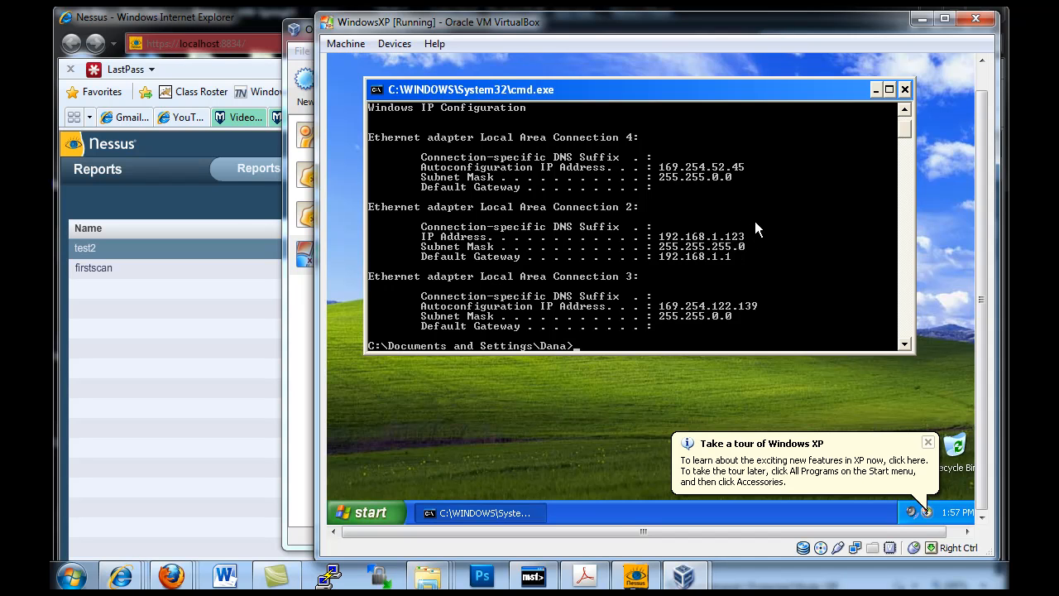
mouse_move(517, 147)
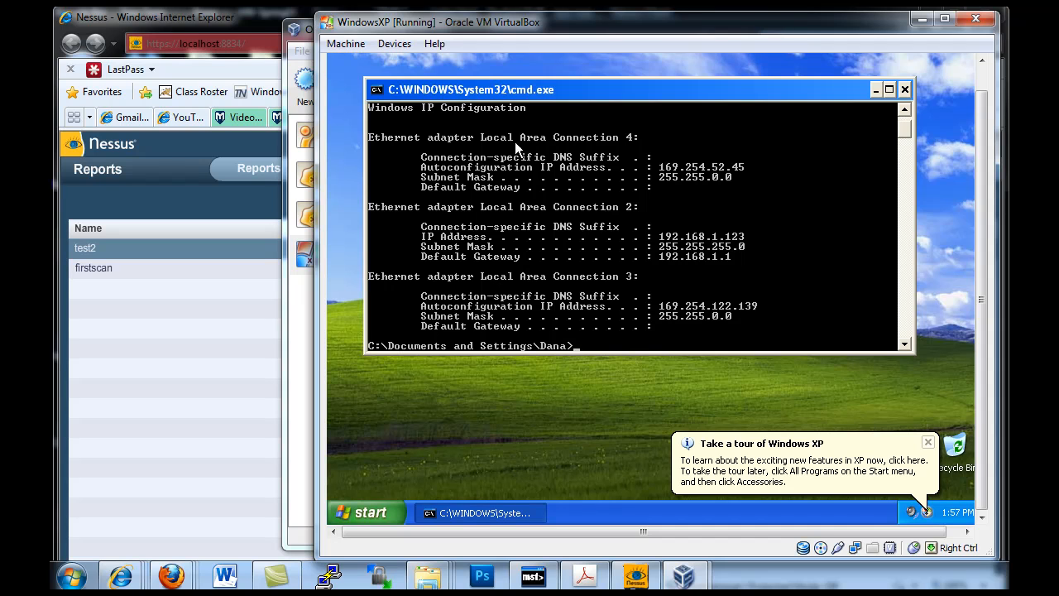
mouse_move(347, 141)
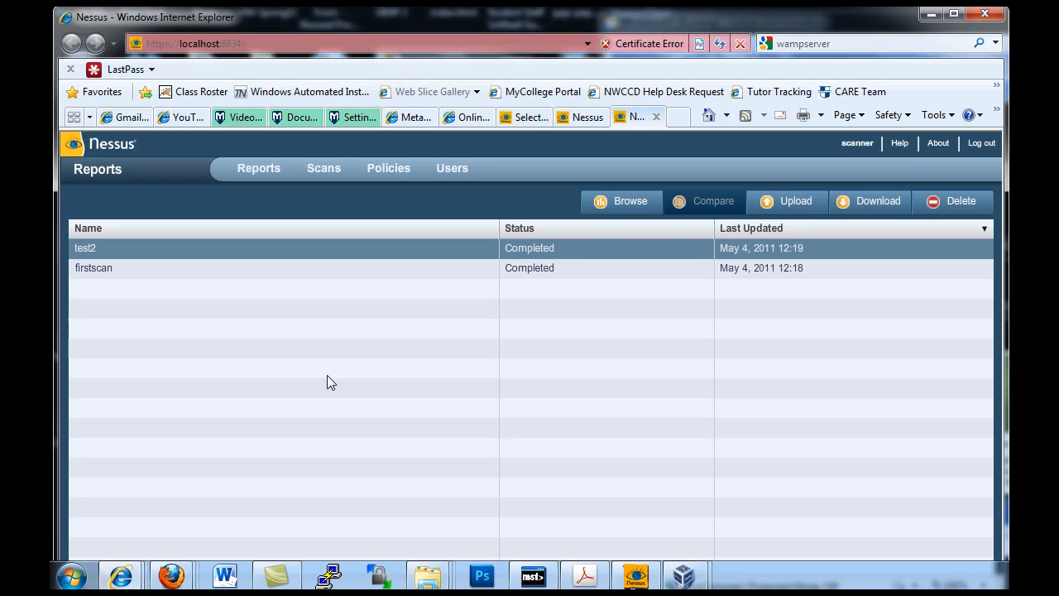
mouse_move(526, 396)
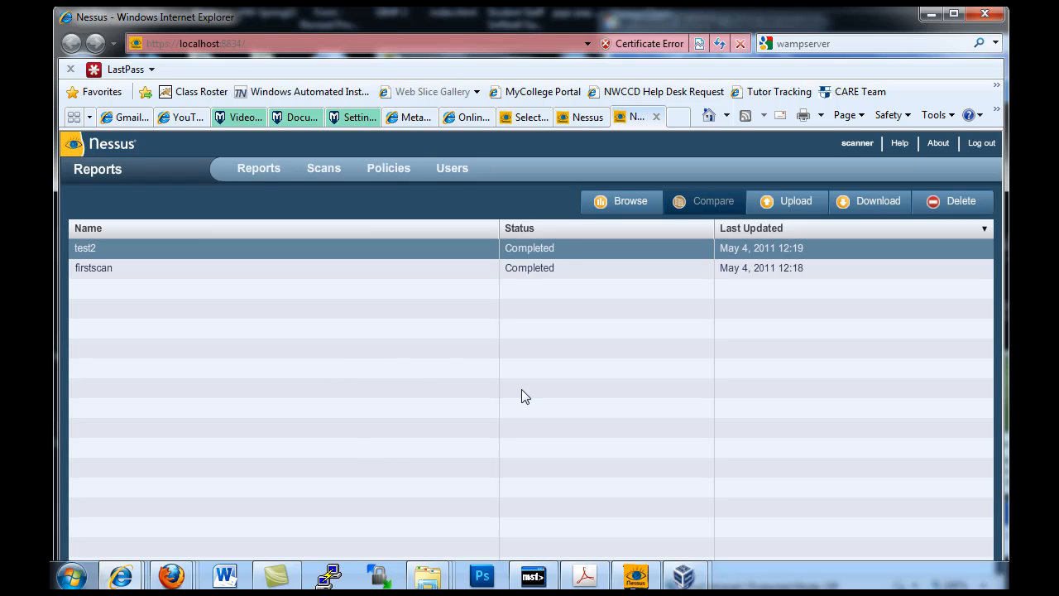
mouse_move(589, 315)
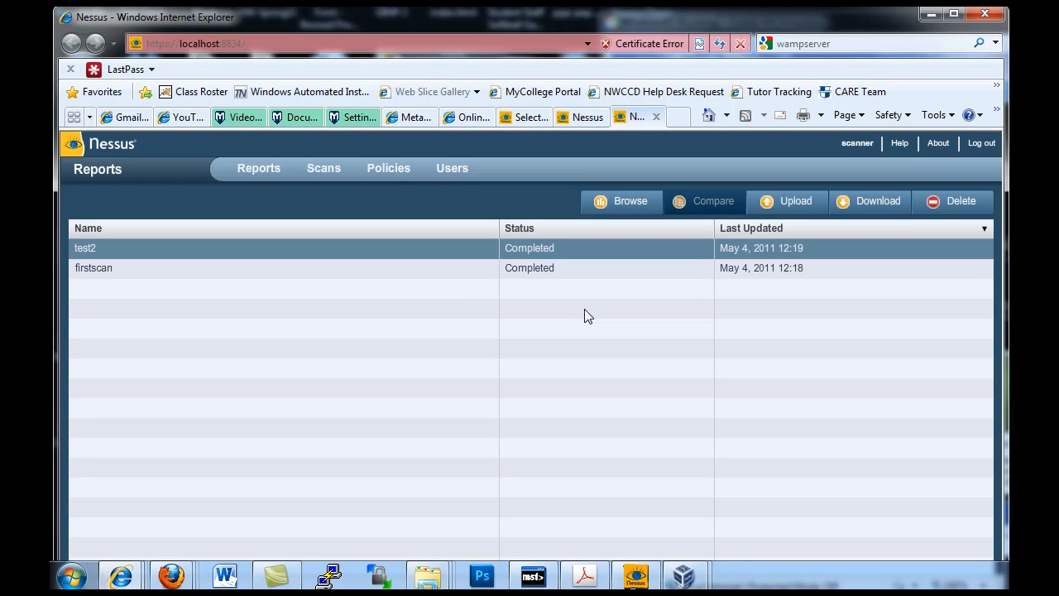
mouse_move(570, 307)
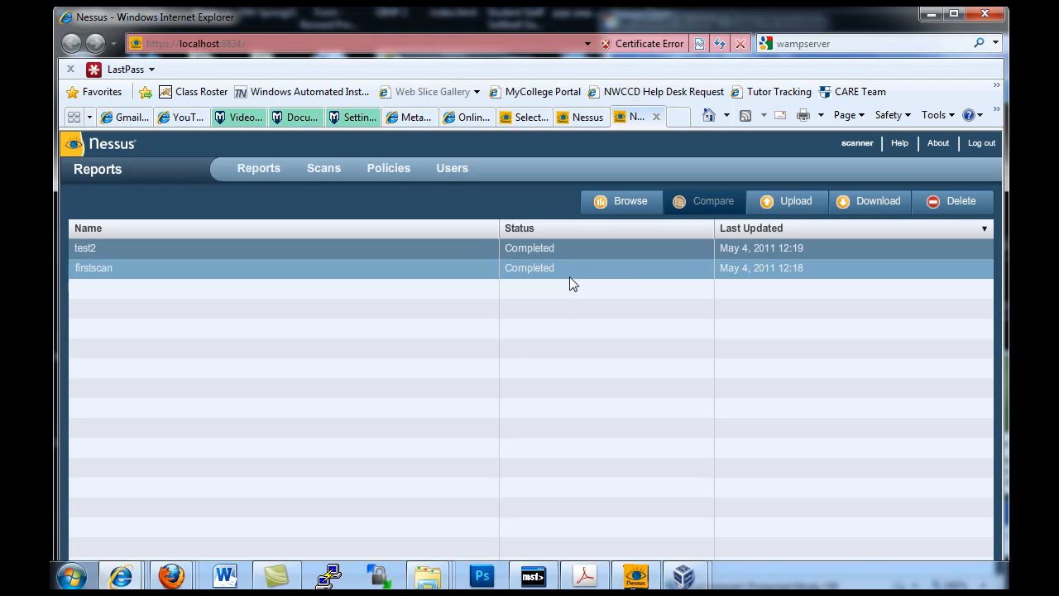
Select the test2 report, then switch to the empty Scans list
click(166, 247)
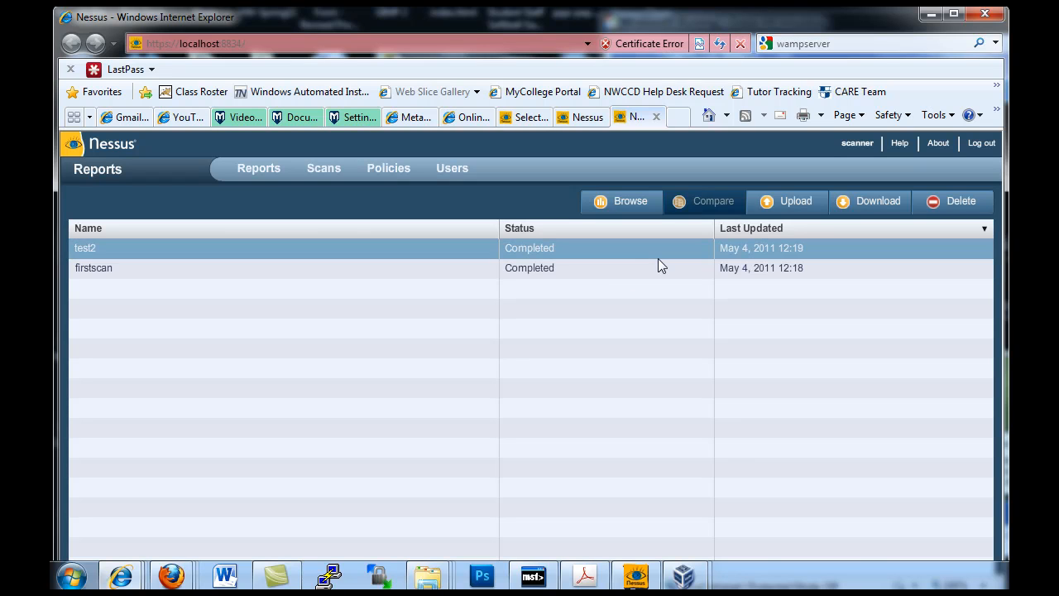
mouse_move(246, 176)
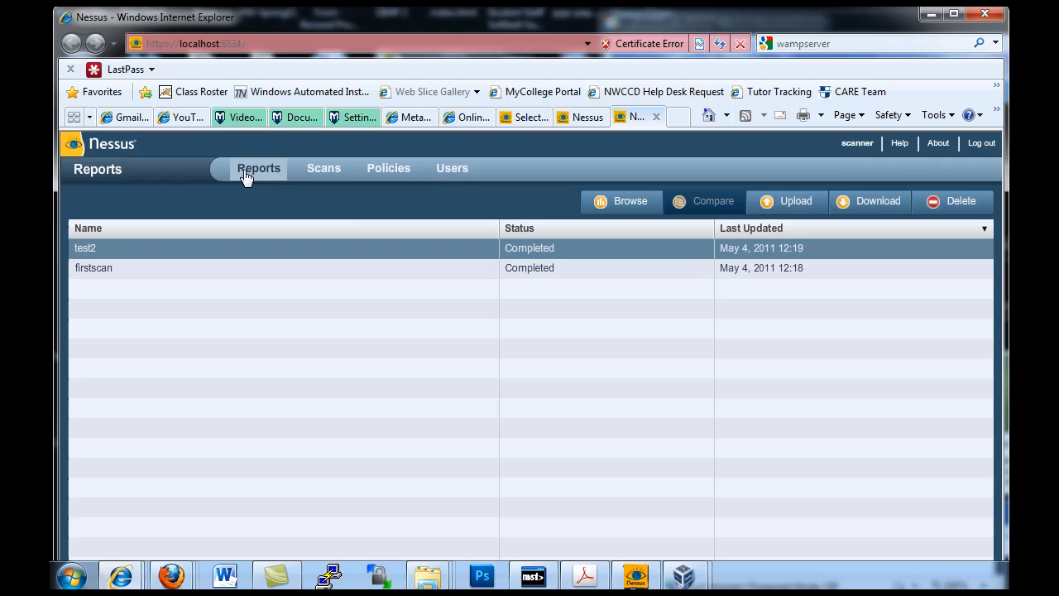
click(324, 168)
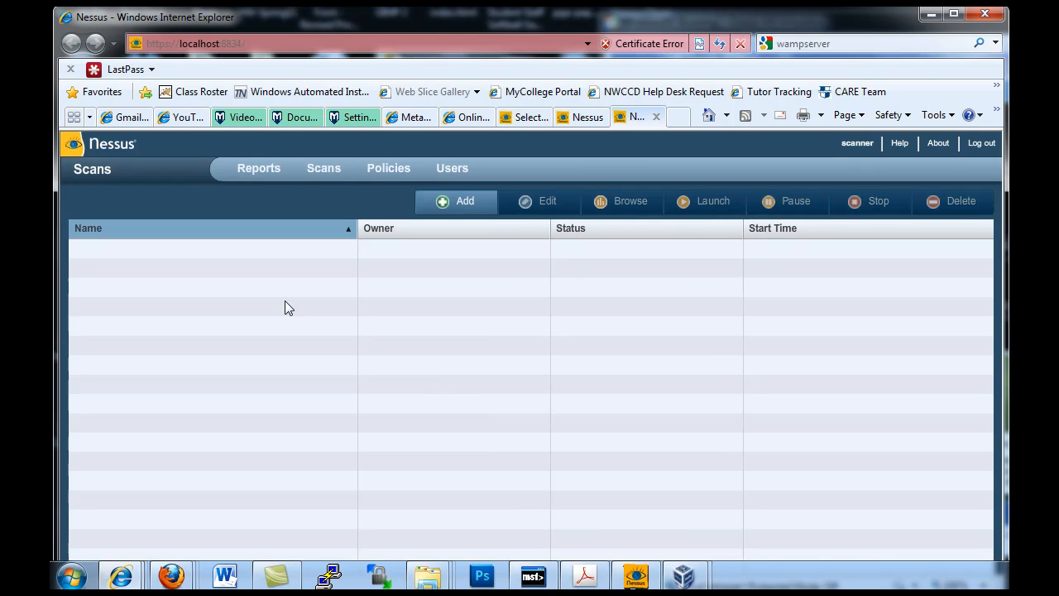
Create scan 'test3' with the Internal Network Scan policy, targeting 192.168.1.123
click(456, 201)
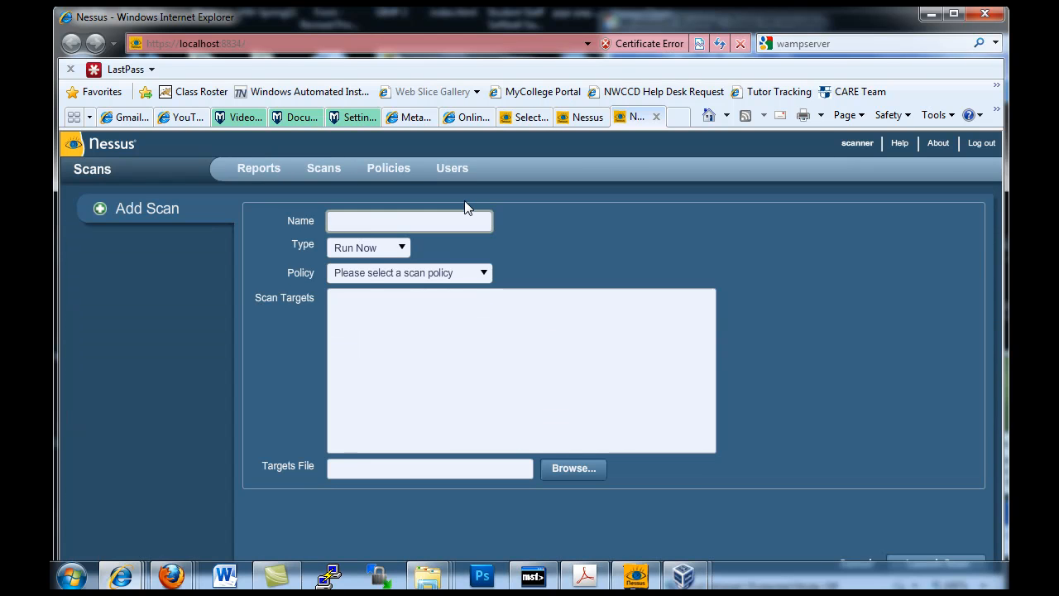
text(test3)
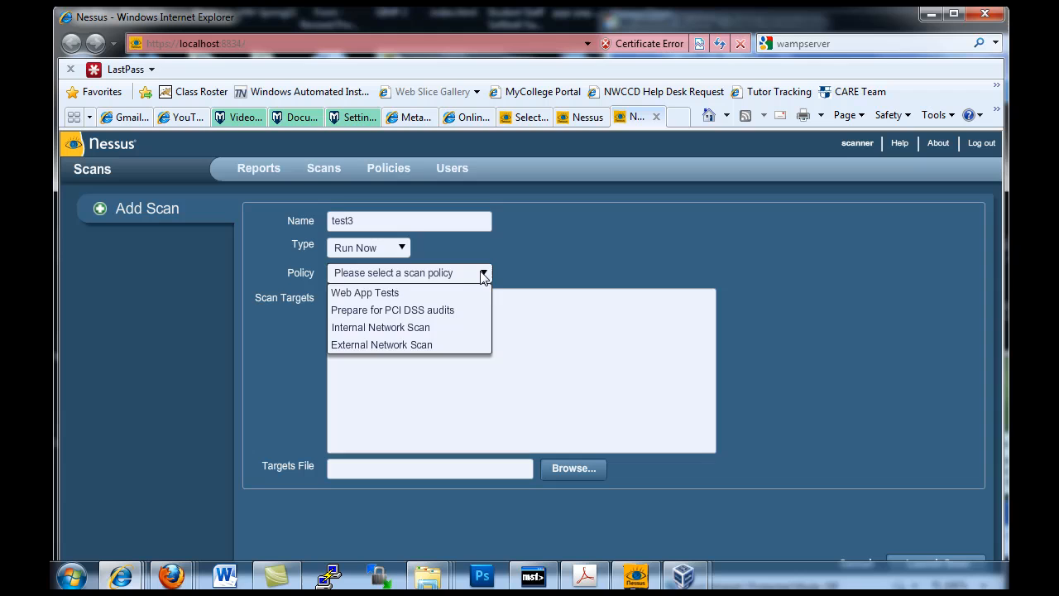
click(380, 326)
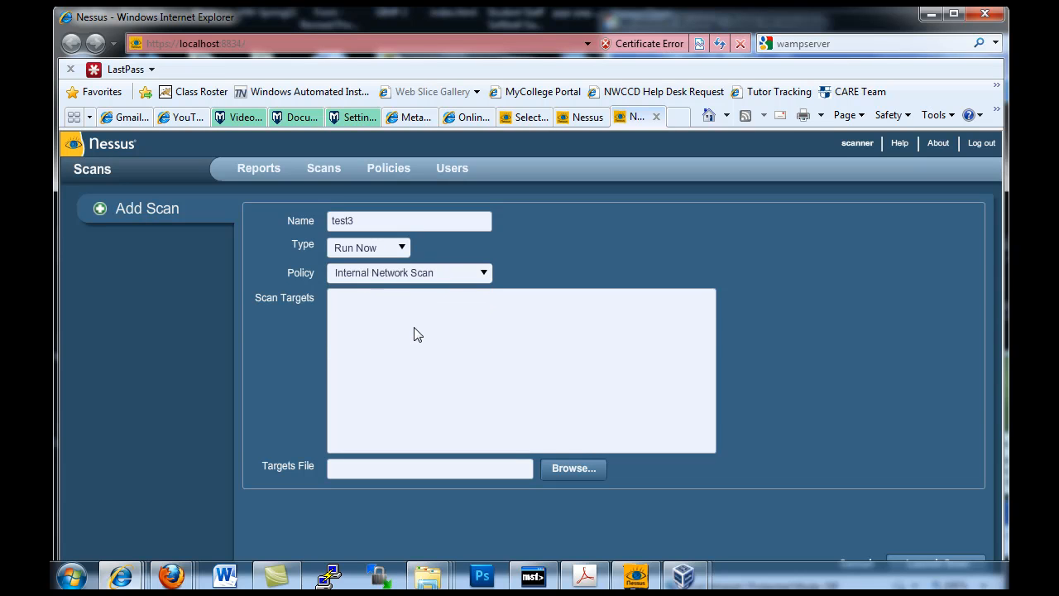
click(385, 320)
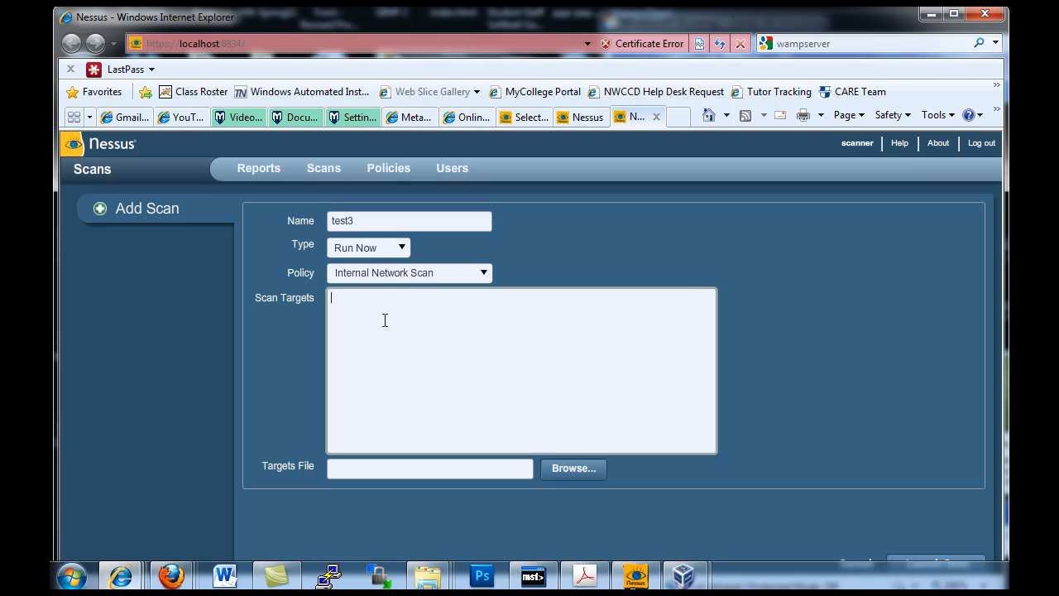
text(192)
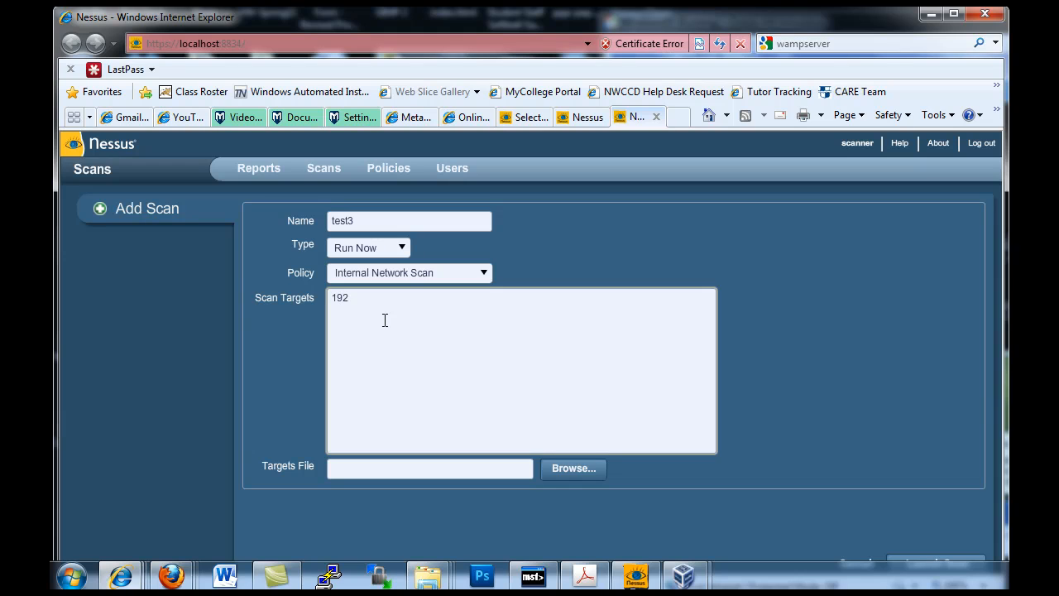
text(.168)
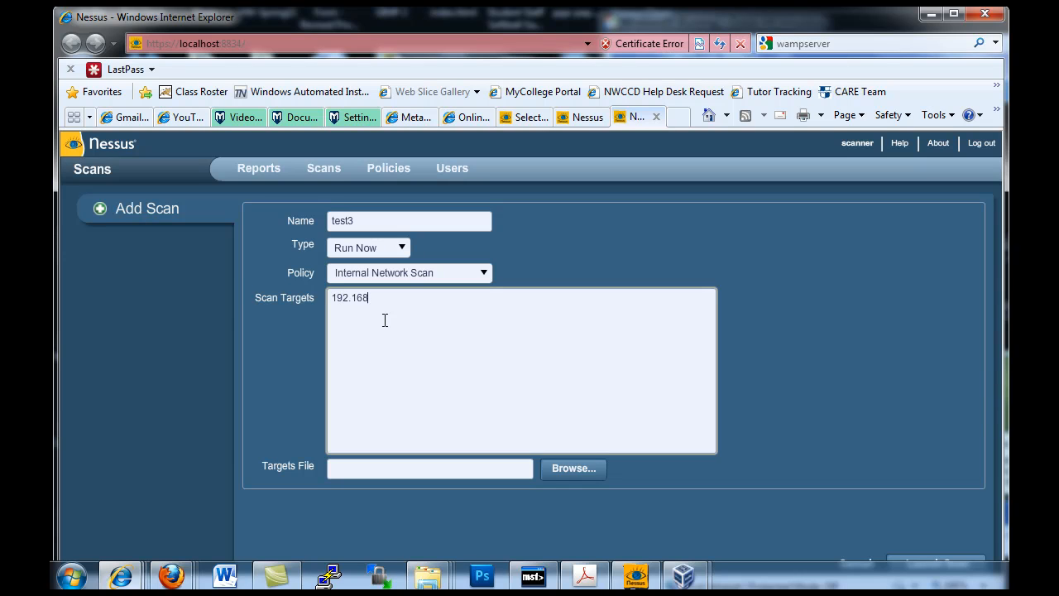
text(.1)
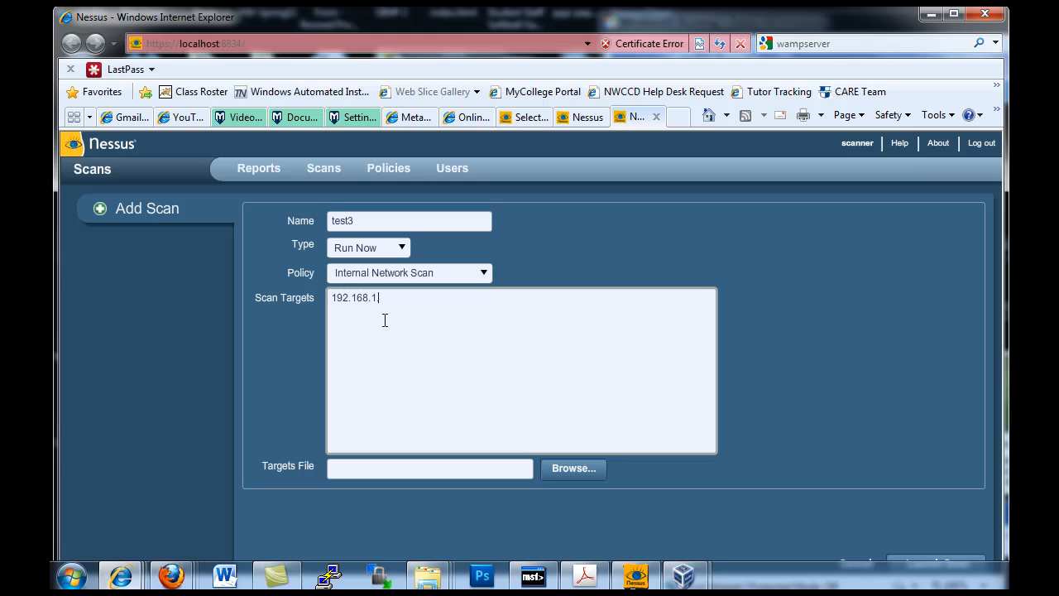
text(123)
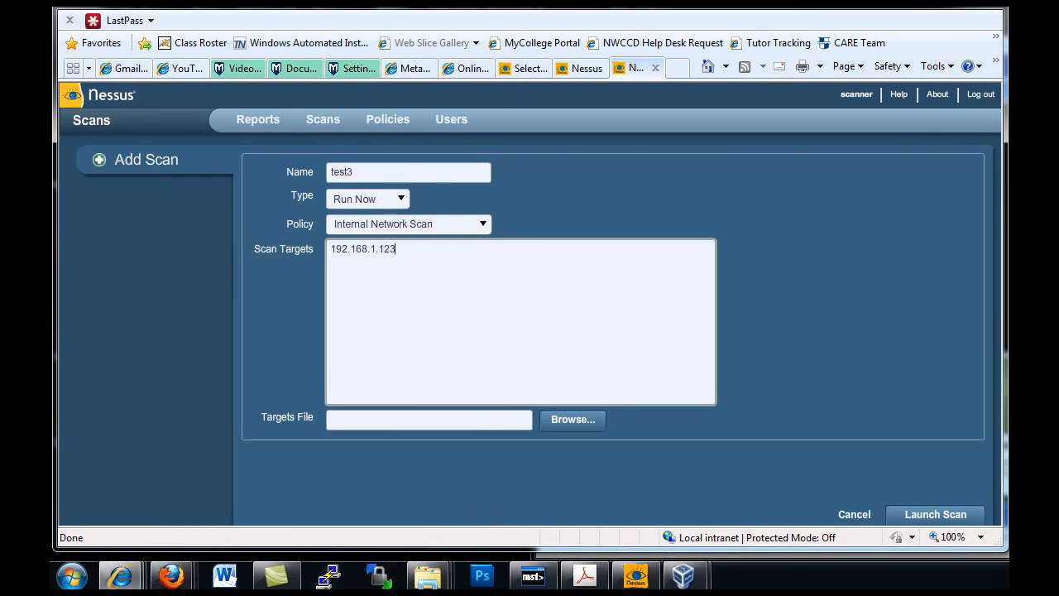
Upload nessusScan.txt as the scan targets and launch the test3 scan
click(572, 421)
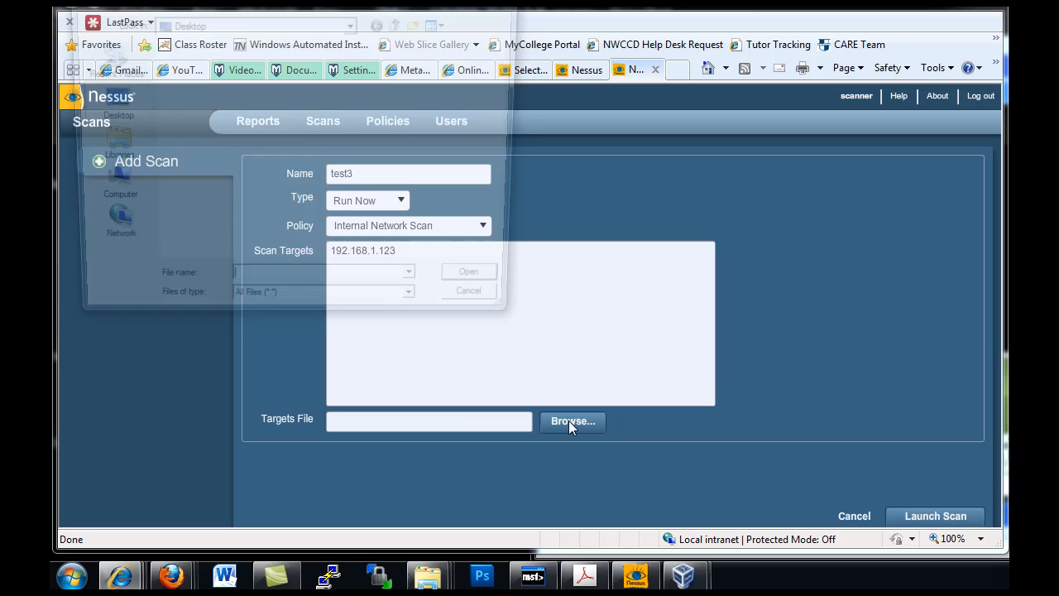
click(573, 421)
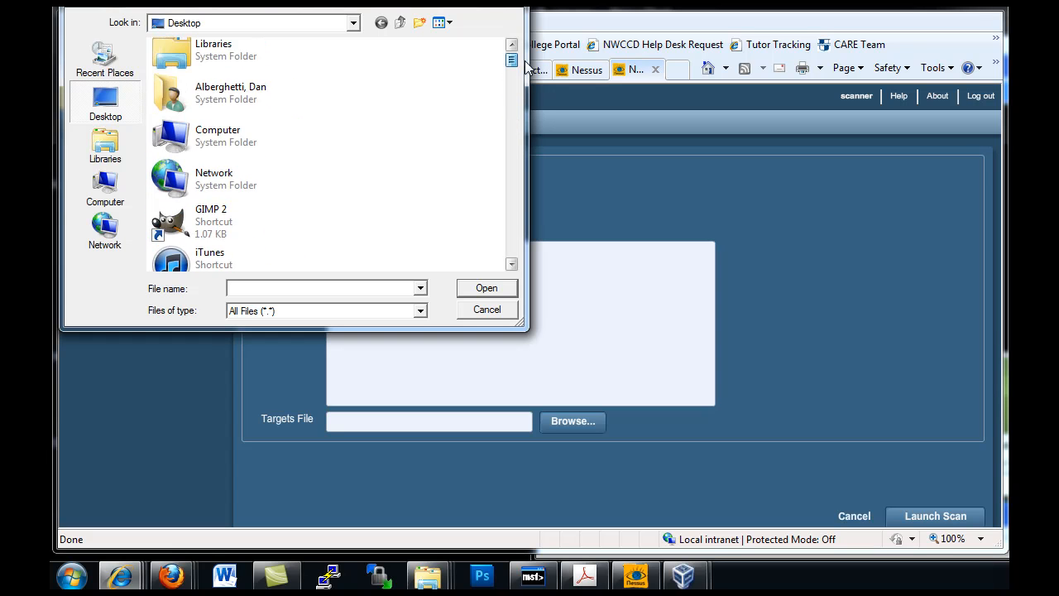
scroll(down, 3)
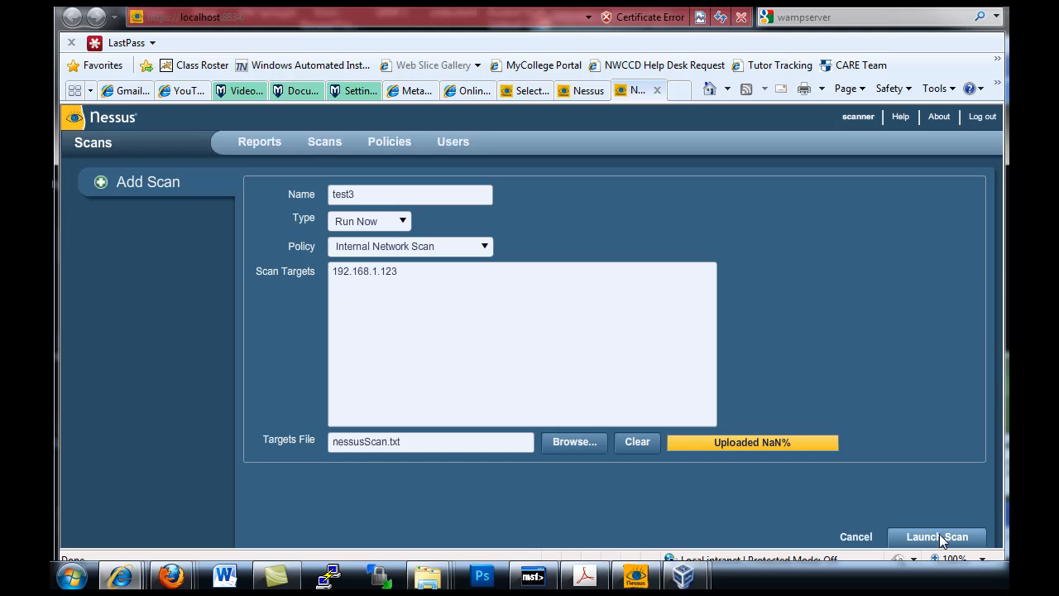
click(937, 537)
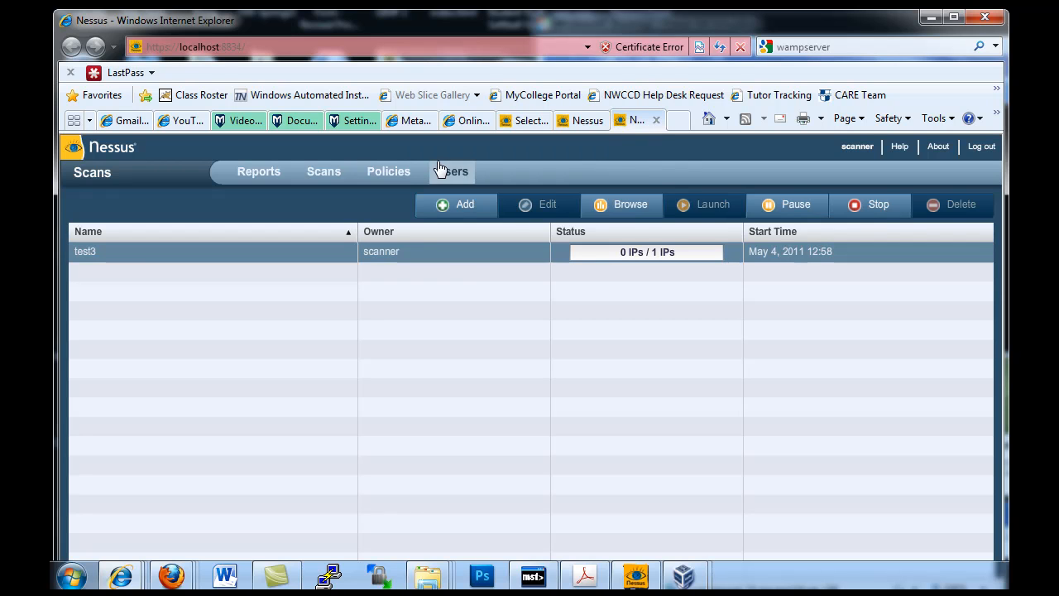
mouse_move(505, 295)
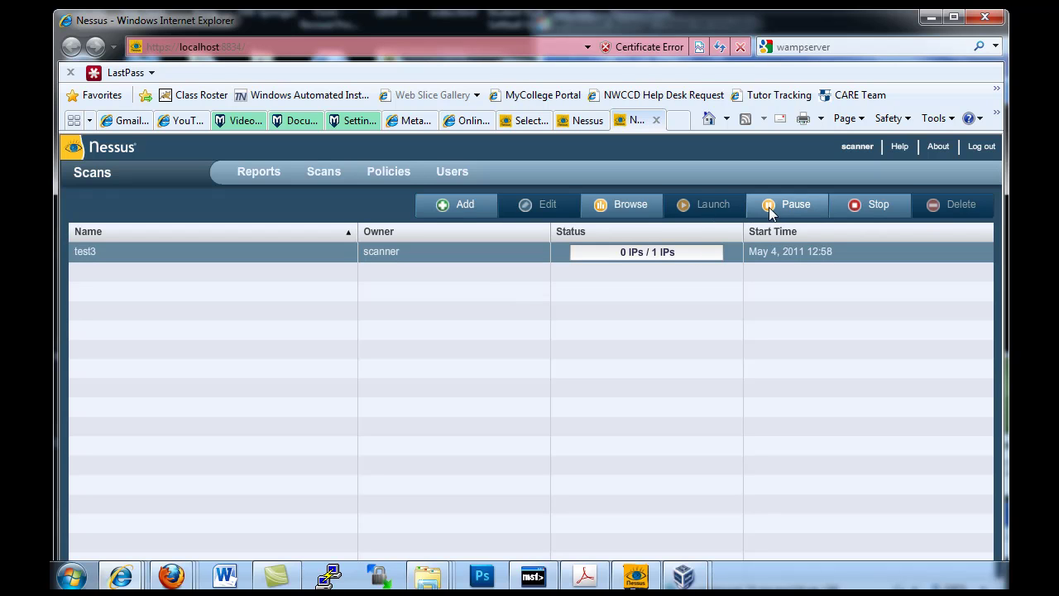
mouse_move(838, 198)
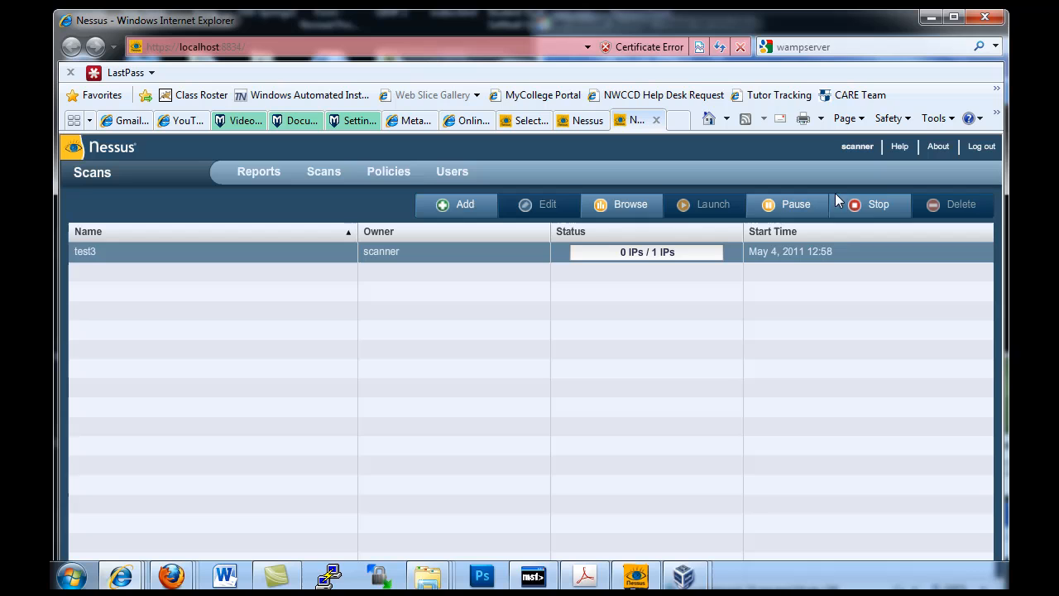
mouse_move(621, 213)
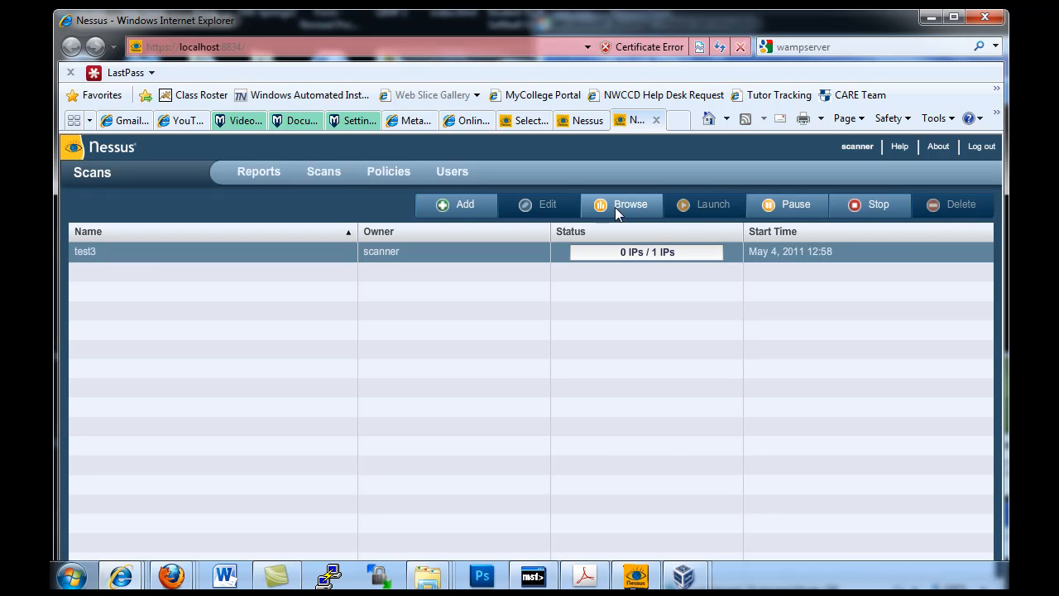
mouse_move(633, 214)
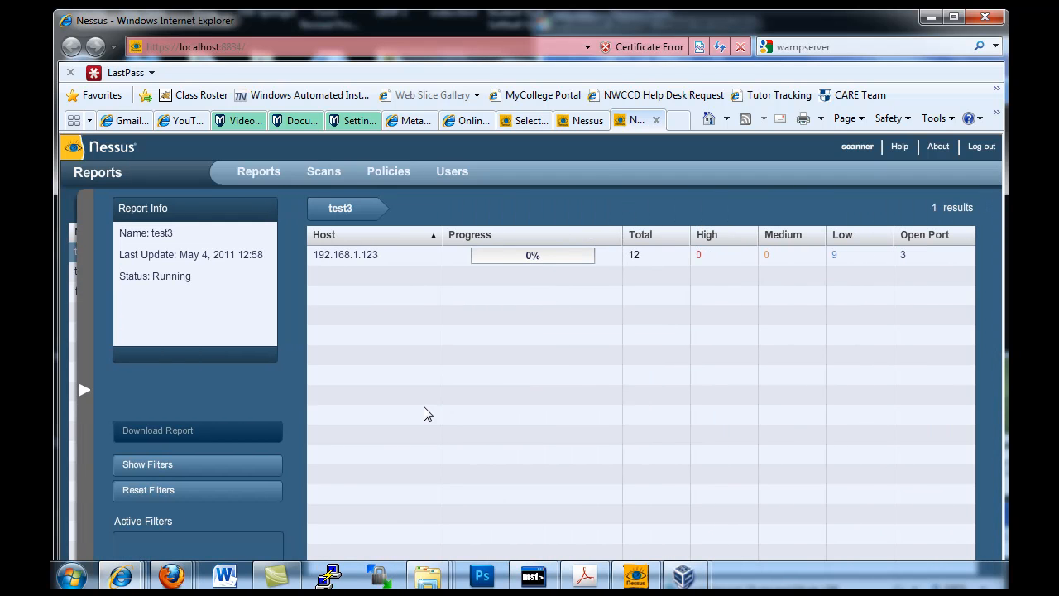
mouse_move(383, 338)
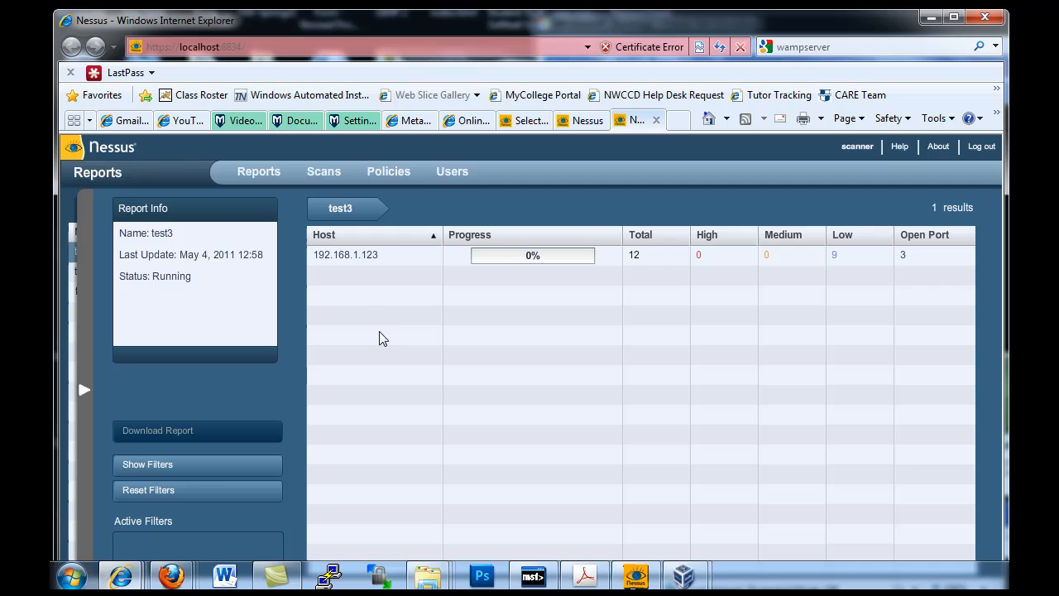
mouse_move(488, 259)
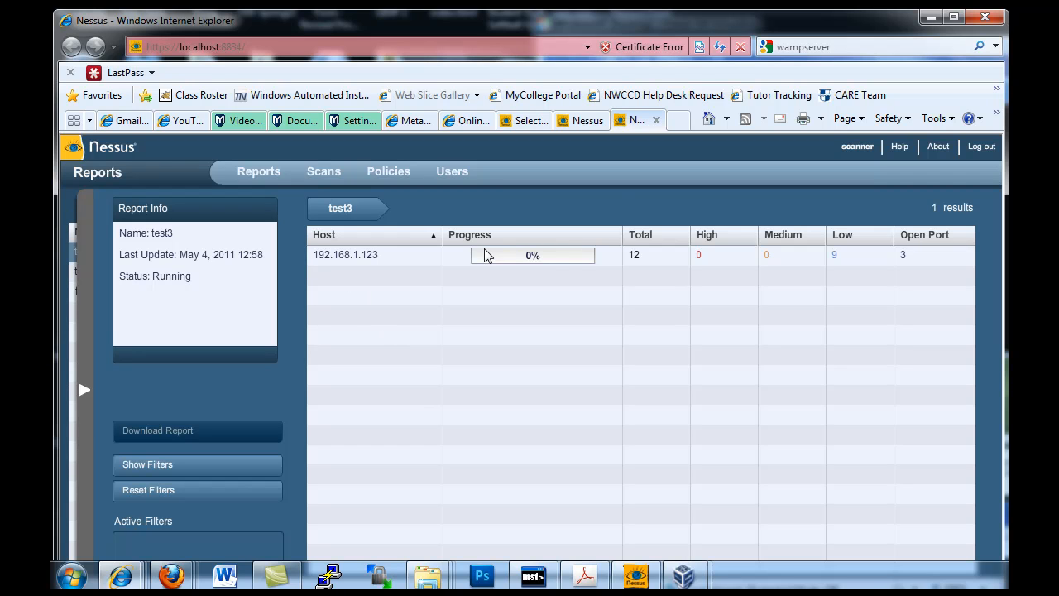
mouse_move(640, 307)
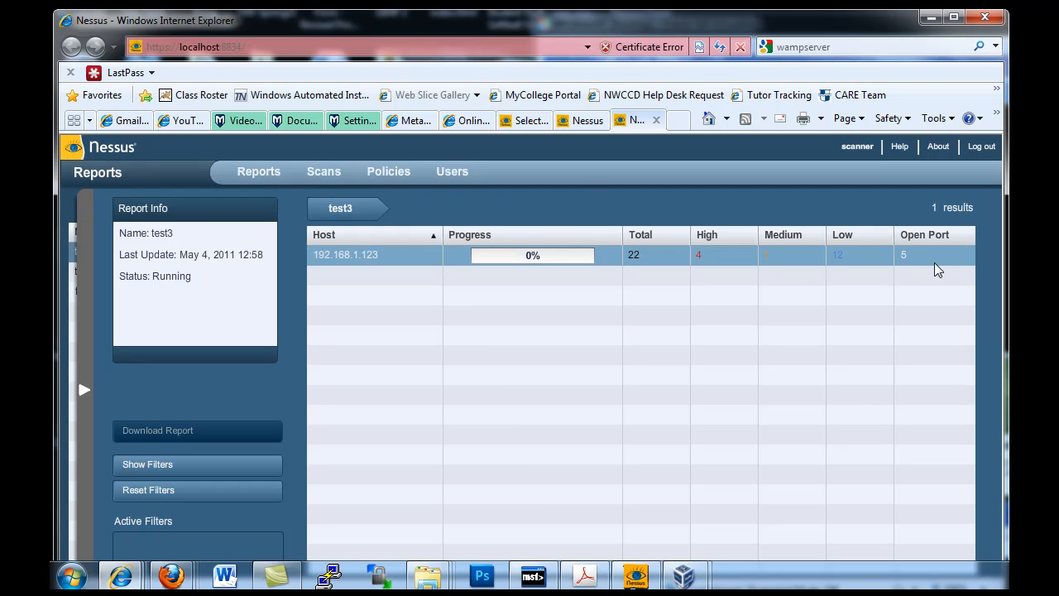
mouse_move(862, 263)
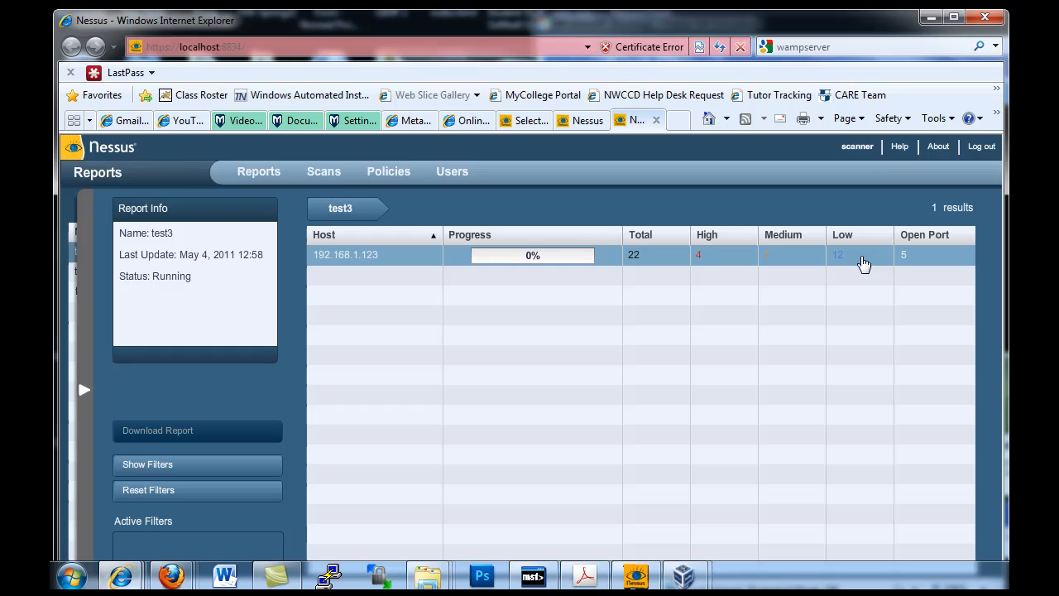
mouse_move(865, 260)
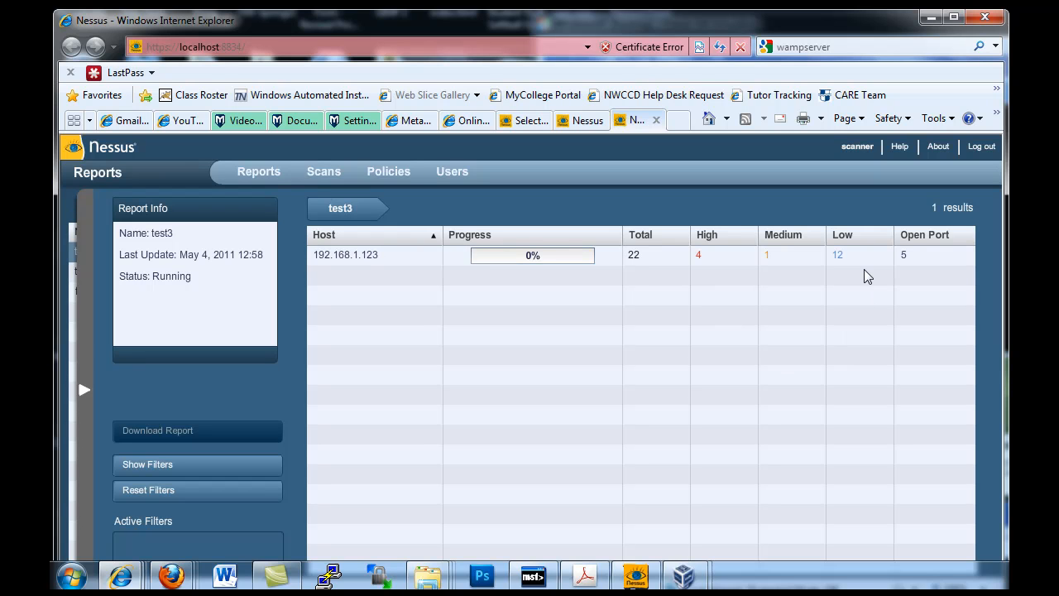
mouse_move(861, 316)
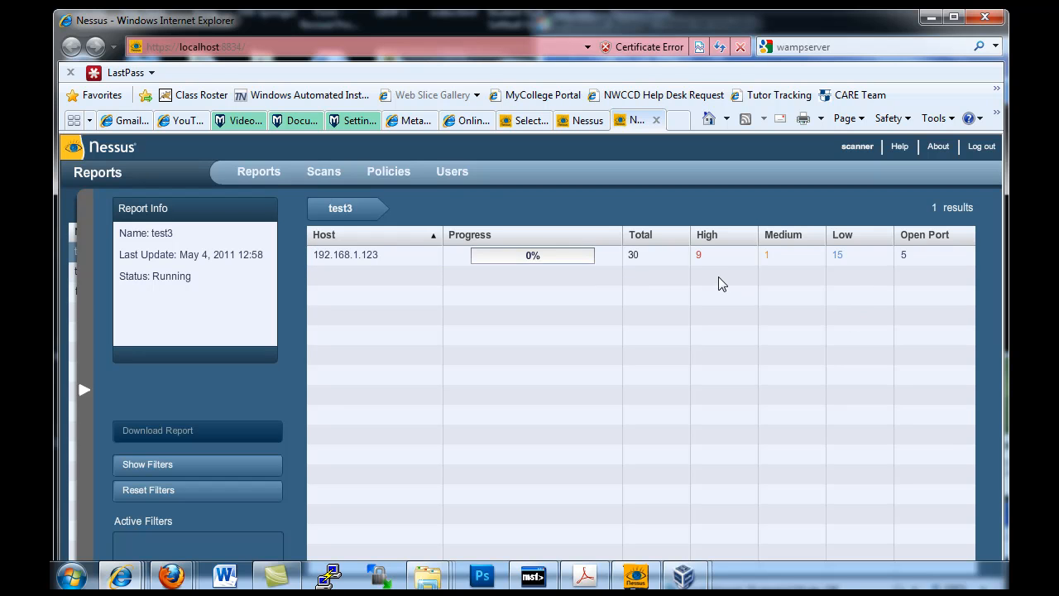
mouse_move(697, 376)
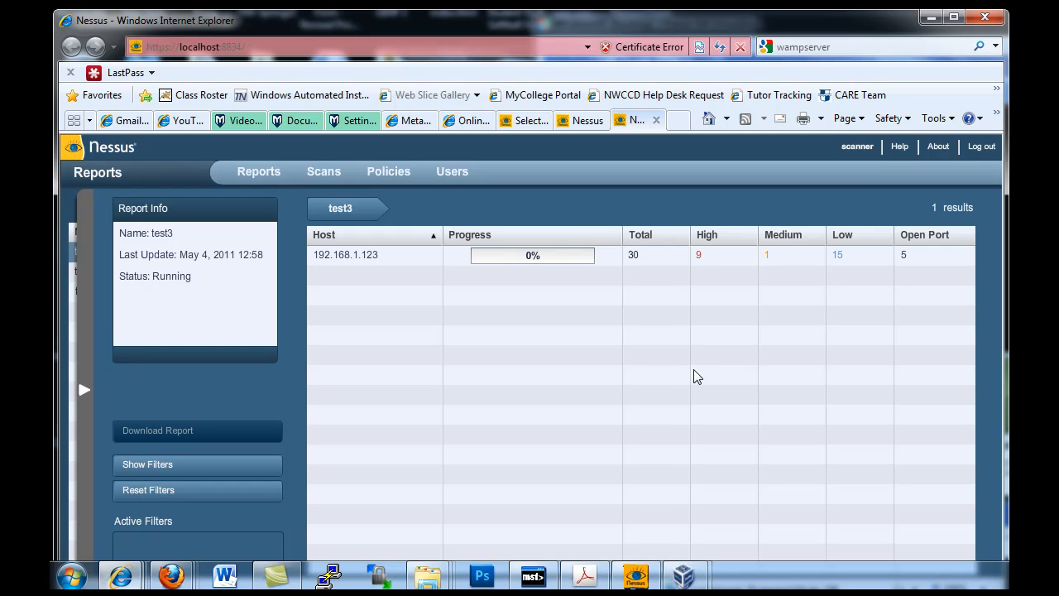
mouse_move(692, 352)
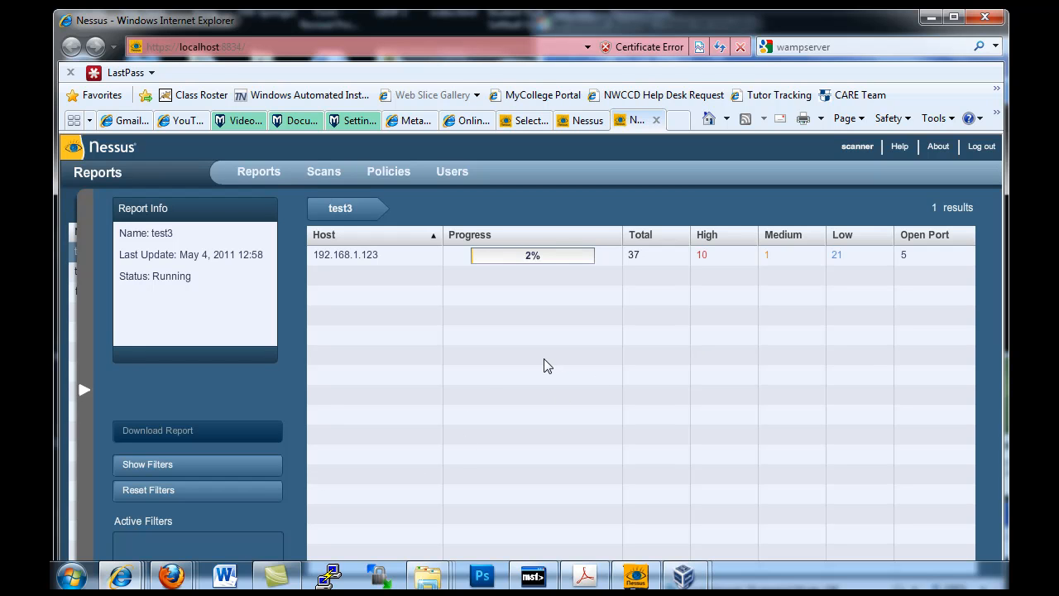
mouse_move(209, 443)
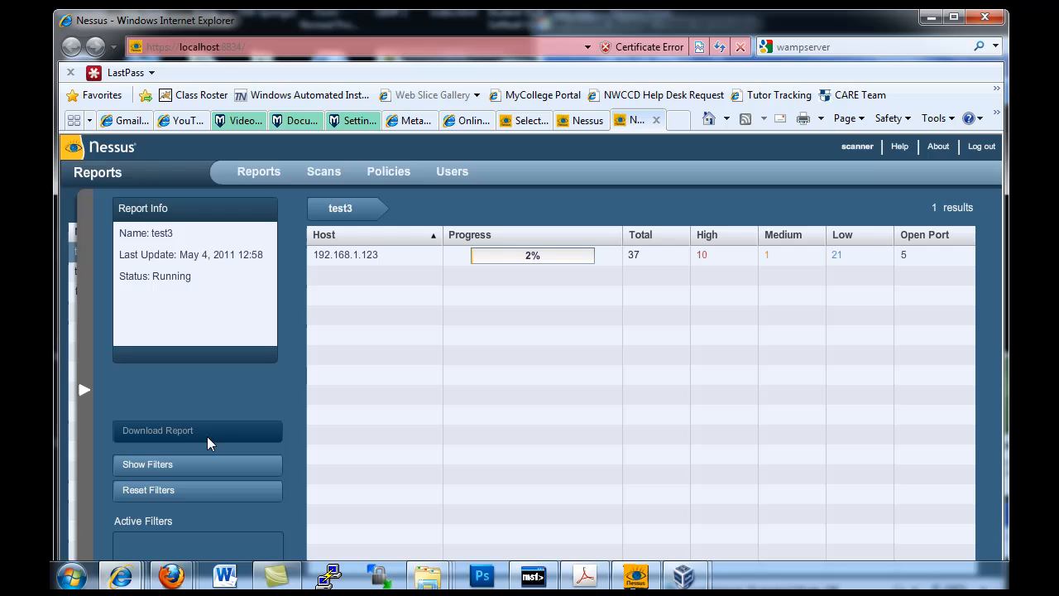
mouse_move(474, 363)
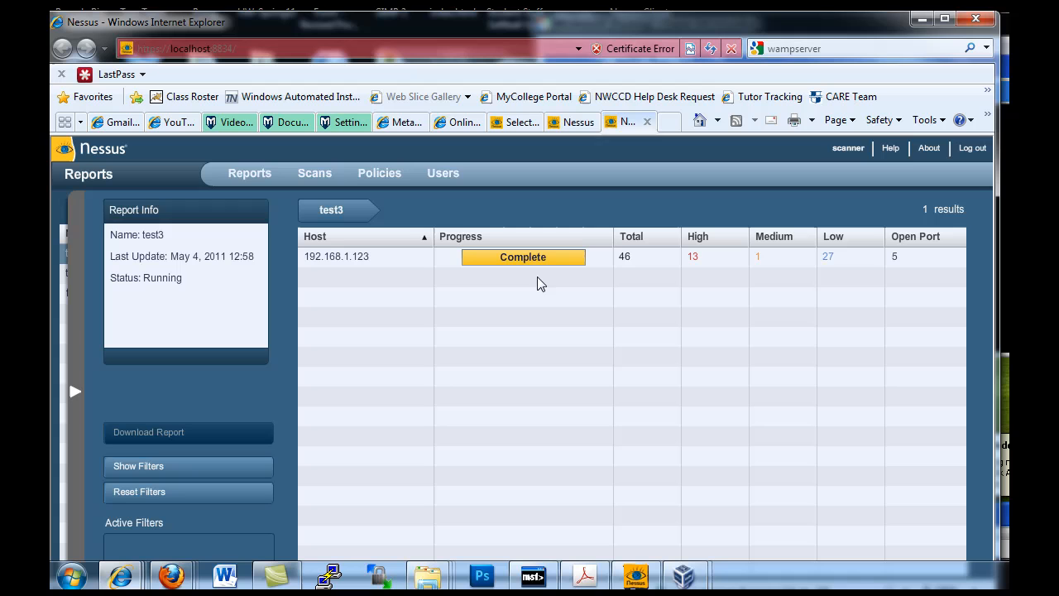
mouse_move(962, 295)
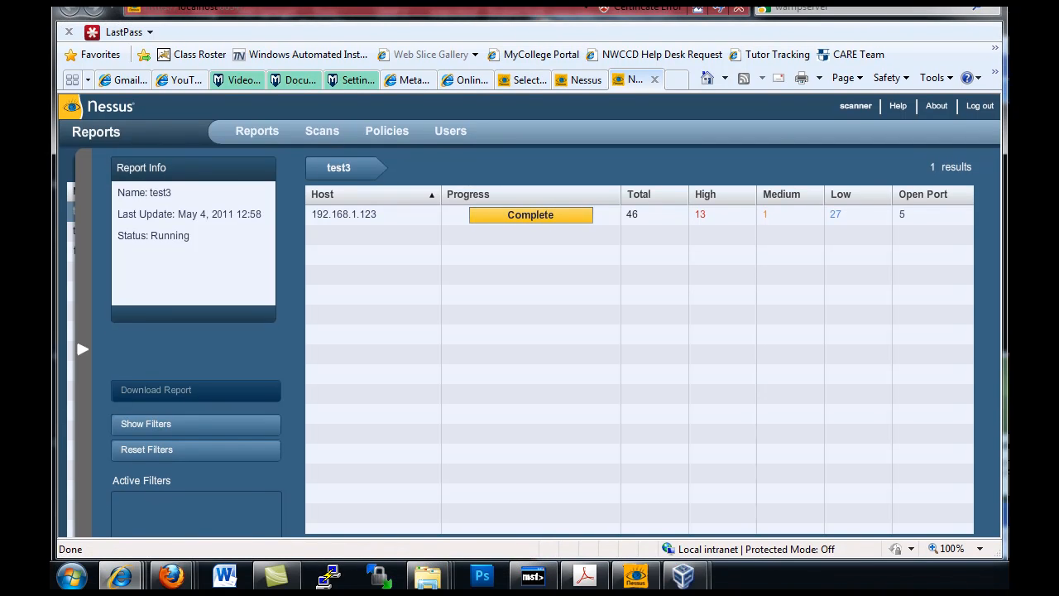
Open the completed test3 report for host 192.168.1.123 from the Reports list
click(257, 131)
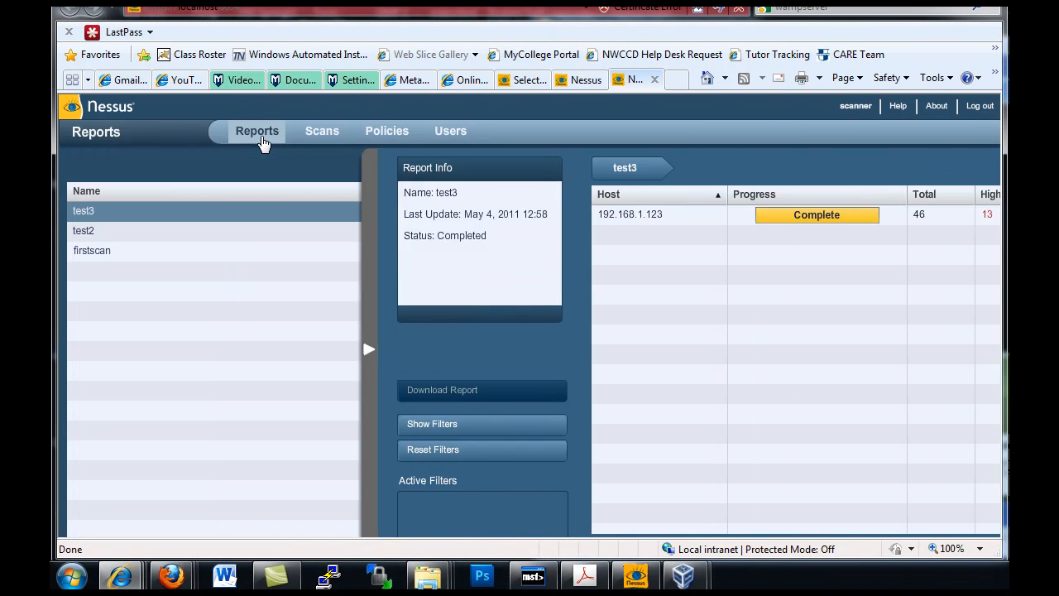
click(256, 131)
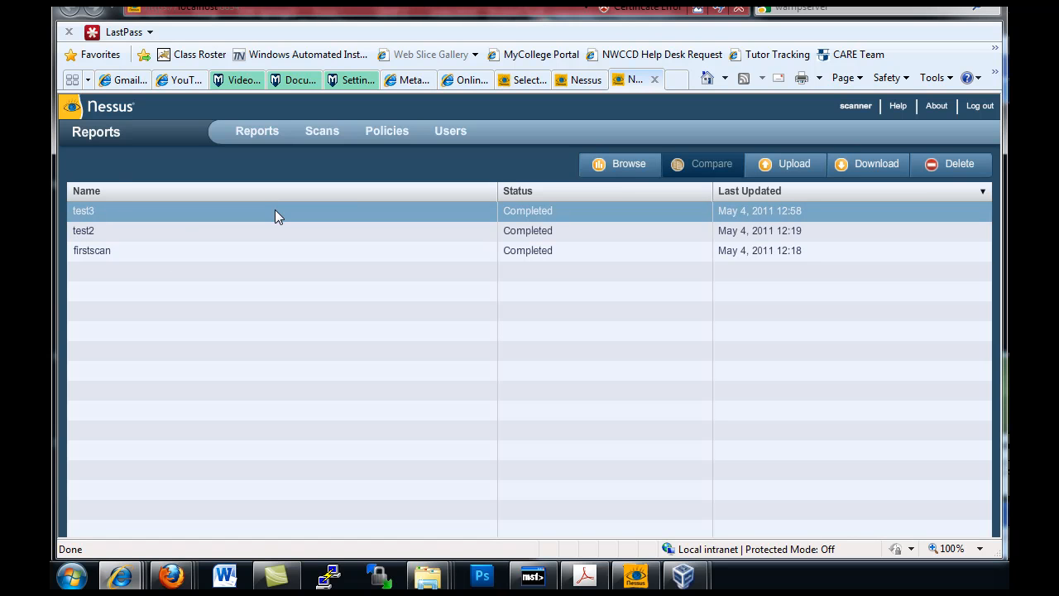
mouse_move(290, 216)
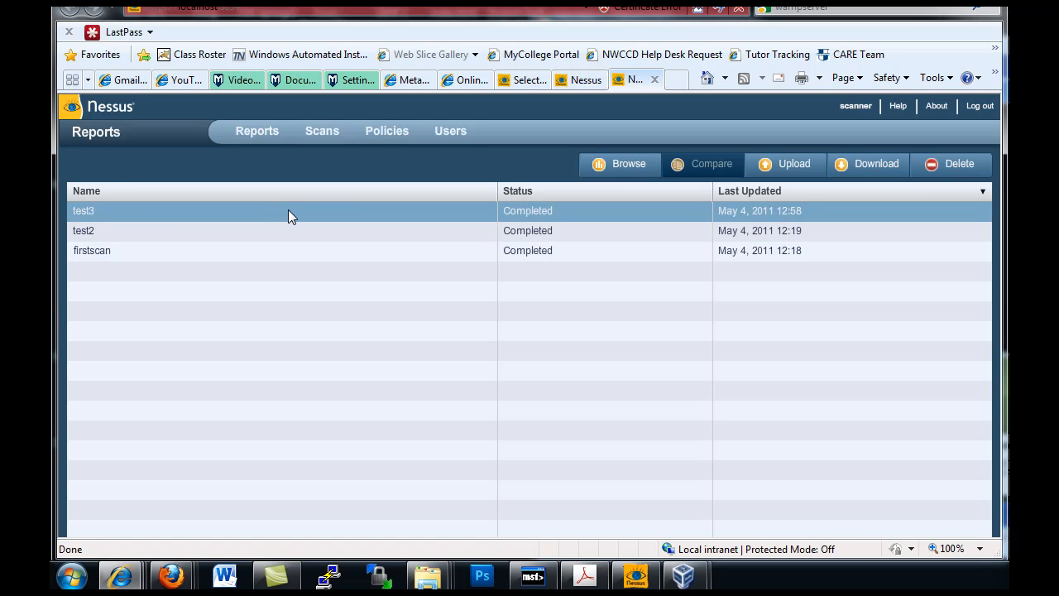
double_click(83, 211)
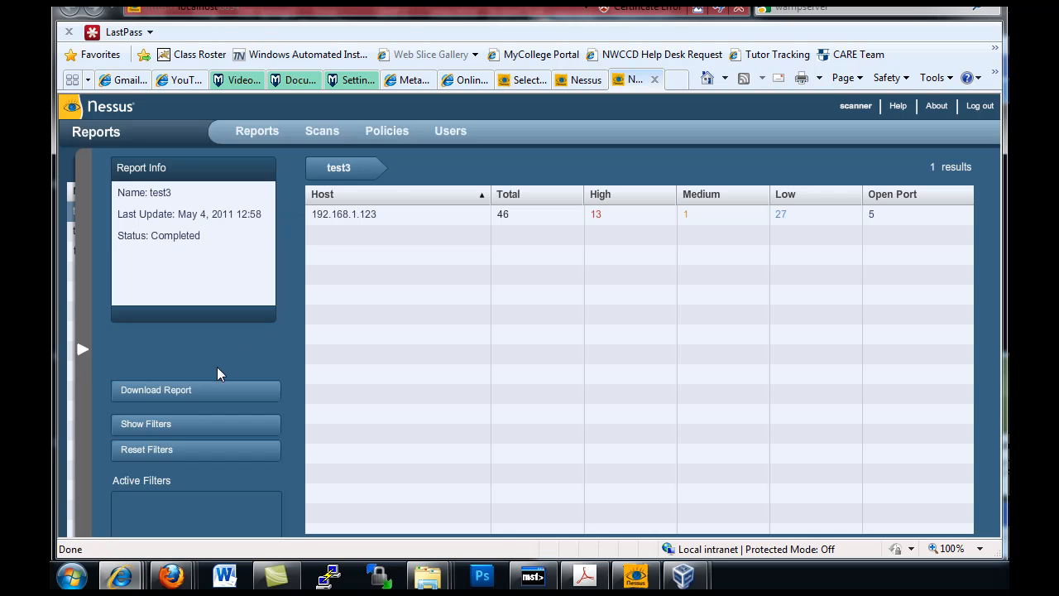
mouse_move(182, 401)
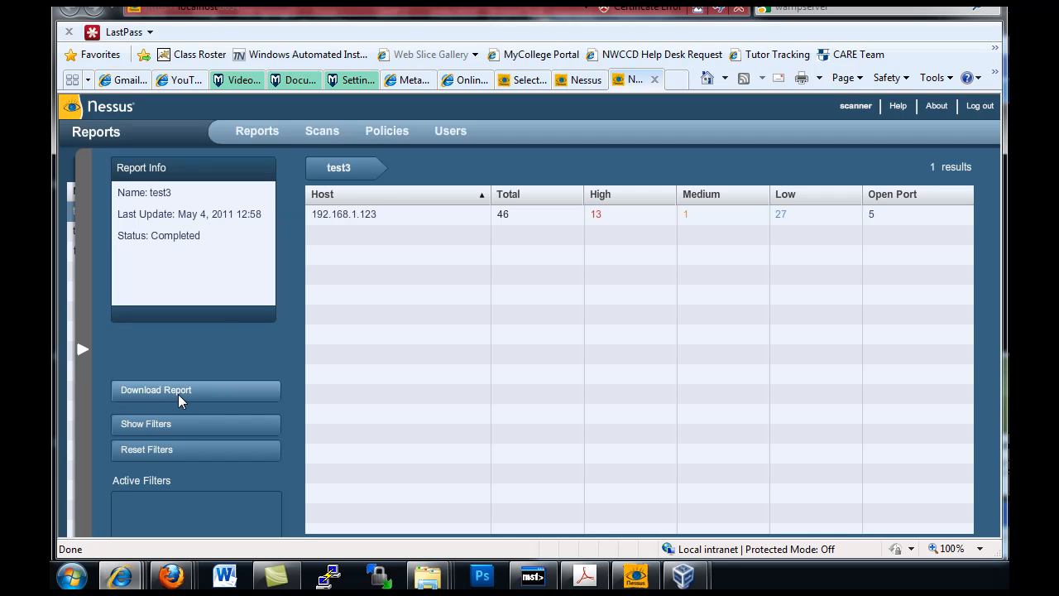
mouse_move(259, 310)
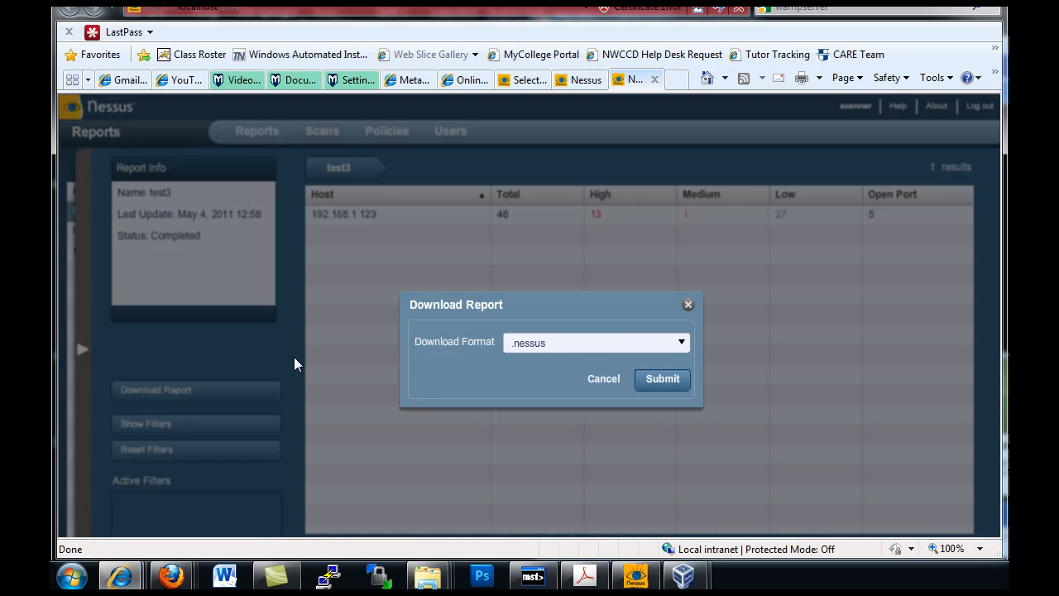
mouse_move(587, 363)
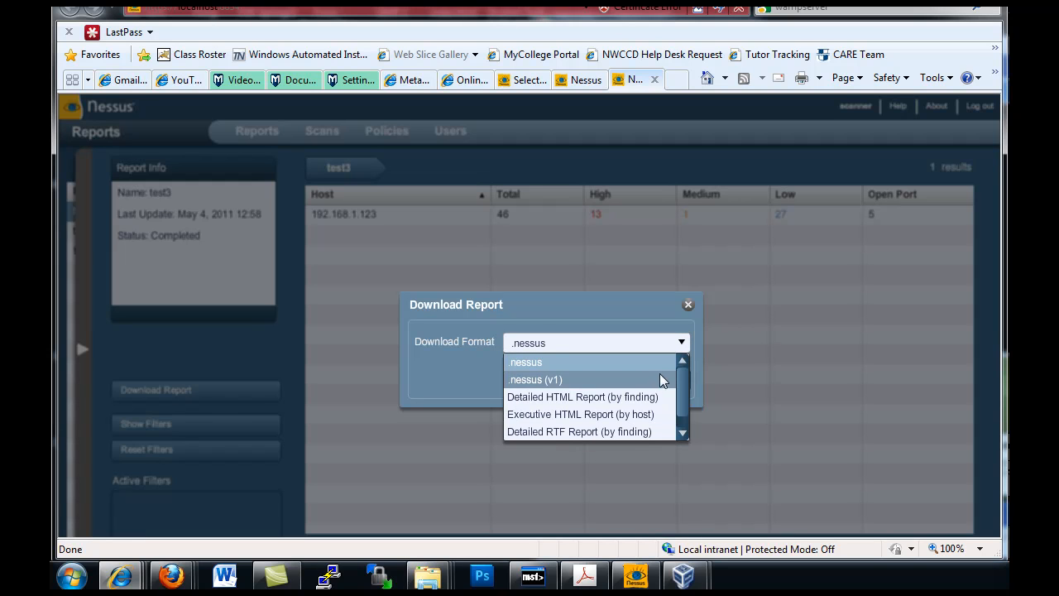
mouse_move(630, 397)
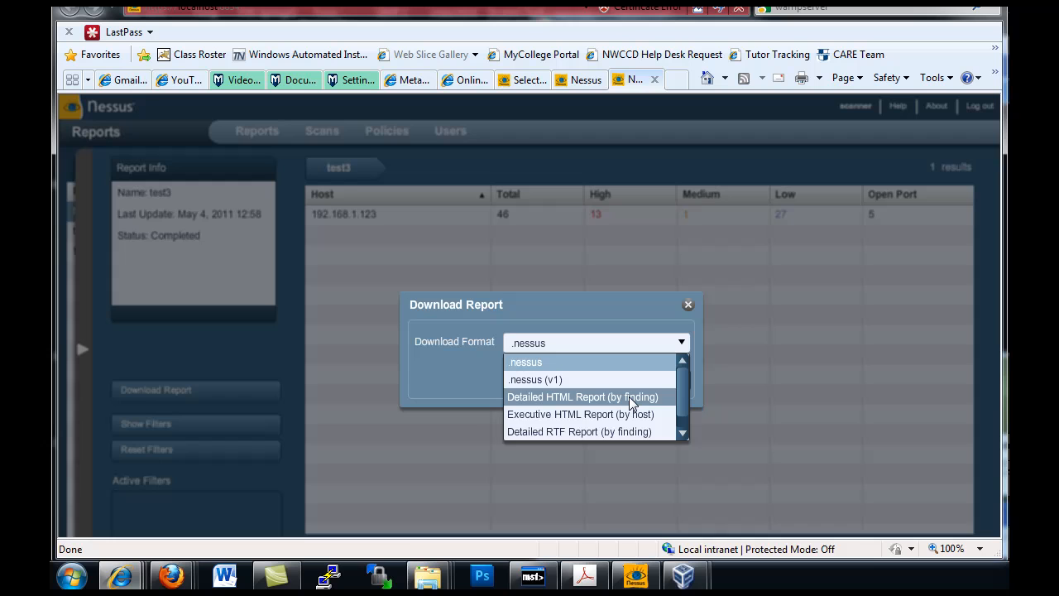
mouse_move(561, 436)
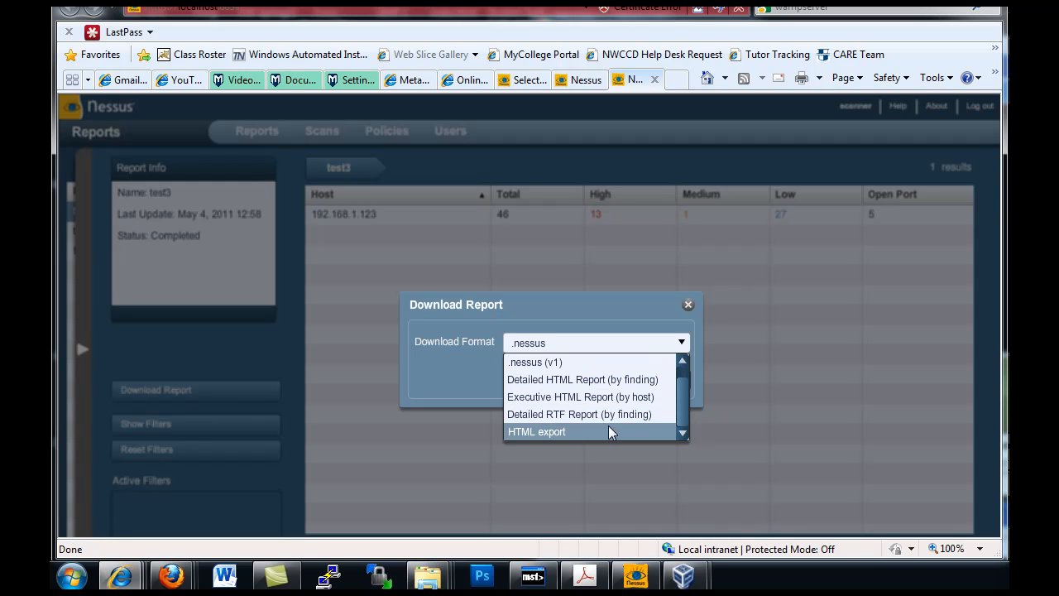
mouse_move(542, 385)
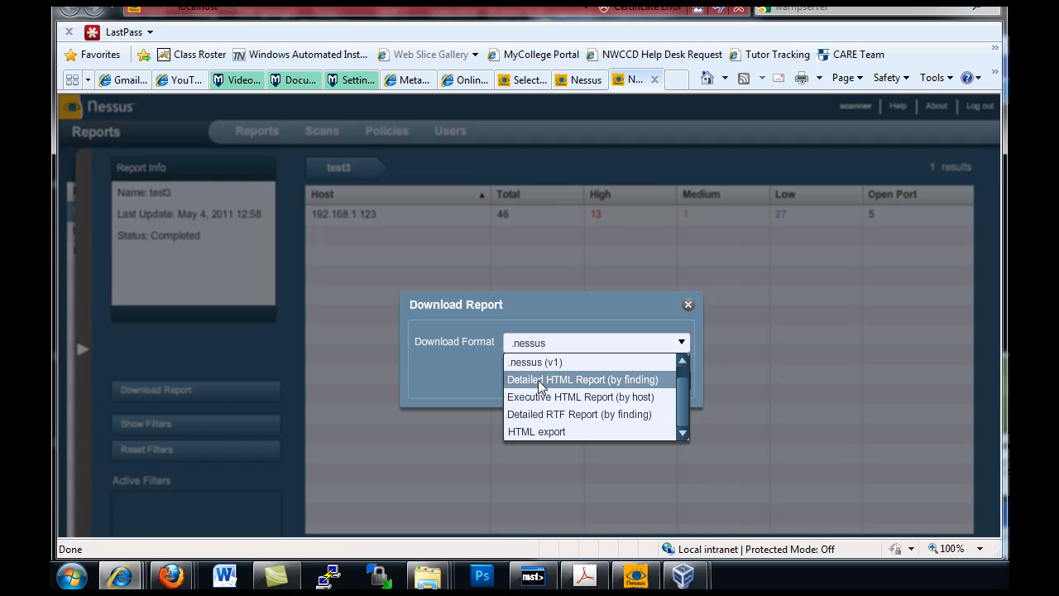
Download the test3 report in 'Detailed HTML Report (by finding)' format
click(583, 379)
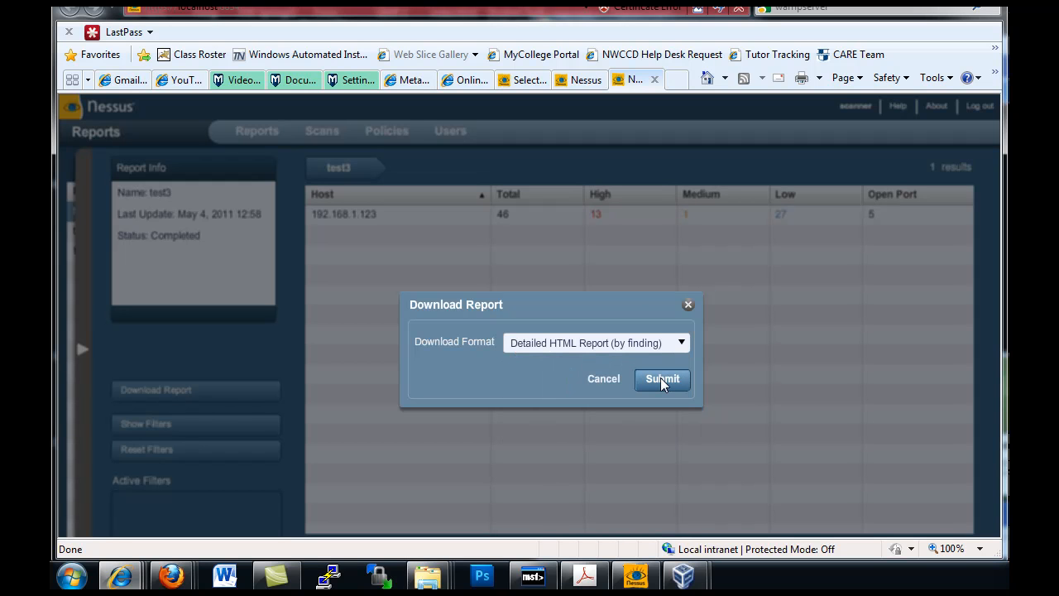
click(662, 379)
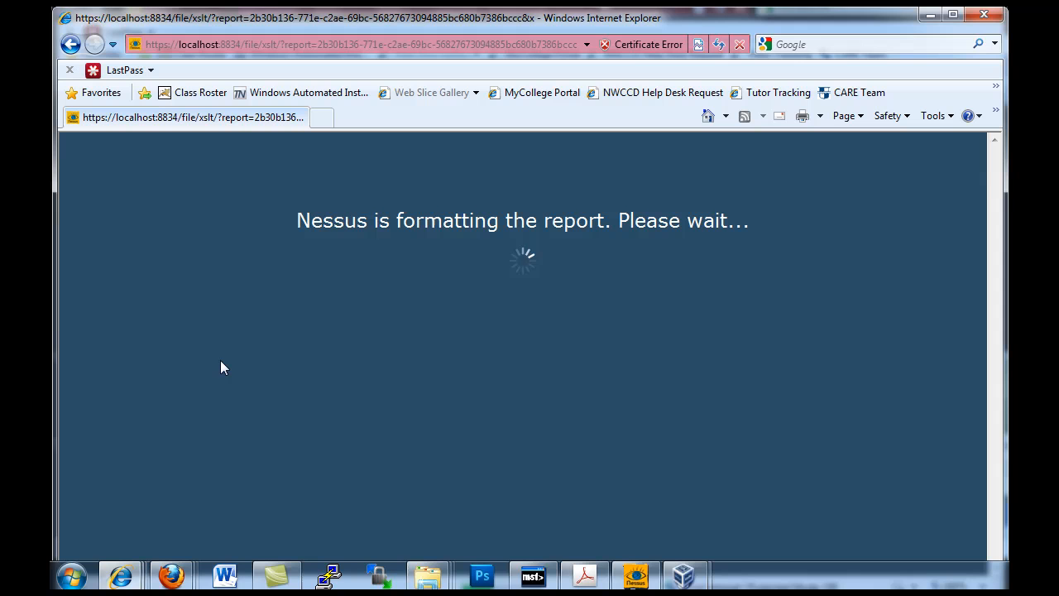
mouse_move(455, 23)
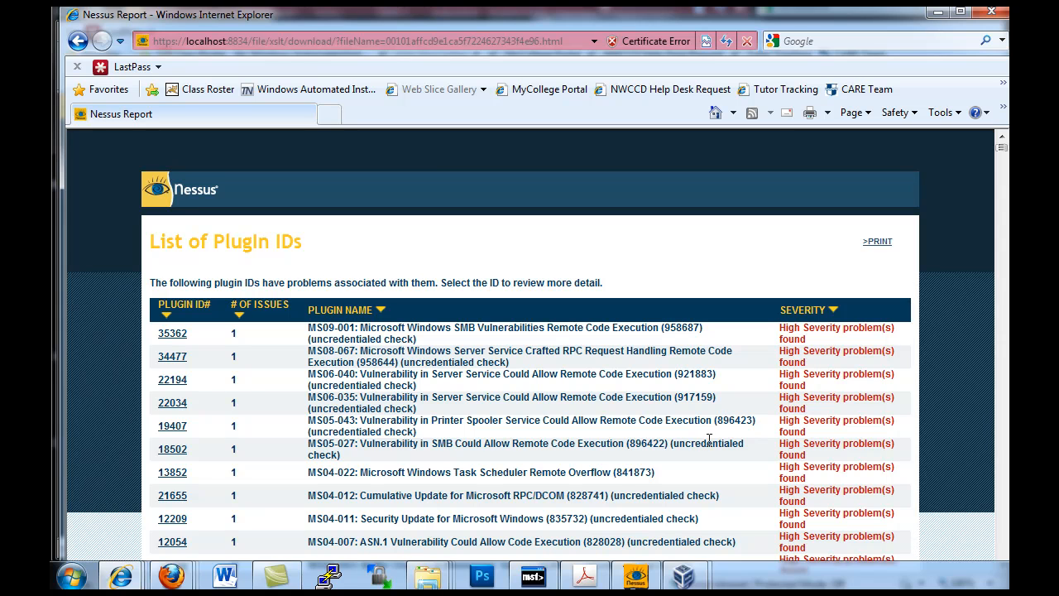
mouse_move(921, 246)
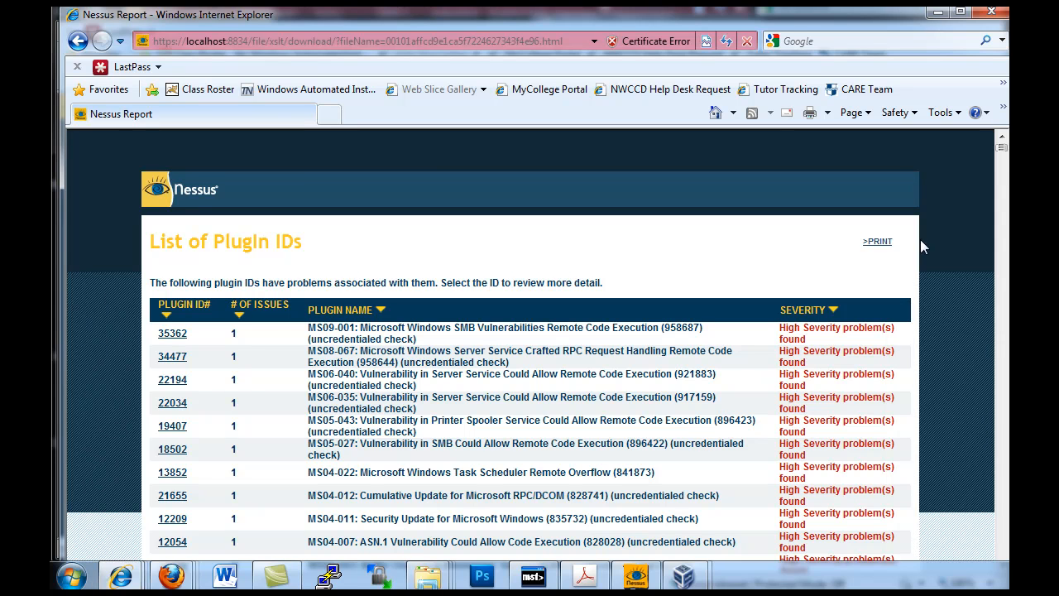
mouse_move(1004, 150)
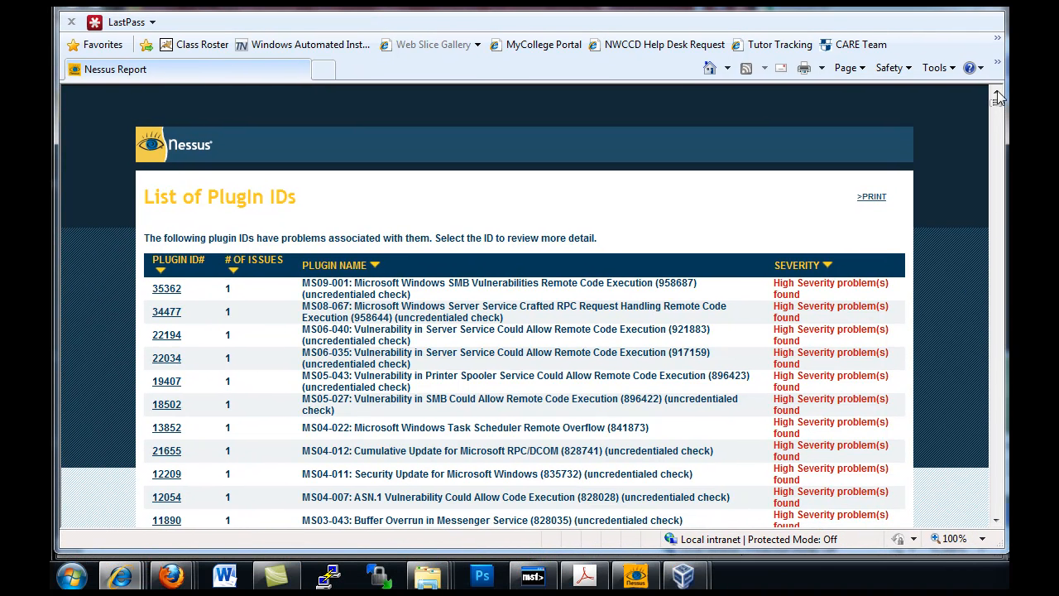
scroll(down, 3)
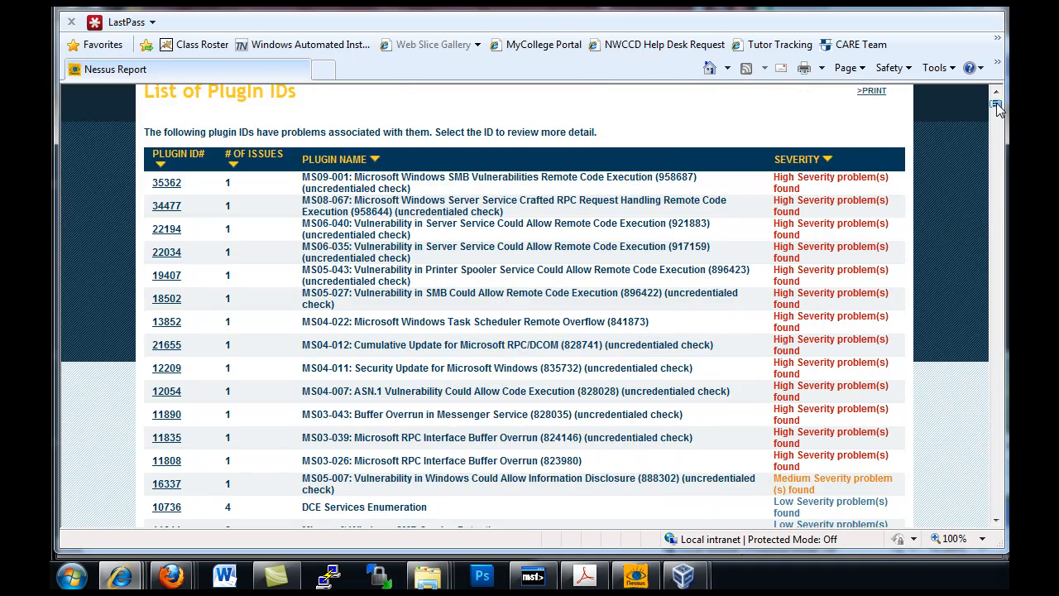
scroll(down, 3)
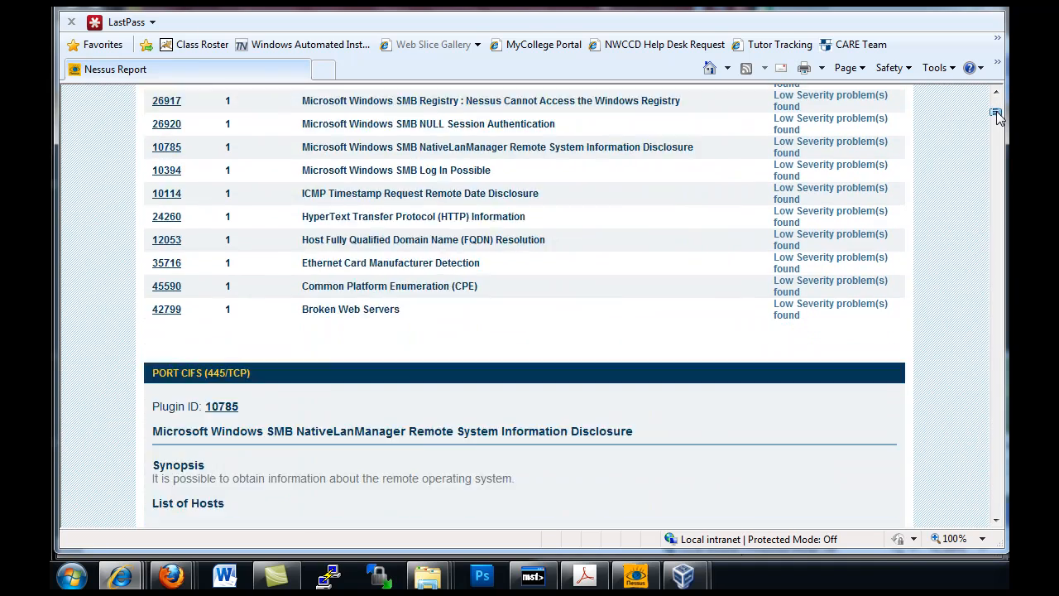
scroll(down, 3)
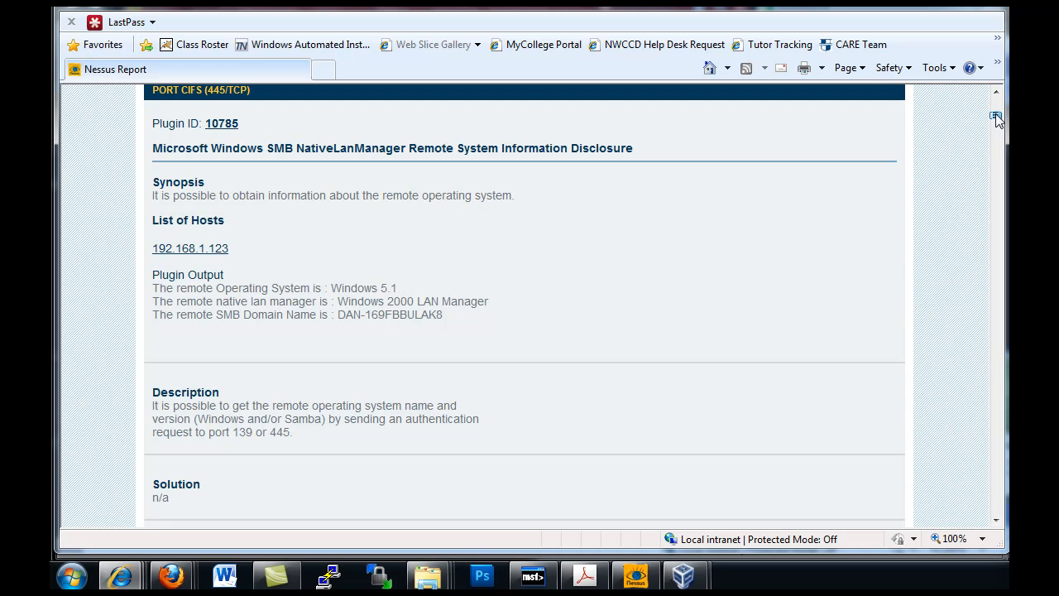
scroll(down, 3)
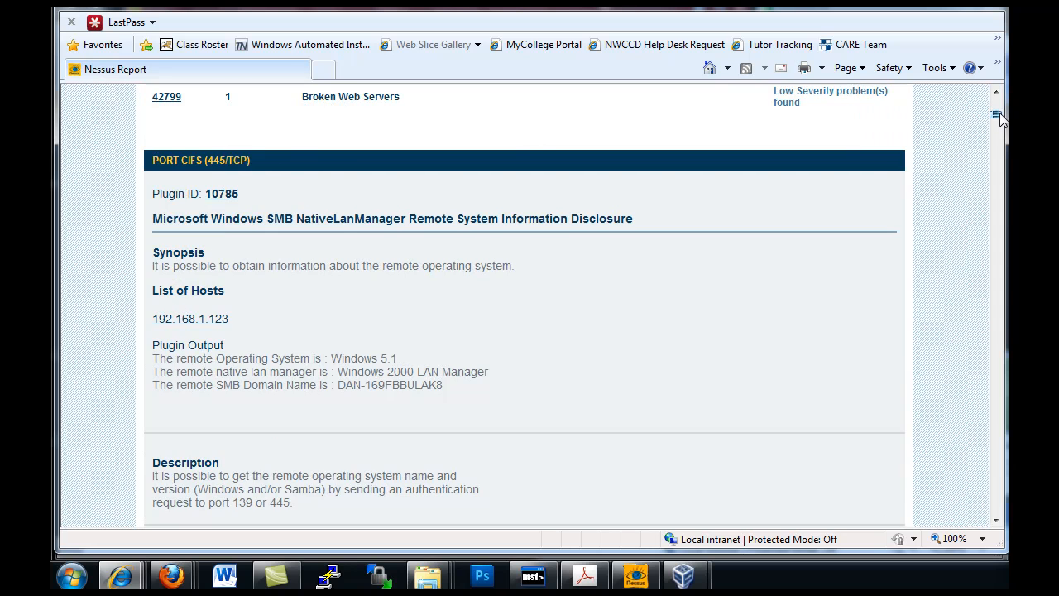
scroll(down, 3)
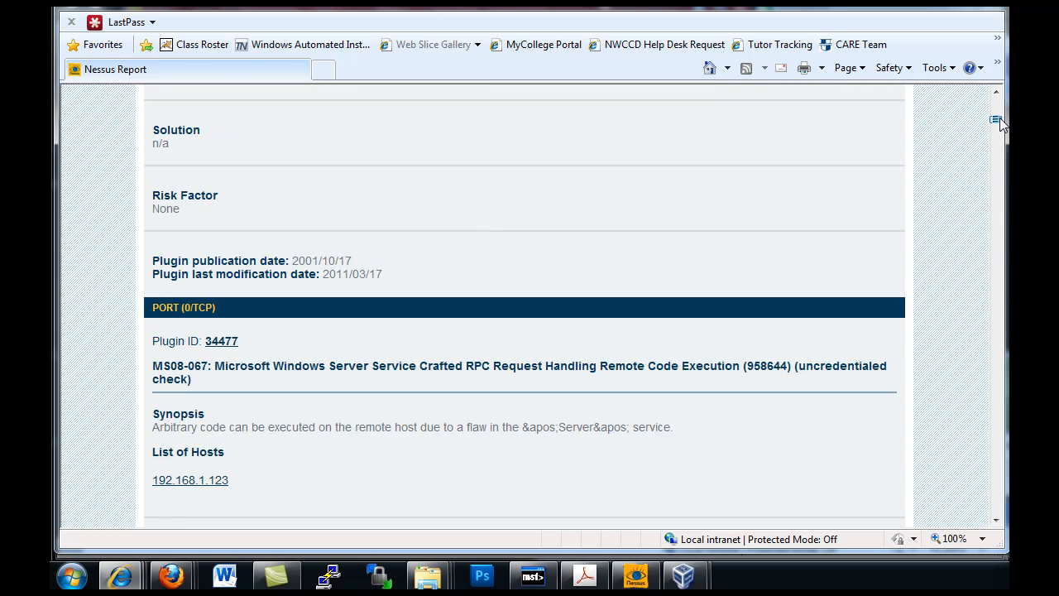
scroll(down, 3)
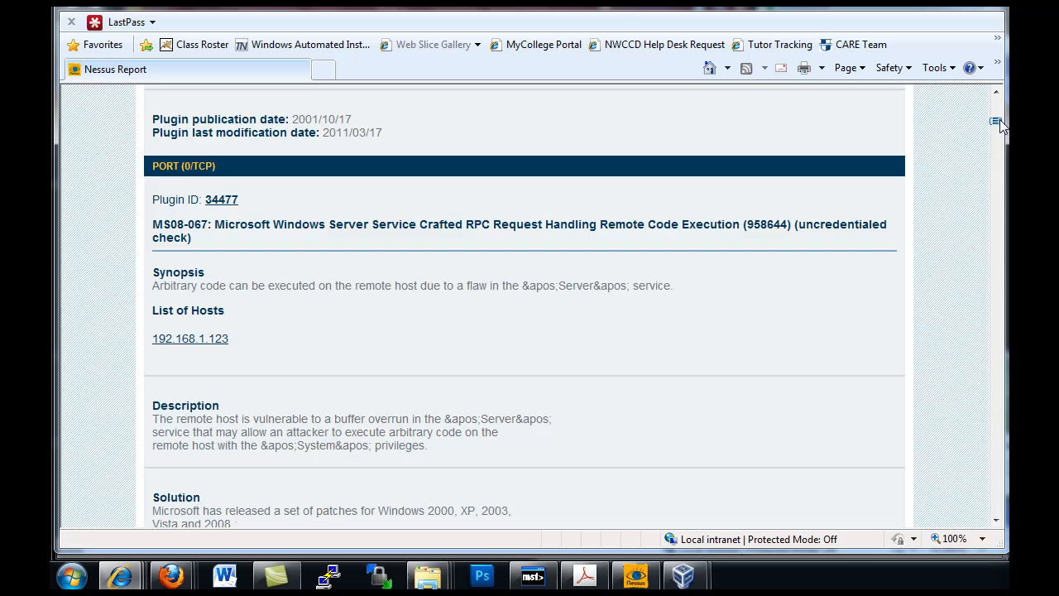
scroll(down, 3)
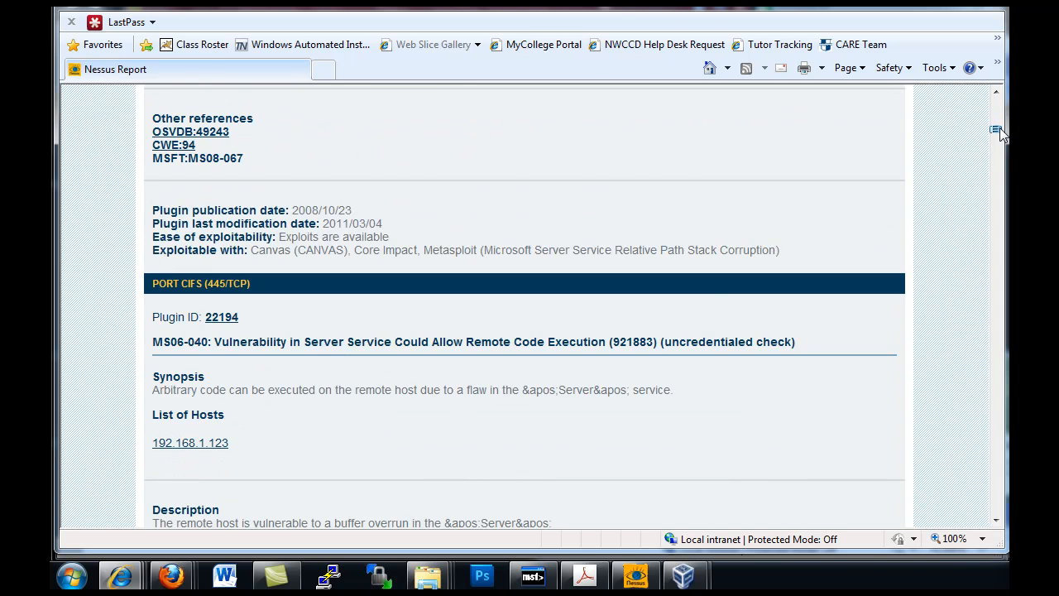
scroll(down, 3)
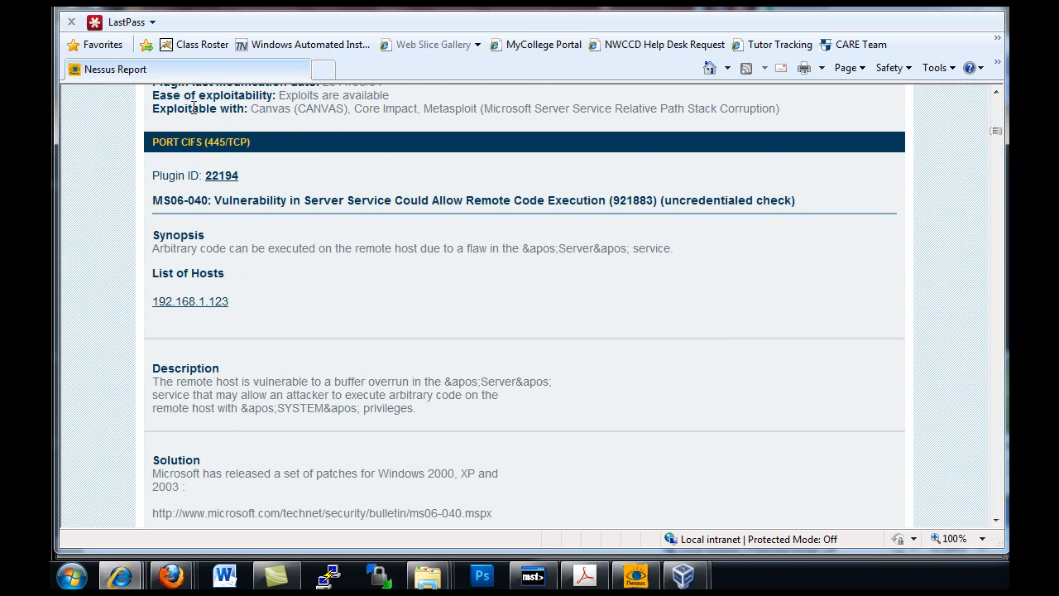
mouse_move(234, 157)
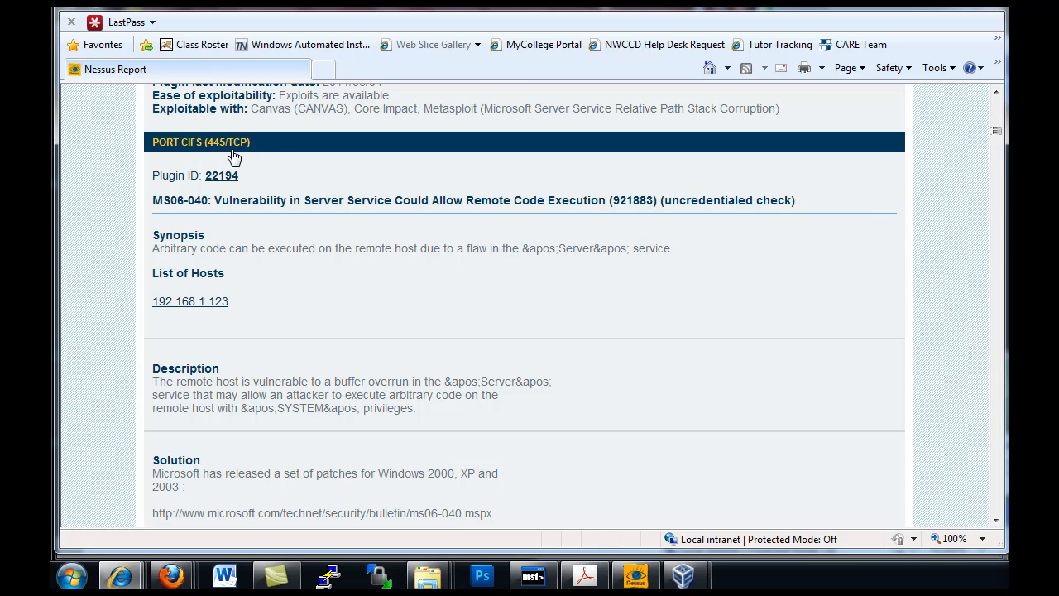
mouse_move(483, 240)
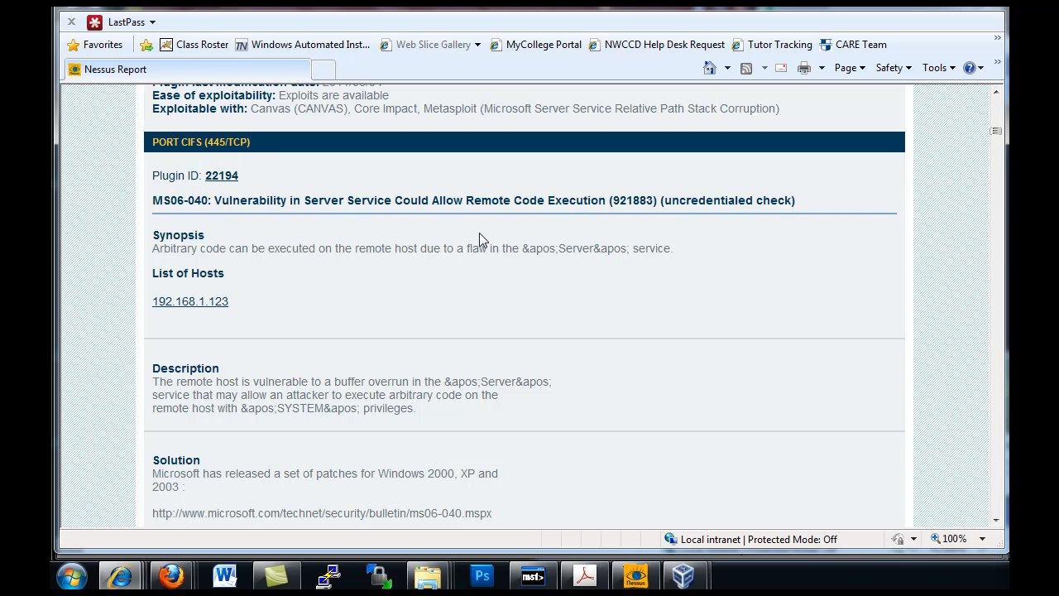
mouse_move(333, 327)
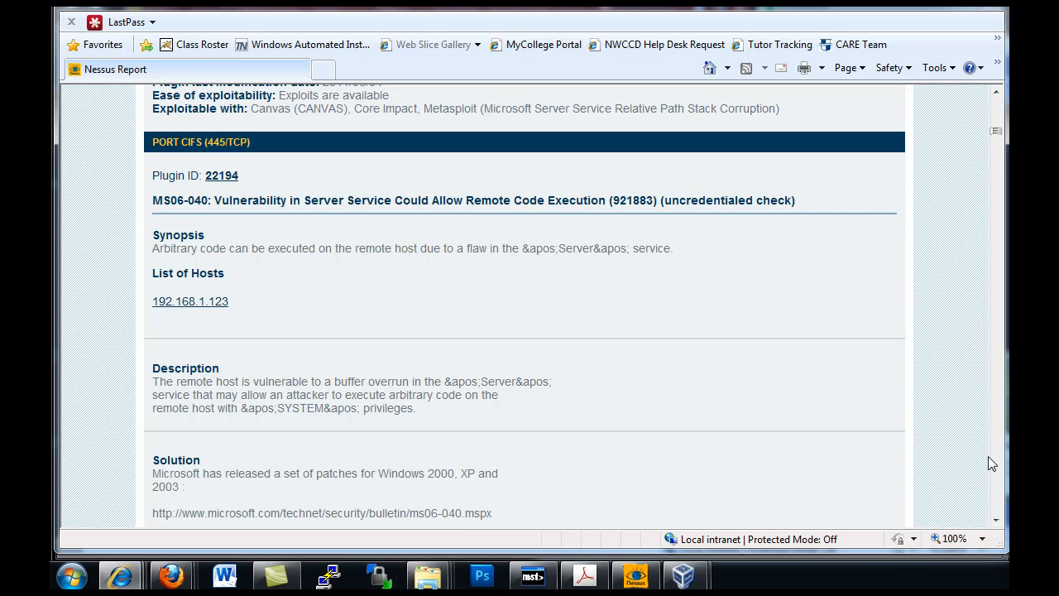
scroll(down, 3)
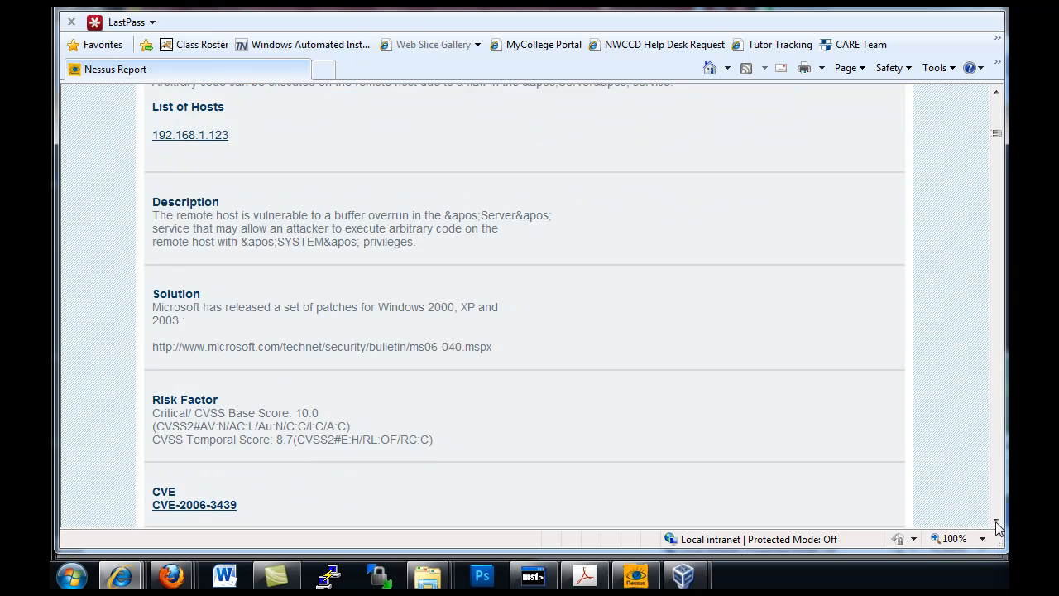
scroll(down, 3)
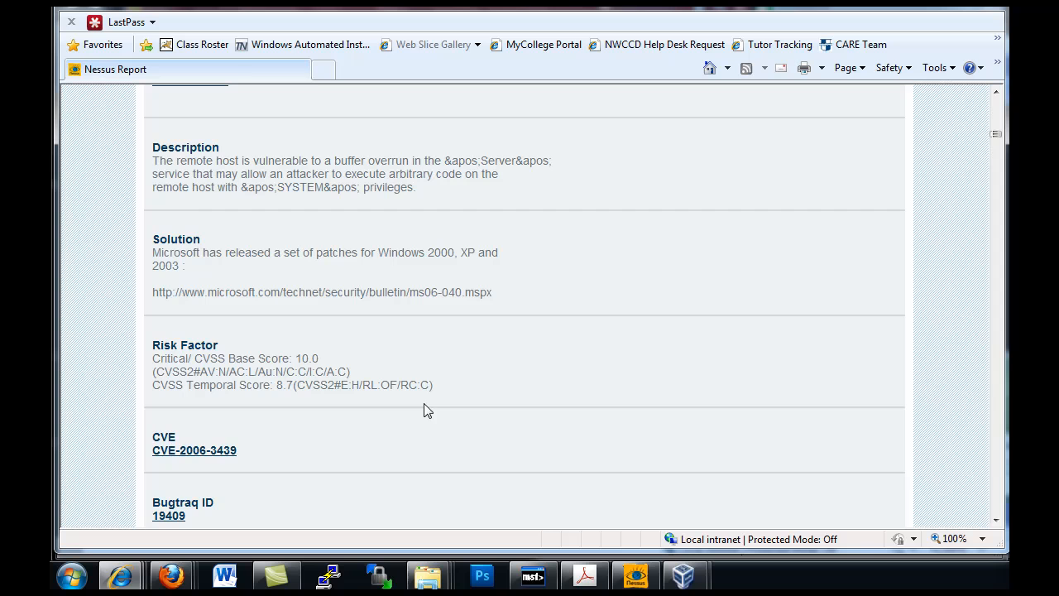
scroll(down, 3)
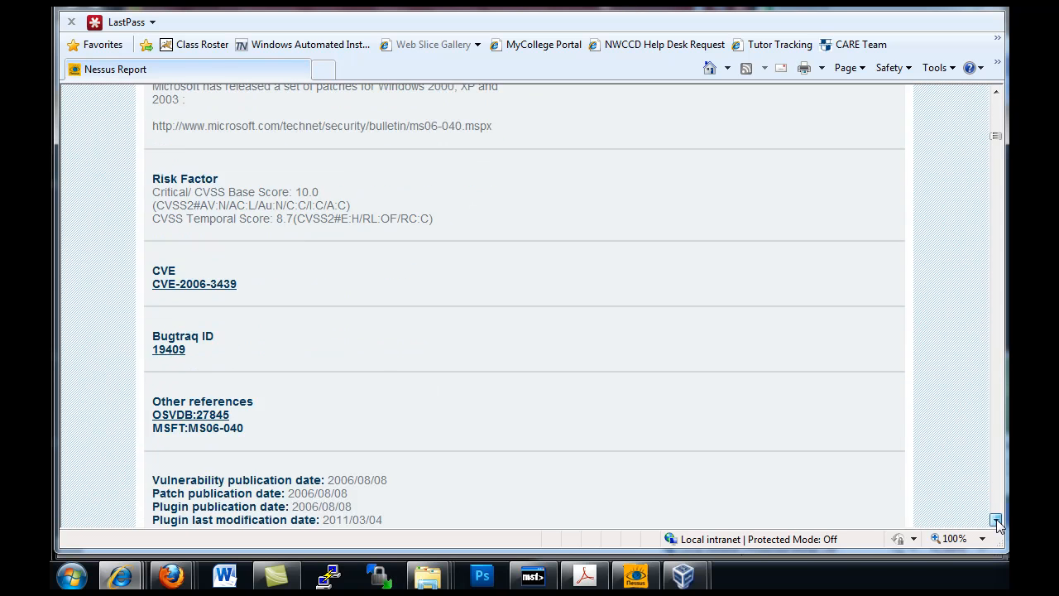
scroll(down, 3)
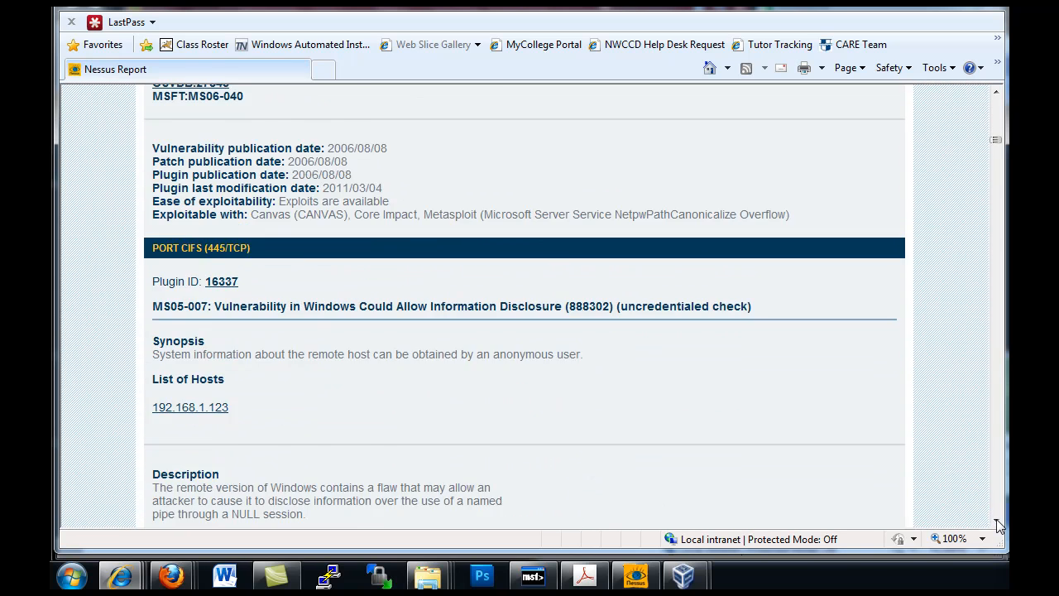
scroll(down, 3)
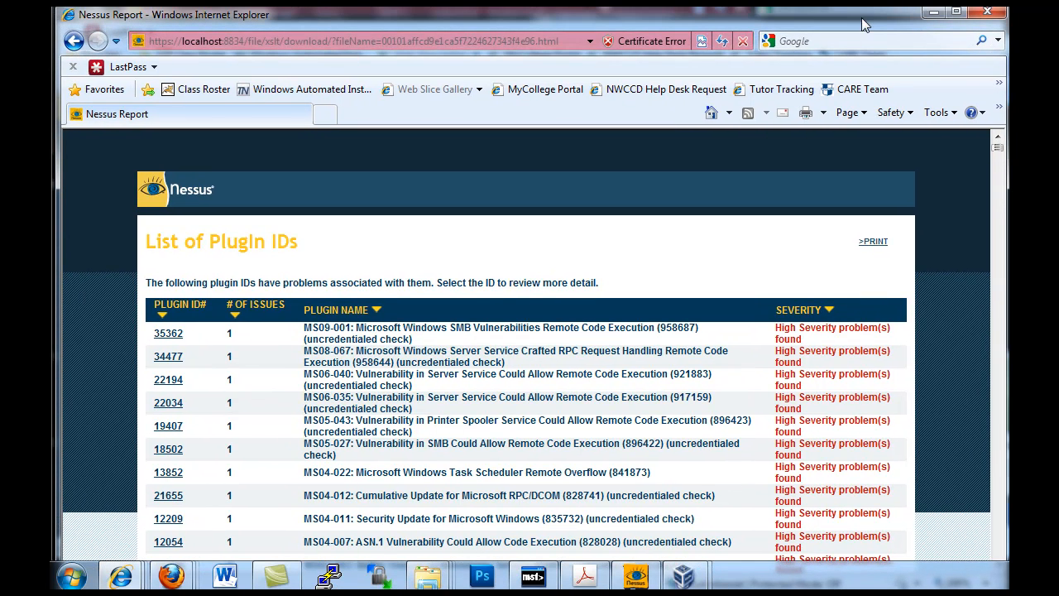
mouse_move(715, 24)
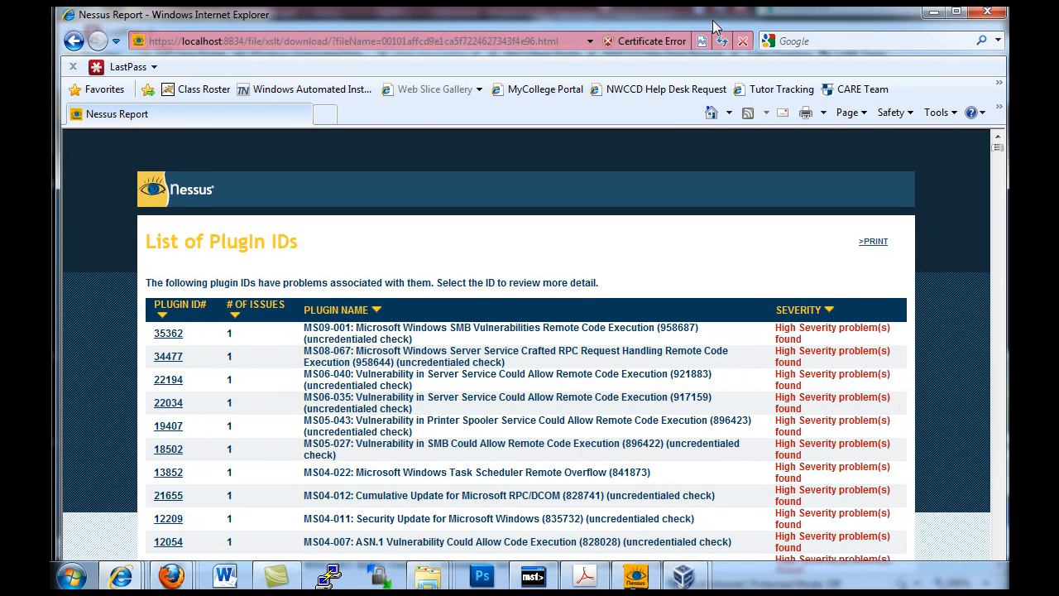